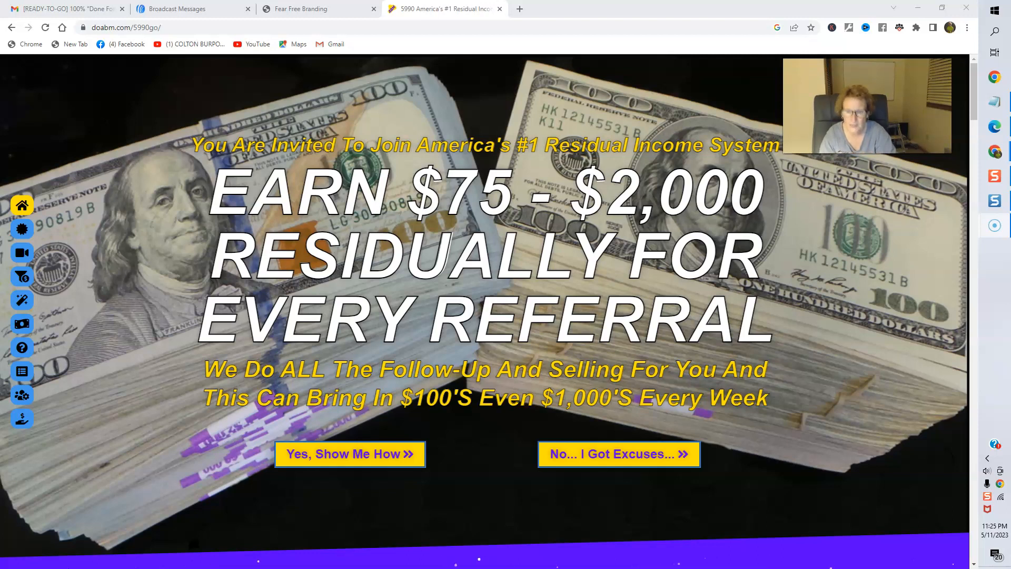
Scroll past the earnings banner to the ABM and MOF logos and first benefit icons
{"action": "scroll", "scroll_direction": "down", "scroll_amount": 3}
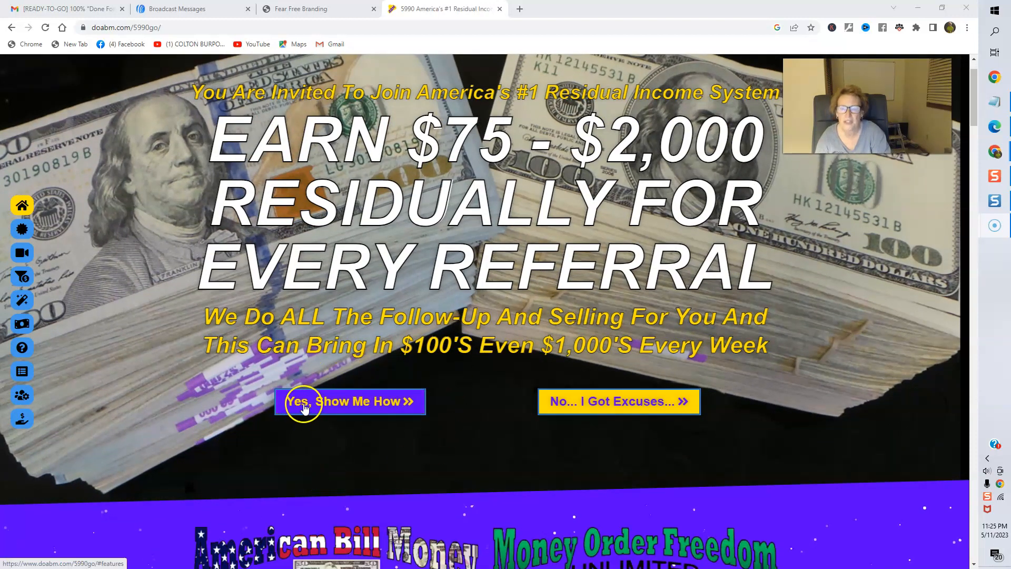
{"action": "mouse_move", "coordinate": [17, 92]}
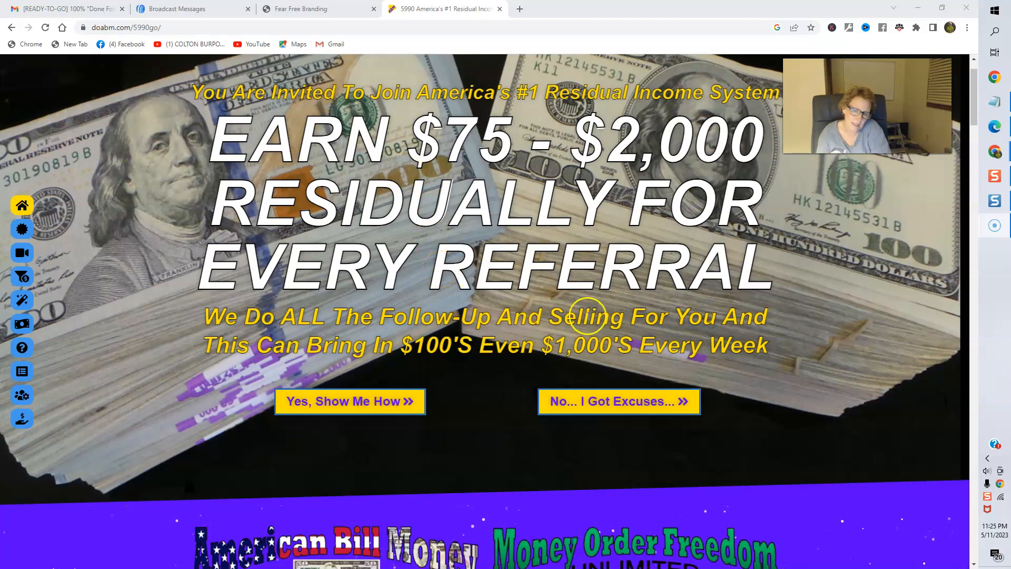
{"action": "mouse_move", "coordinate": [479, 402]}
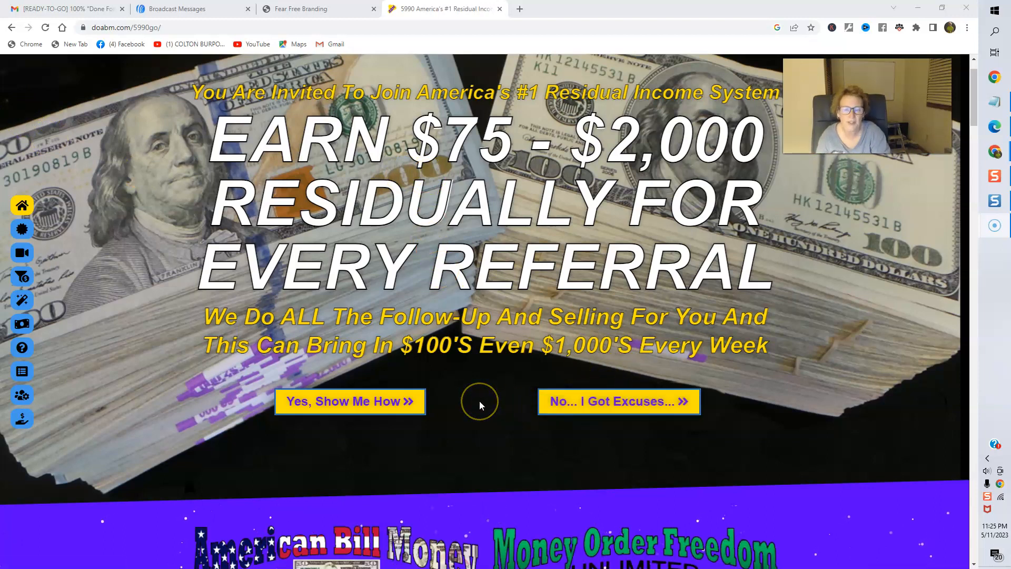
{"action": "mouse_move", "coordinate": [480, 405]}
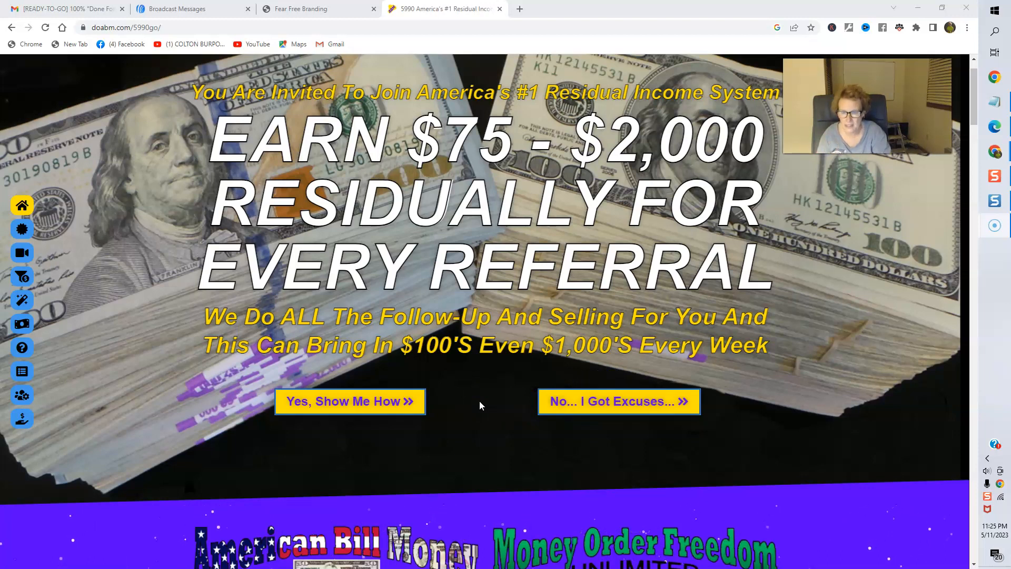
{"action": "scroll", "scroll_direction": "down", "scroll_amount": 3}
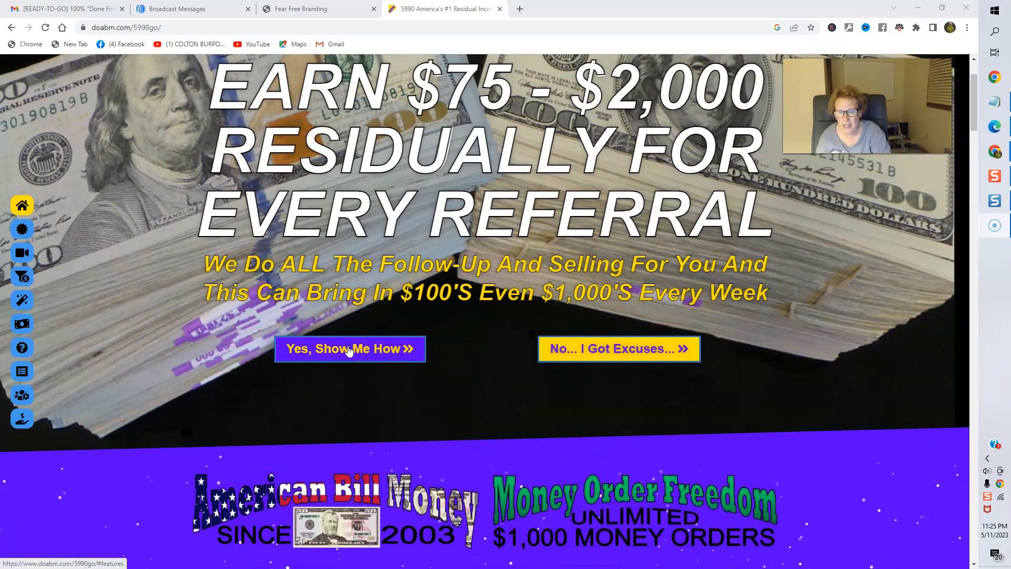
{"action": "scroll", "scroll_direction": "down", "scroll_amount": 3}
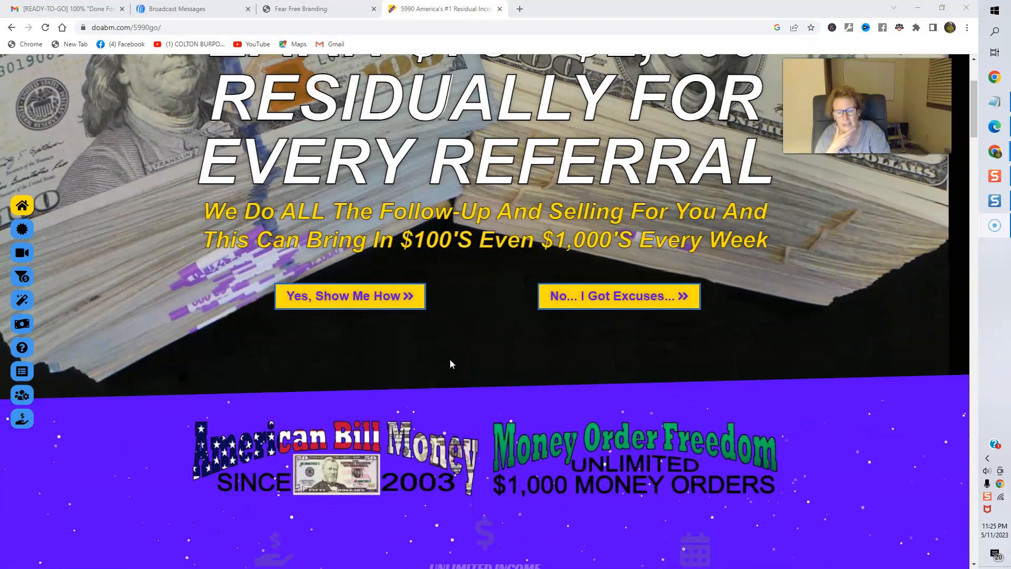
{"action": "scroll", "scroll_direction": "down", "scroll_amount": 3}
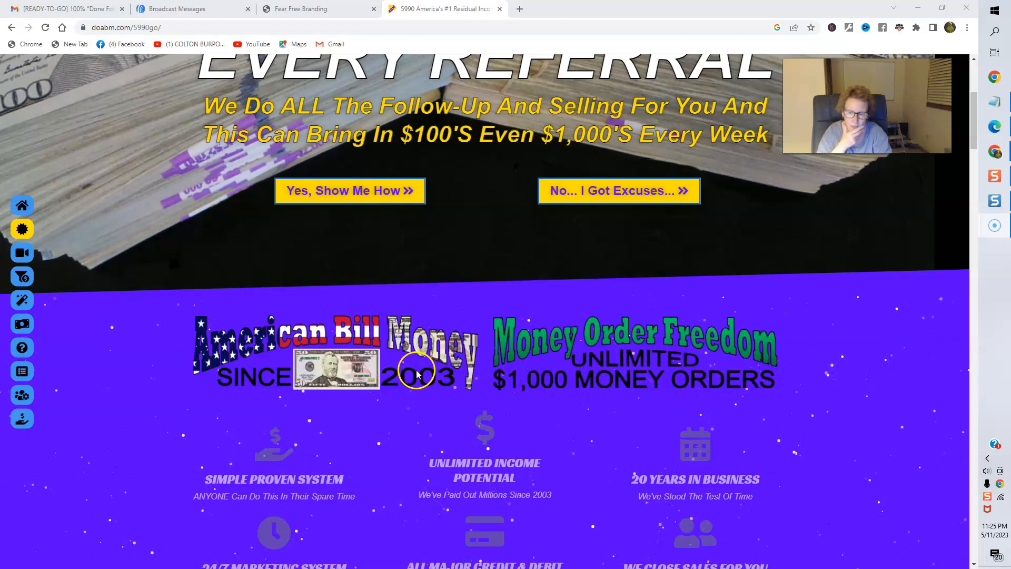
{"action": "mouse_move", "coordinate": [342, 336]}
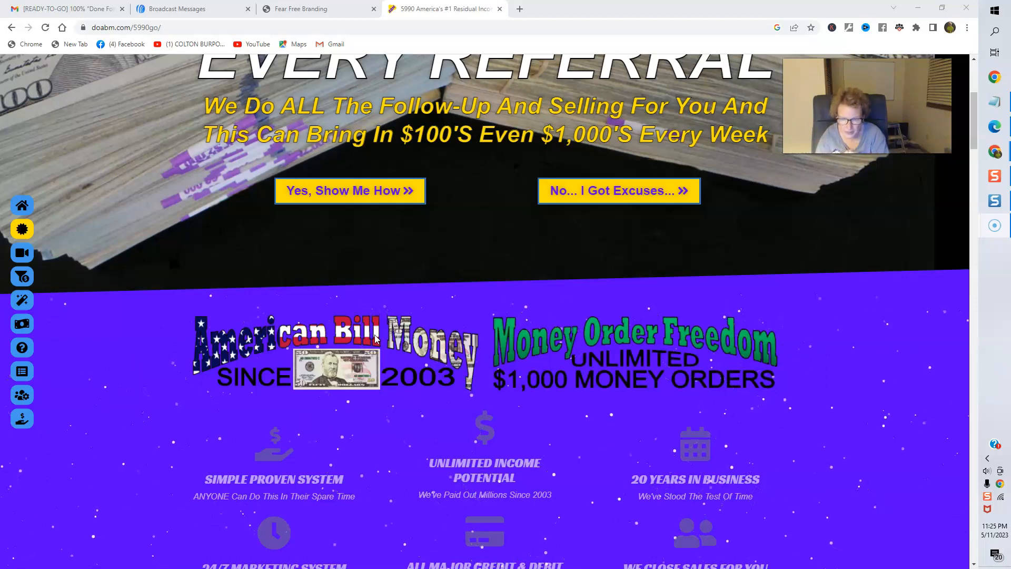
Scroll so all nine benefit items, Simple Proven System through 3 Powerful Pay Plans, are visible
{"action": "scroll", "scroll_direction": "down", "scroll_amount": 3}
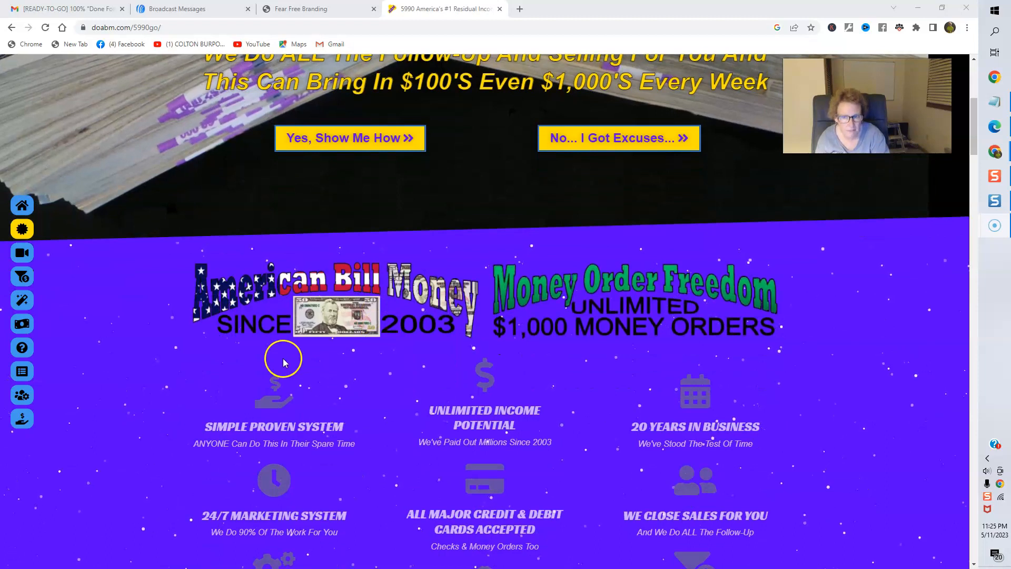
{"action": "scroll", "scroll_direction": "down", "scroll_amount": 3}
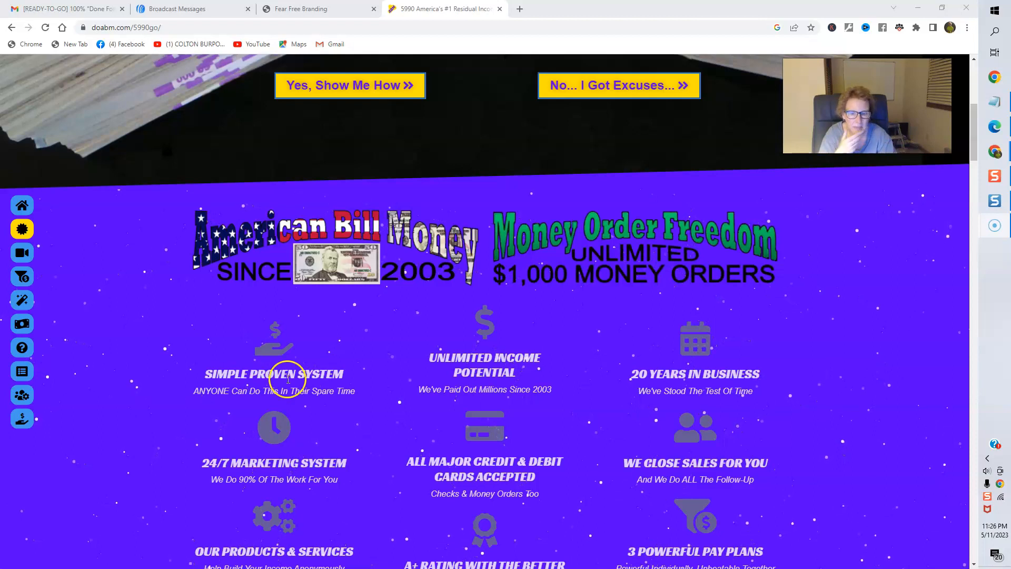
{"action": "mouse_move", "coordinate": [558, 396]}
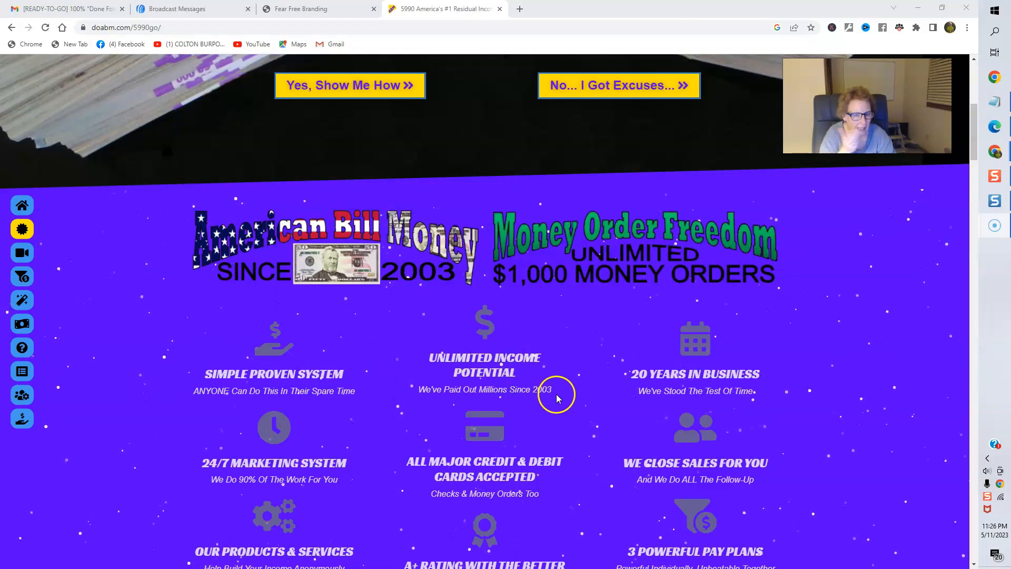
{"action": "mouse_move", "coordinate": [533, 403]}
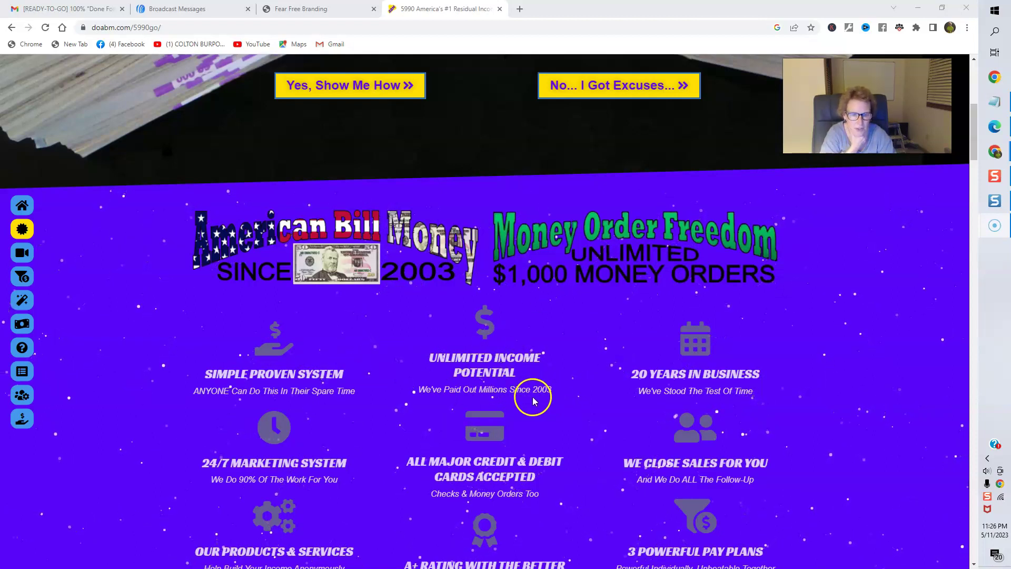
{"action": "scroll", "scroll_direction": "down", "scroll_amount": 3}
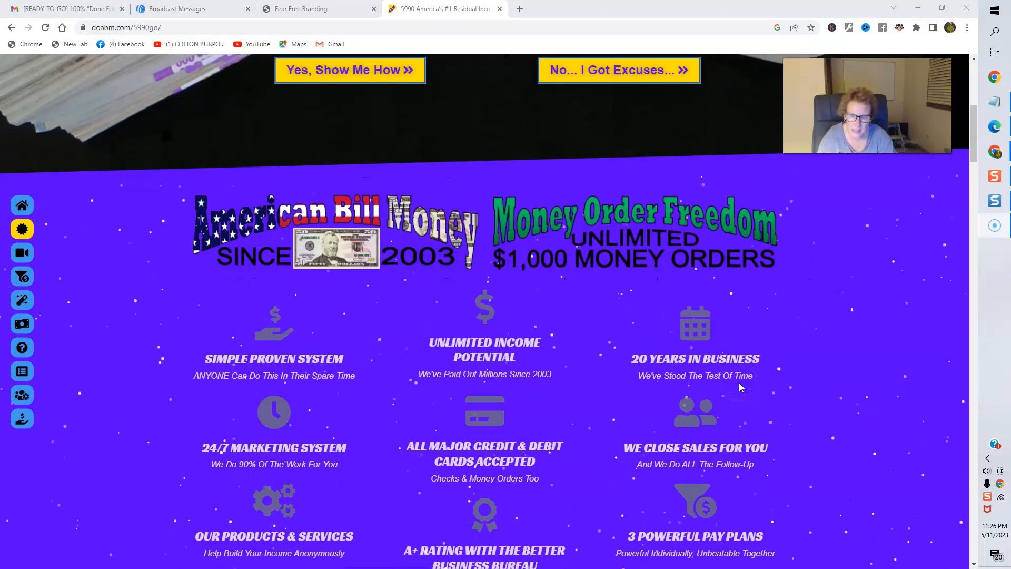
{"action": "scroll", "scroll_direction": "down", "scroll_amount": 3}
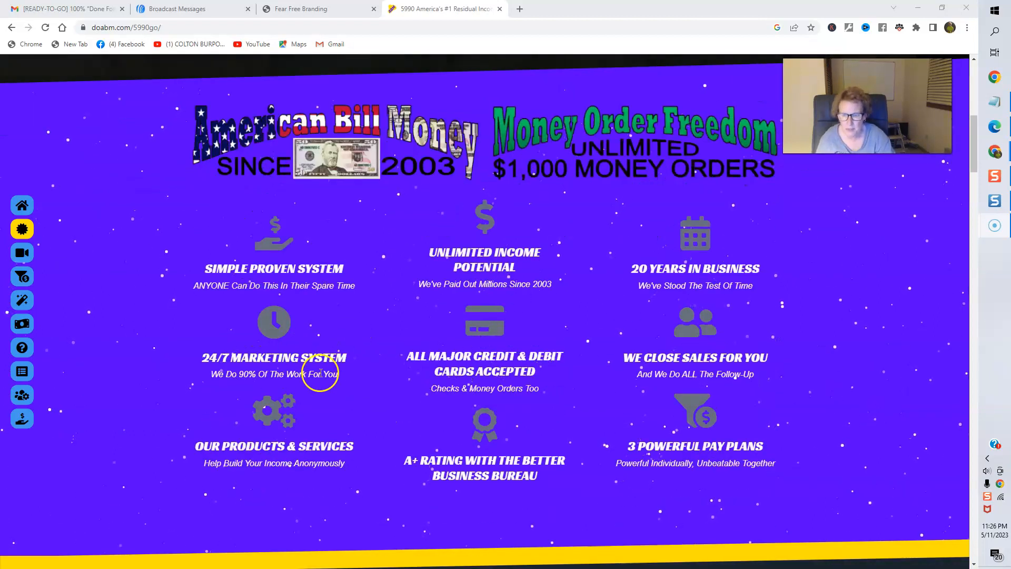
{"action": "mouse_move", "coordinate": [278, 366]}
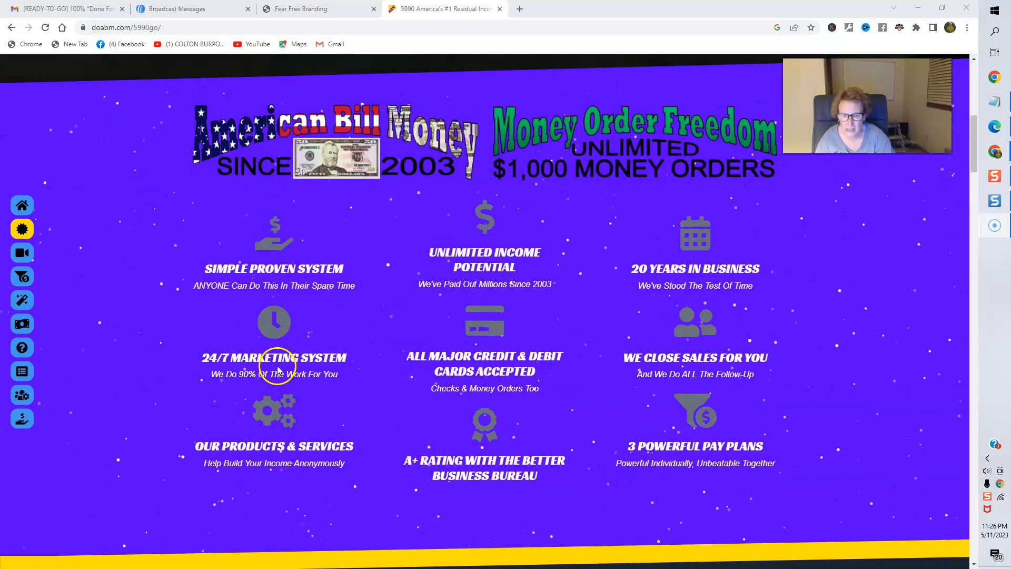
{"action": "mouse_move", "coordinate": [511, 368]}
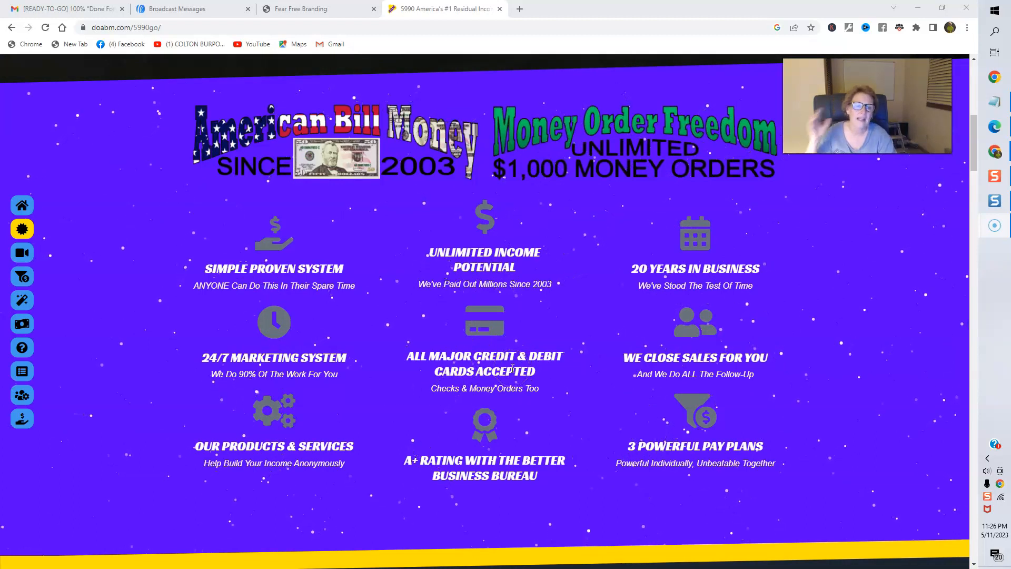
{"action": "mouse_move", "coordinate": [672, 407]}
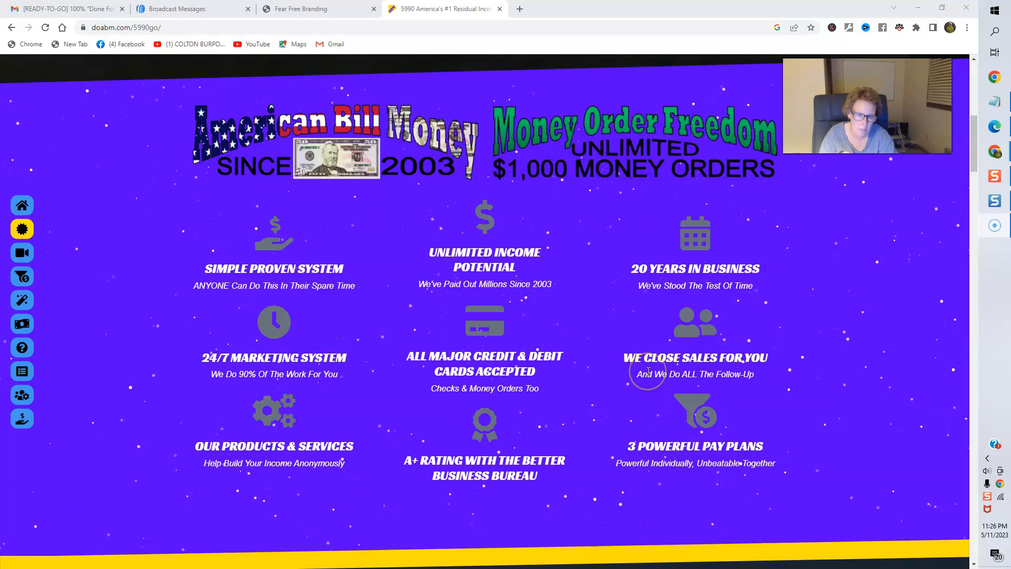
{"action": "mouse_move", "coordinate": [720, 352]}
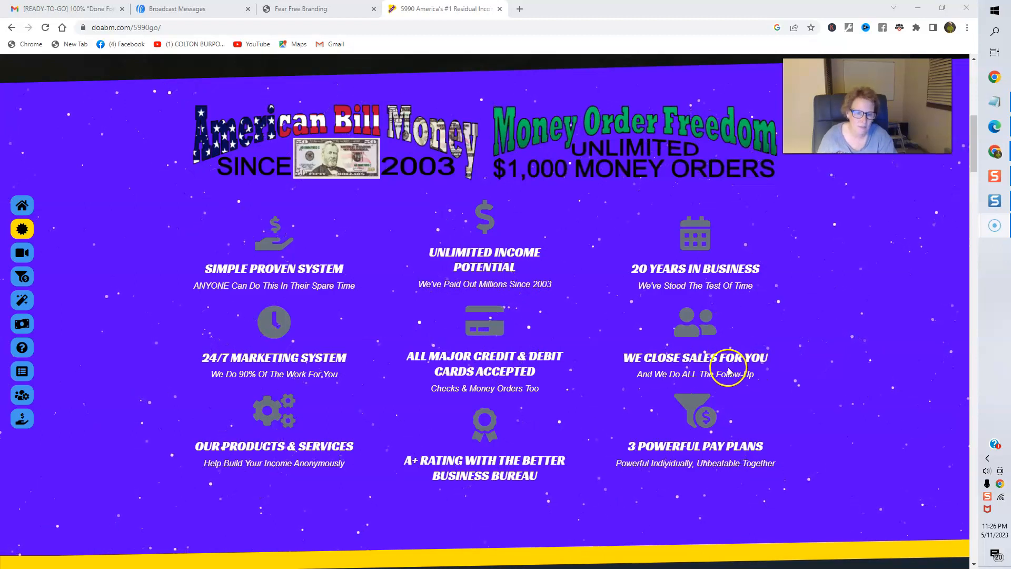
{"action": "mouse_move", "coordinate": [796, 396]}
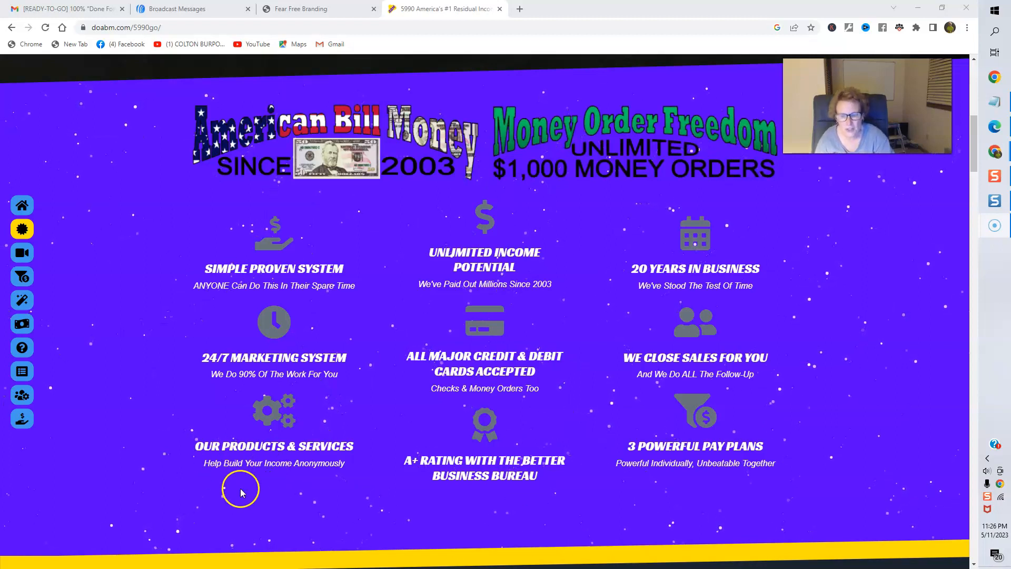
{"action": "mouse_move", "coordinate": [323, 473]}
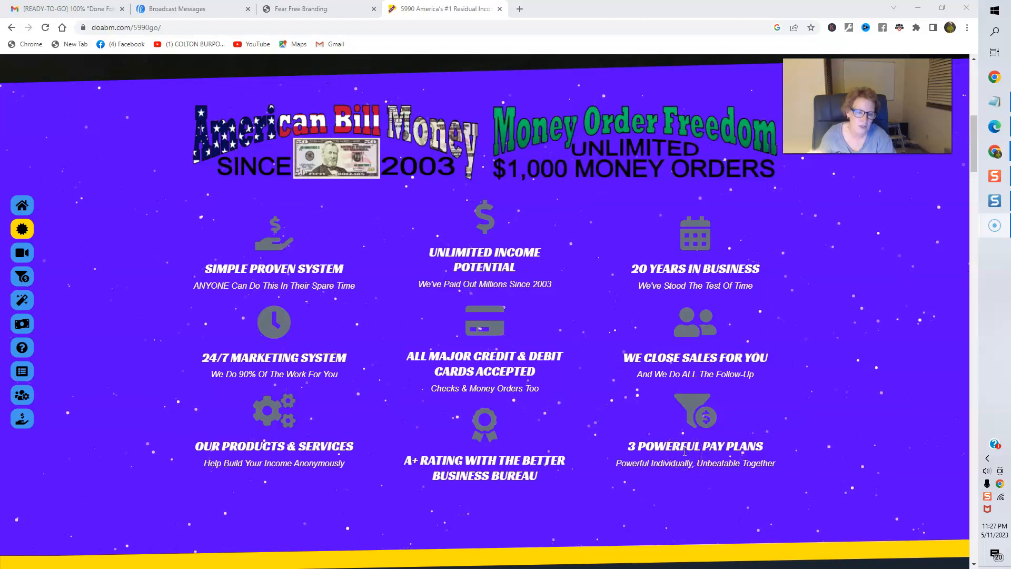
{"action": "scroll", "scroll_direction": "down", "scroll_amount": 3}
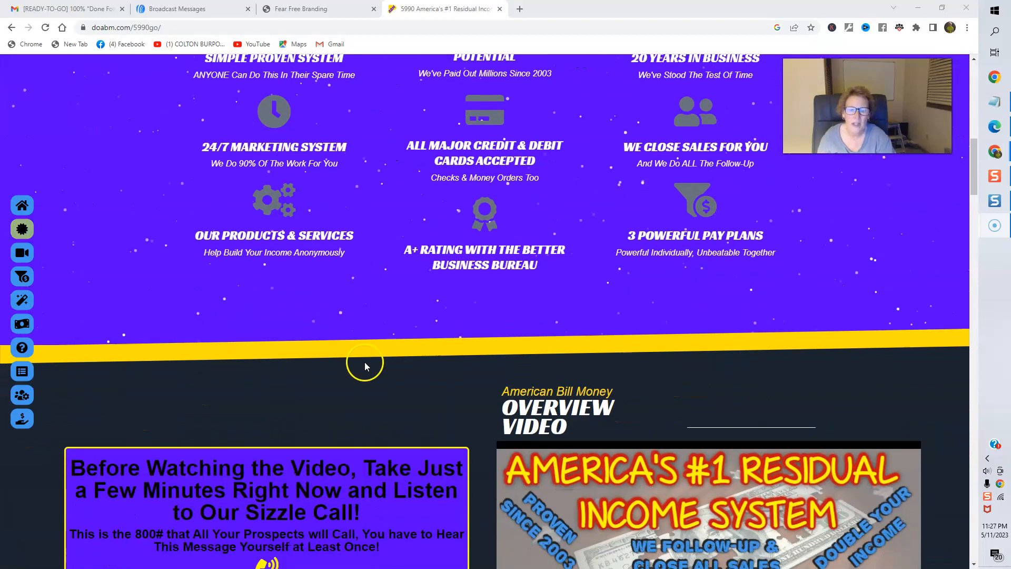
{"action": "scroll", "scroll_direction": "down", "scroll_amount": 3}
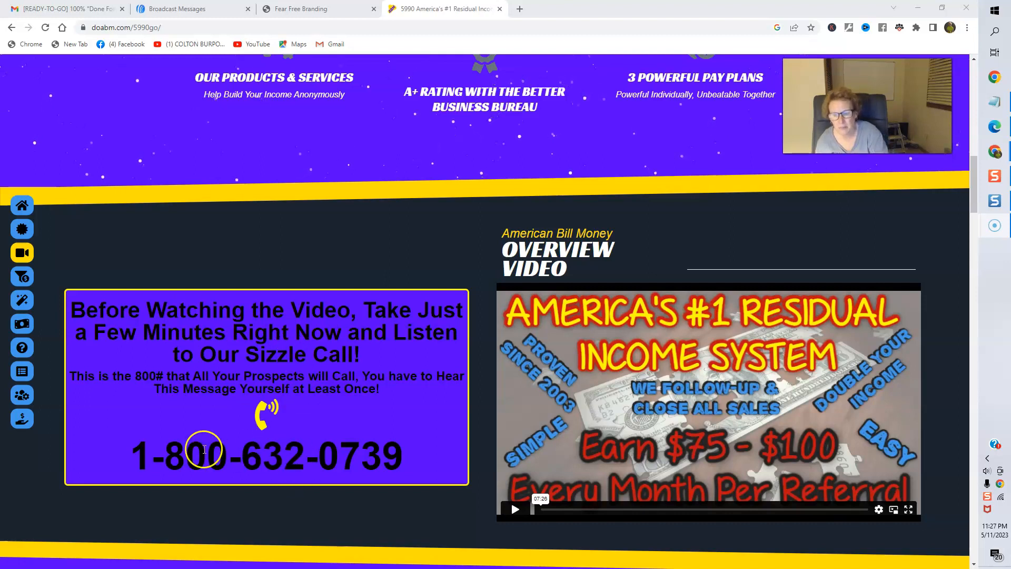
{"action": "mouse_move", "coordinate": [345, 499]}
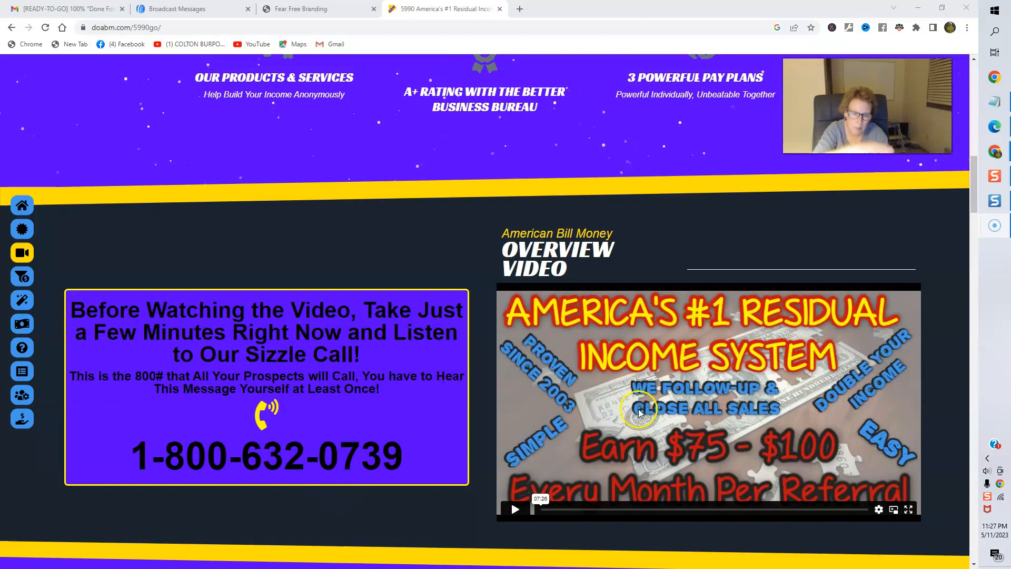
{"action": "scroll", "scroll_direction": "down", "scroll_amount": 3}
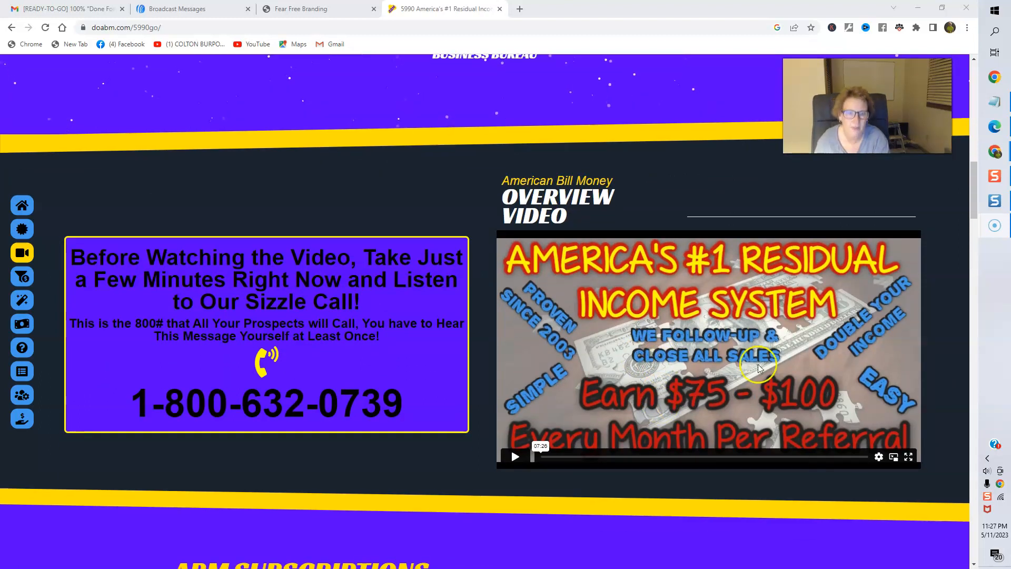
{"action": "mouse_move", "coordinate": [756, 336]}
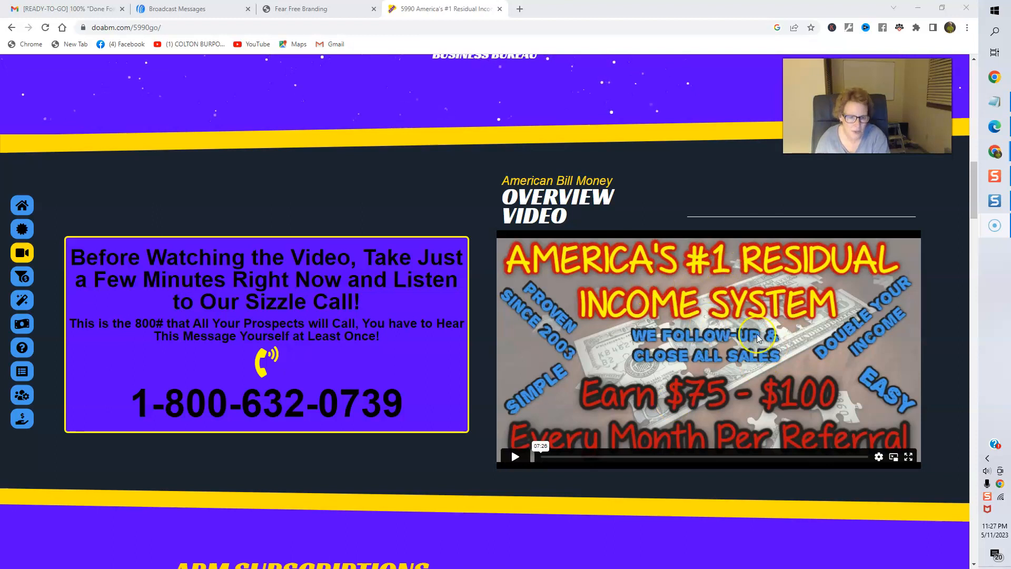
{"action": "mouse_move", "coordinate": [727, 364]}
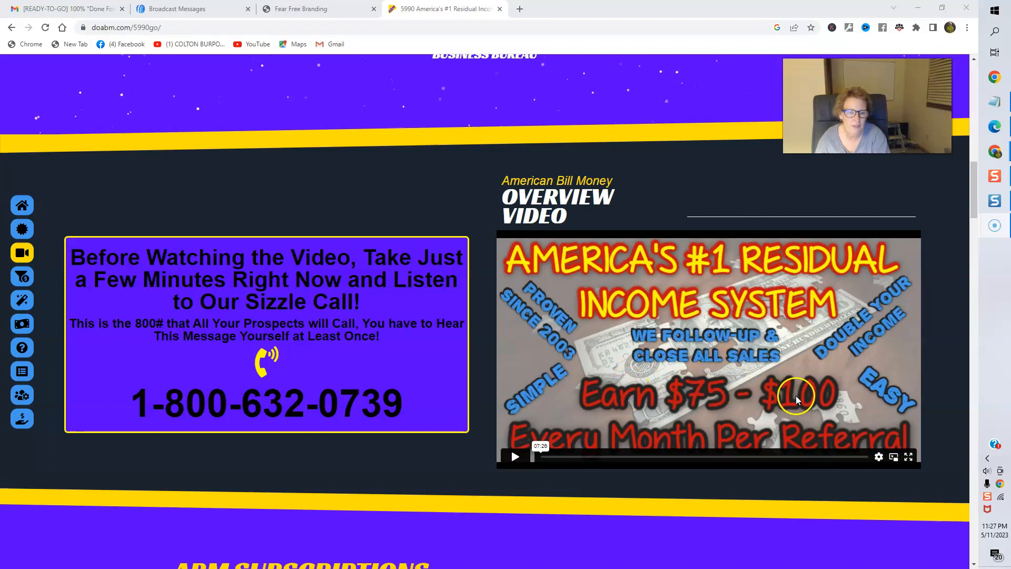
{"action": "mouse_move", "coordinate": [773, 442]}
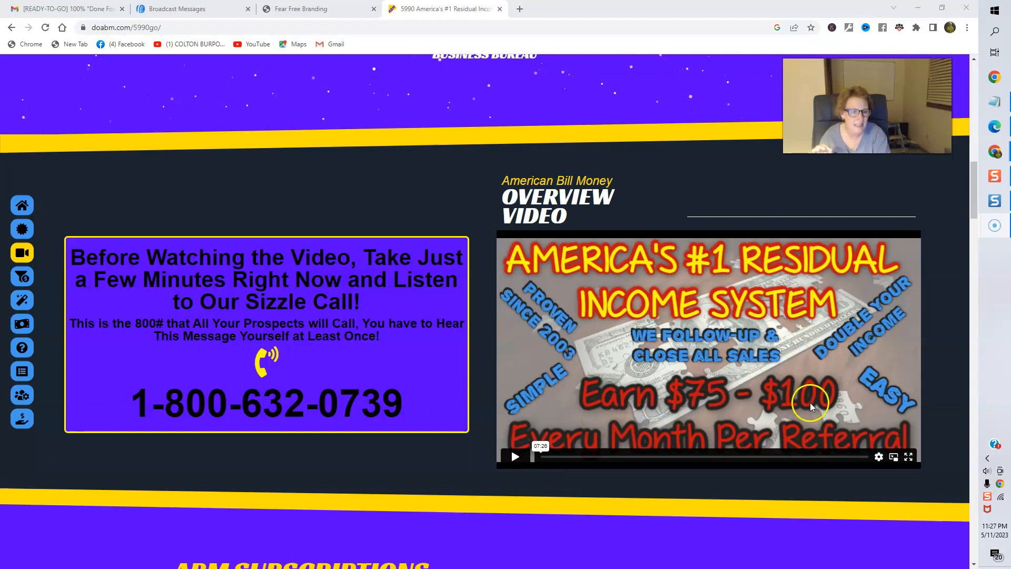
{"action": "mouse_move", "coordinate": [887, 331]}
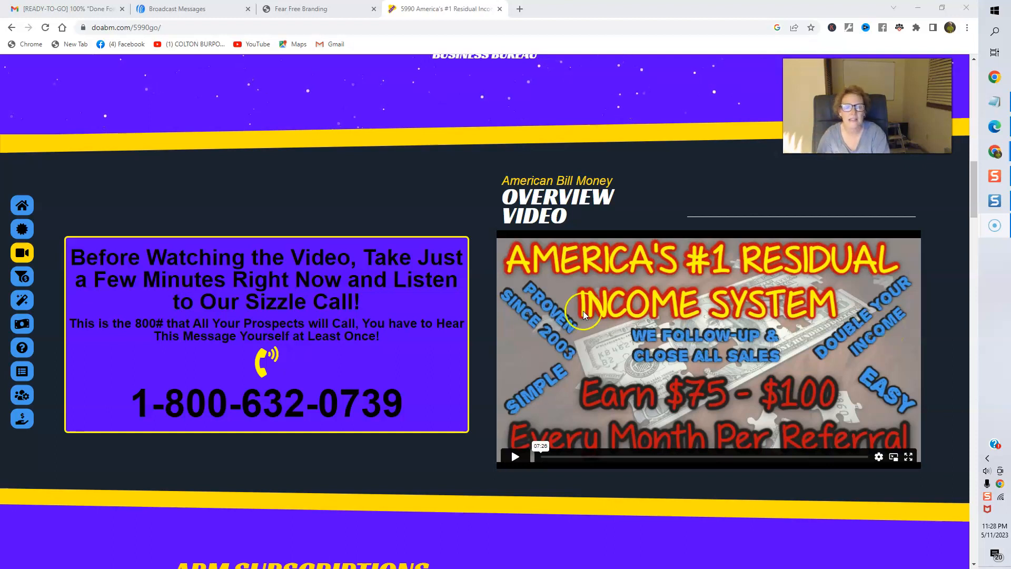
{"action": "mouse_move", "coordinate": [569, 354]}
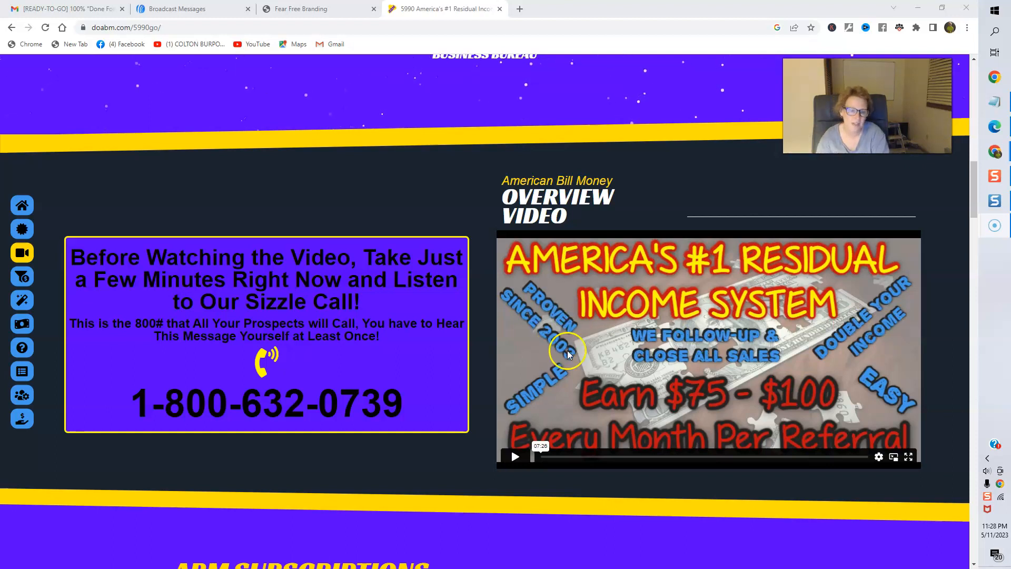
{"action": "mouse_move", "coordinate": [658, 341]}
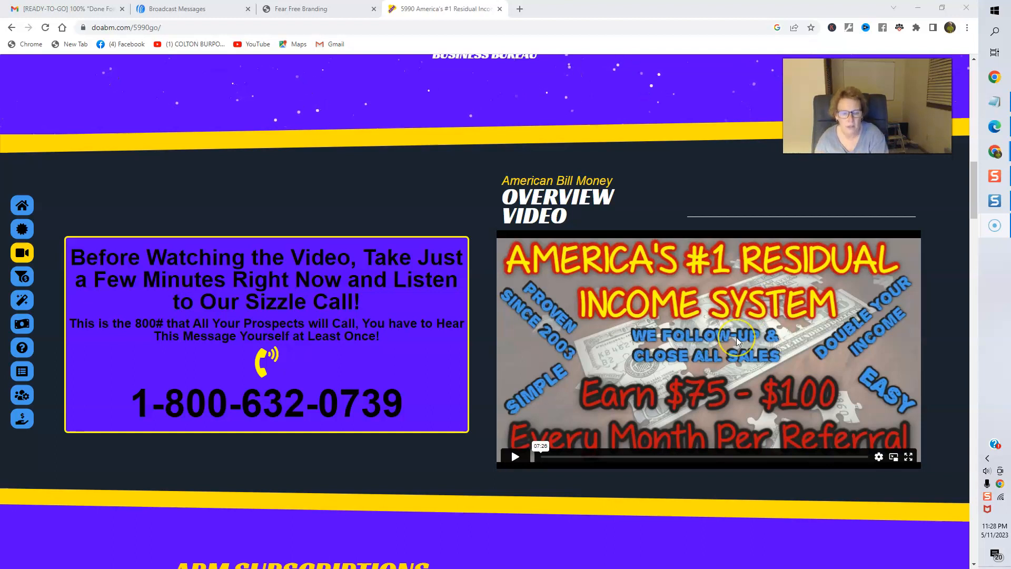
Scroll down to the ABM and MOF subscription price lists with the Get Started Now offer
{"action": "scroll", "scroll_direction": "down", "scroll_amount": 3}
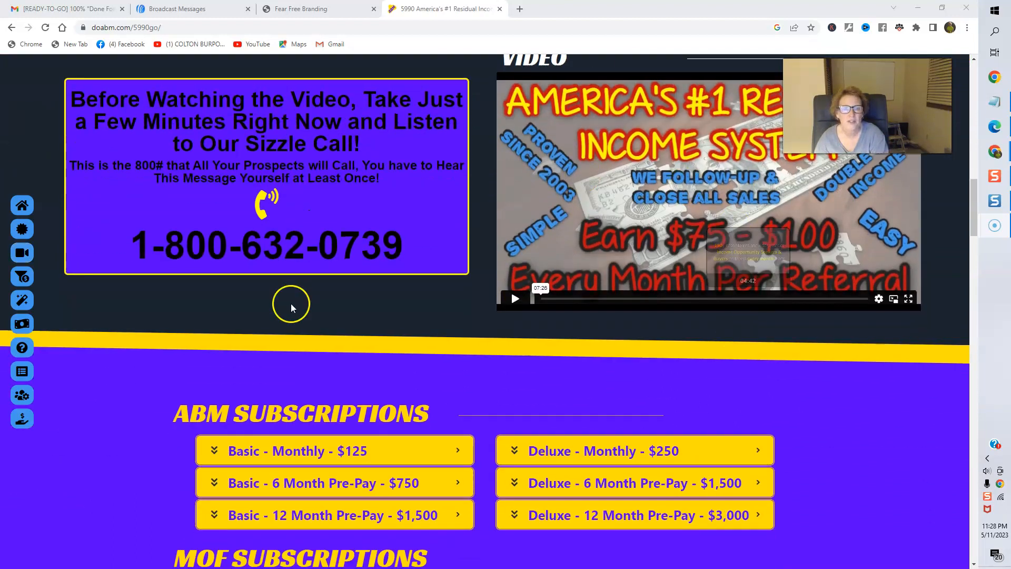
{"action": "mouse_move", "coordinate": [560, 318]}
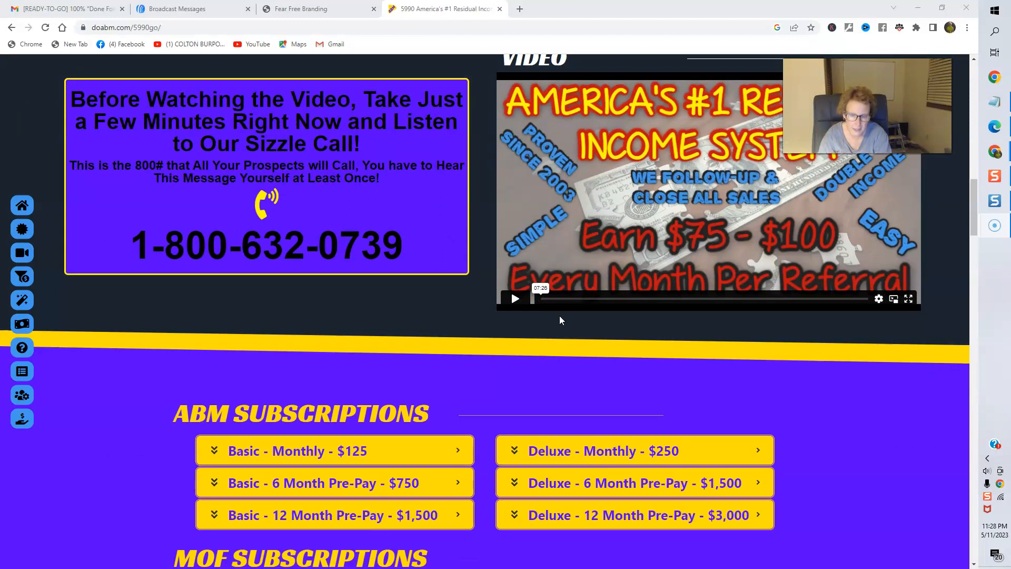
{"action": "scroll", "scroll_direction": "down", "scroll_amount": 3}
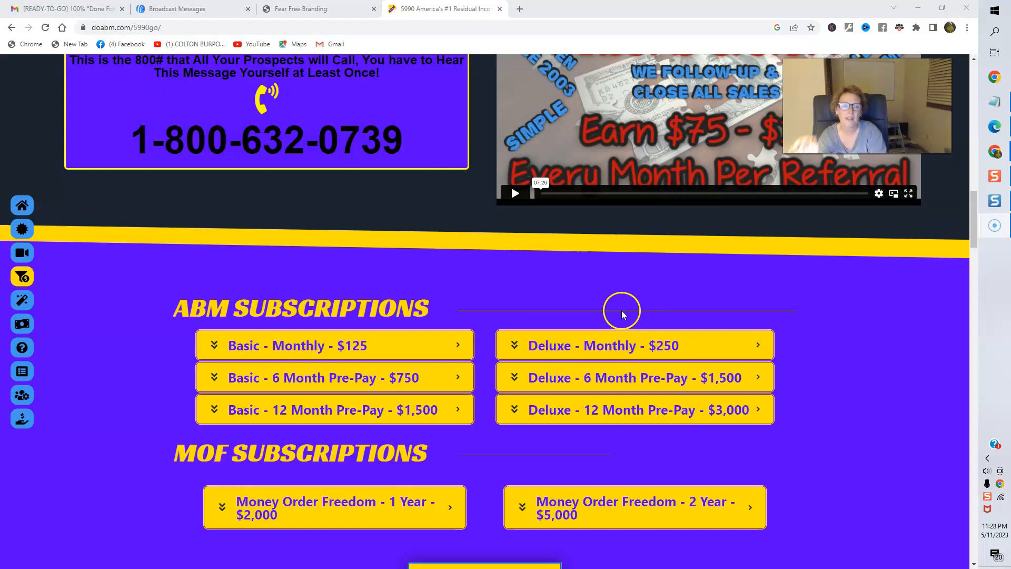
{"action": "mouse_move", "coordinate": [659, 377]}
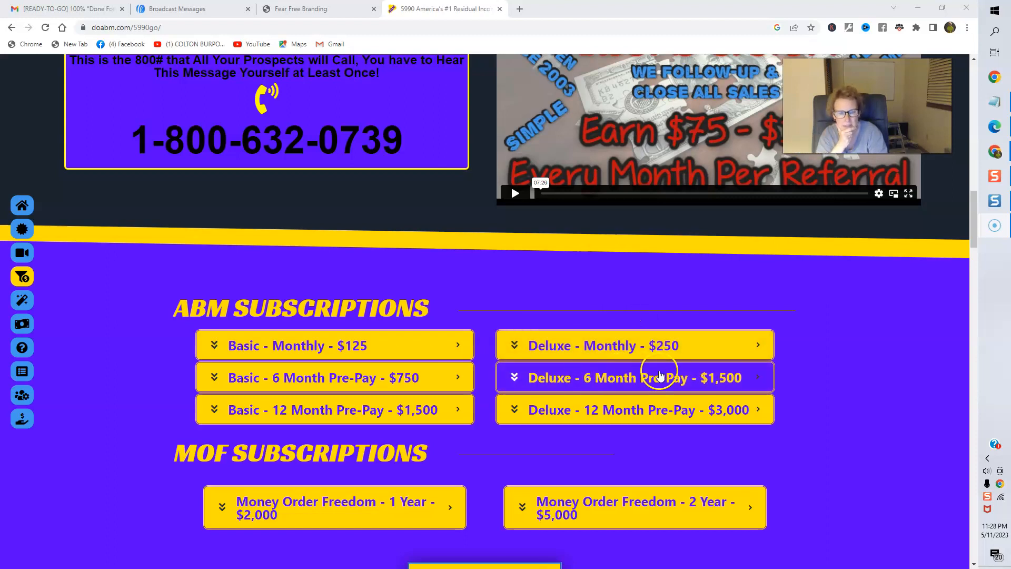
{"action": "mouse_move", "coordinate": [653, 417]}
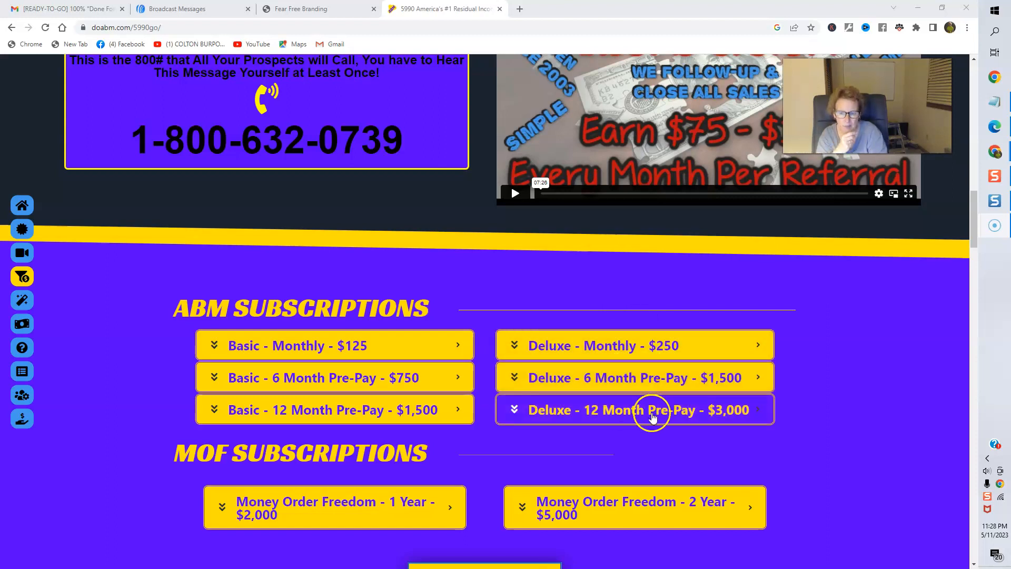
{"action": "mouse_move", "coordinate": [176, 355]}
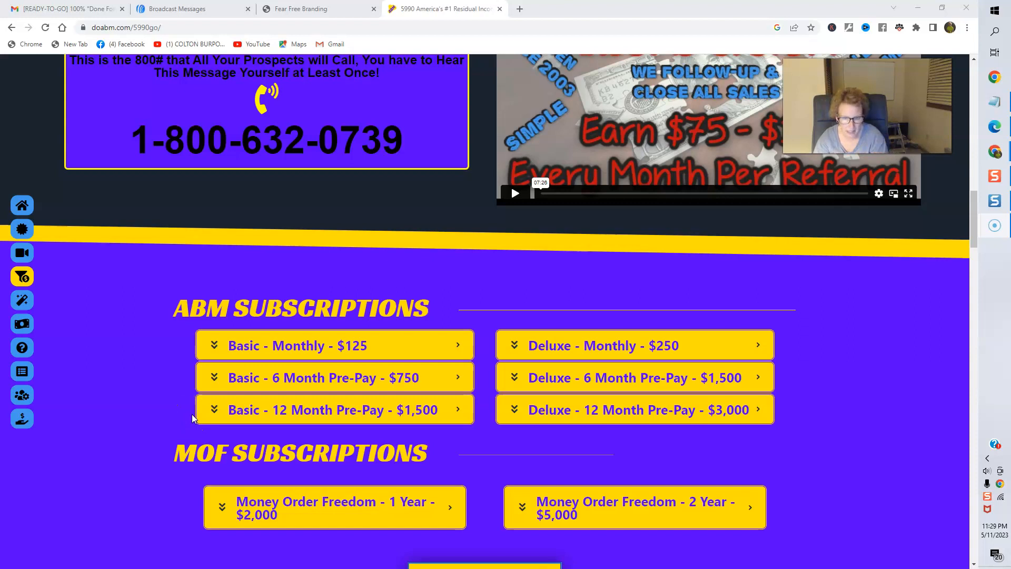
{"action": "scroll", "scroll_direction": "down", "scroll_amount": 3}
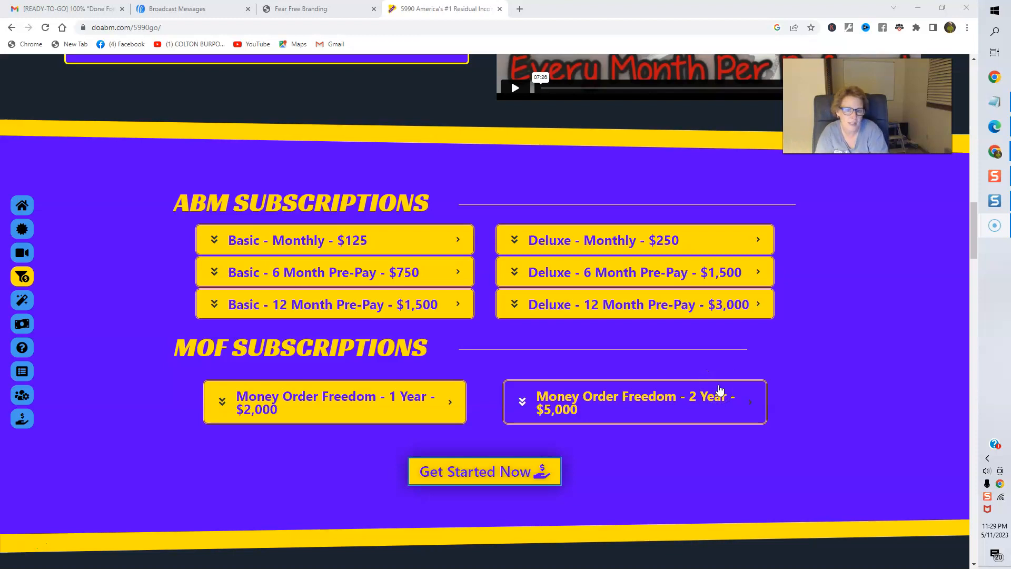
Scroll past the Our System Works text to the ABM Drop Card Front image carousel
{"action": "scroll", "scroll_direction": "down", "scroll_amount": 3}
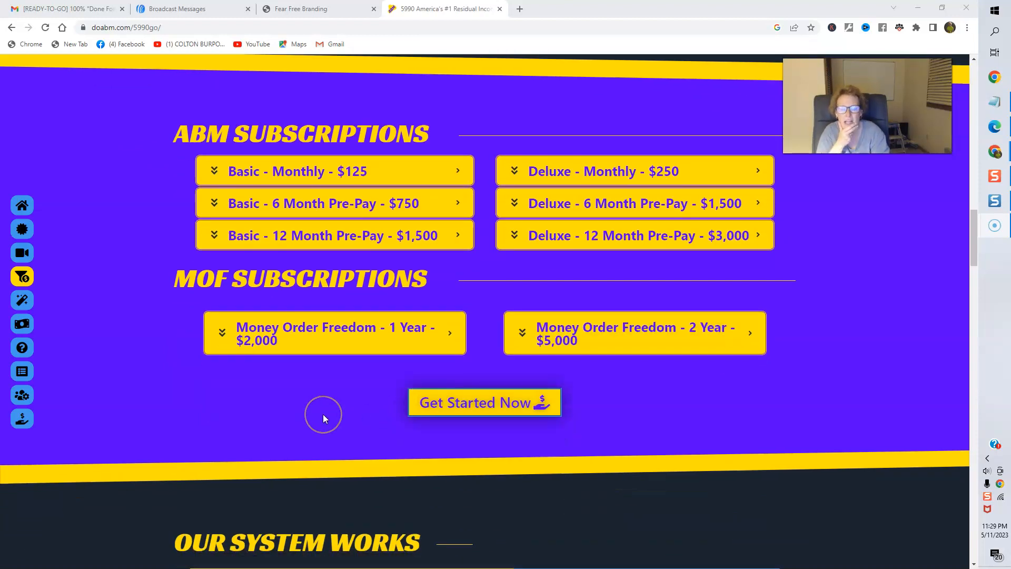
{"action": "scroll", "scroll_direction": "down", "scroll_amount": 3}
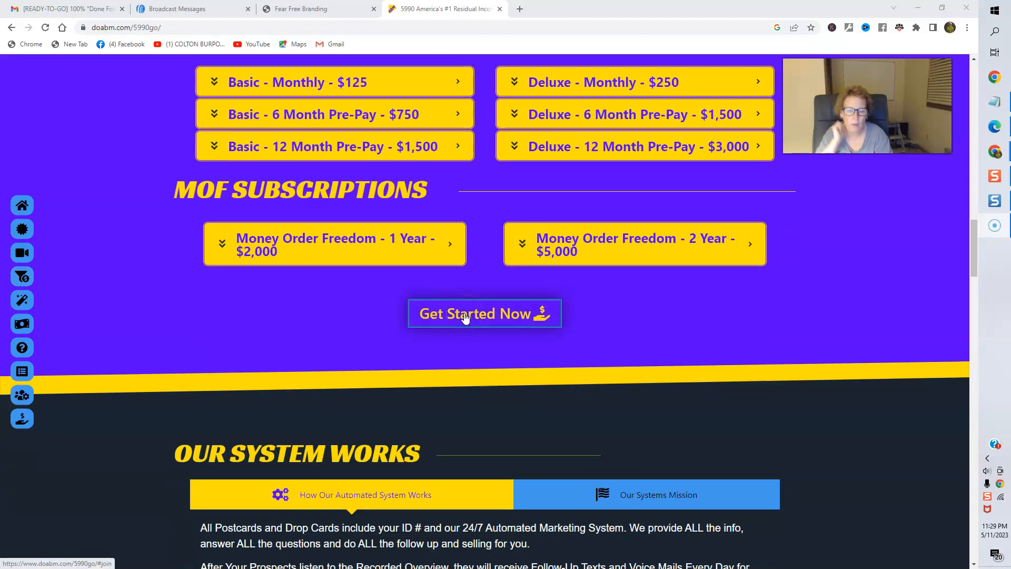
{"action": "scroll", "scroll_direction": "down", "scroll_amount": 3}
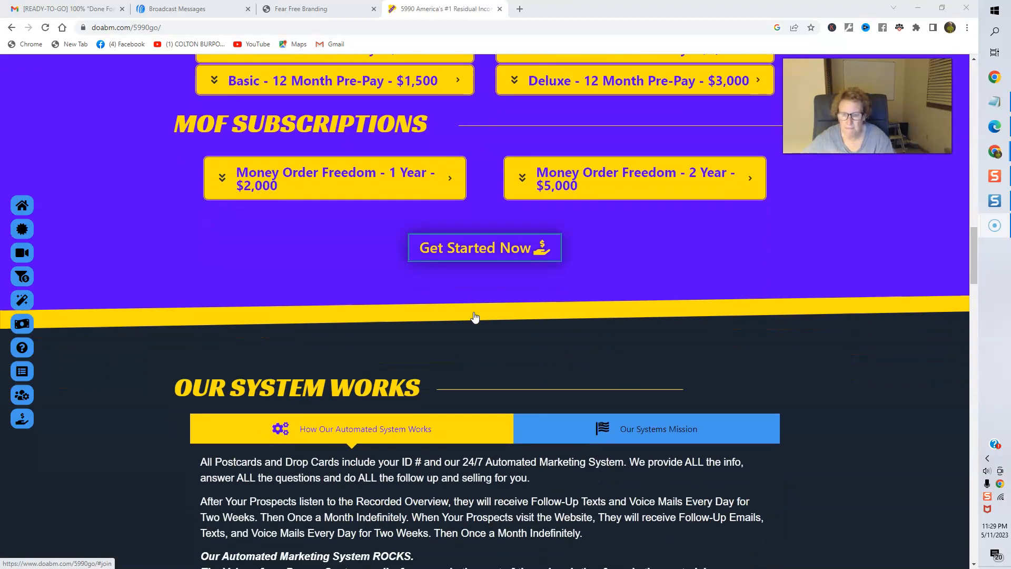
{"action": "scroll", "scroll_direction": "down", "scroll_amount": 3}
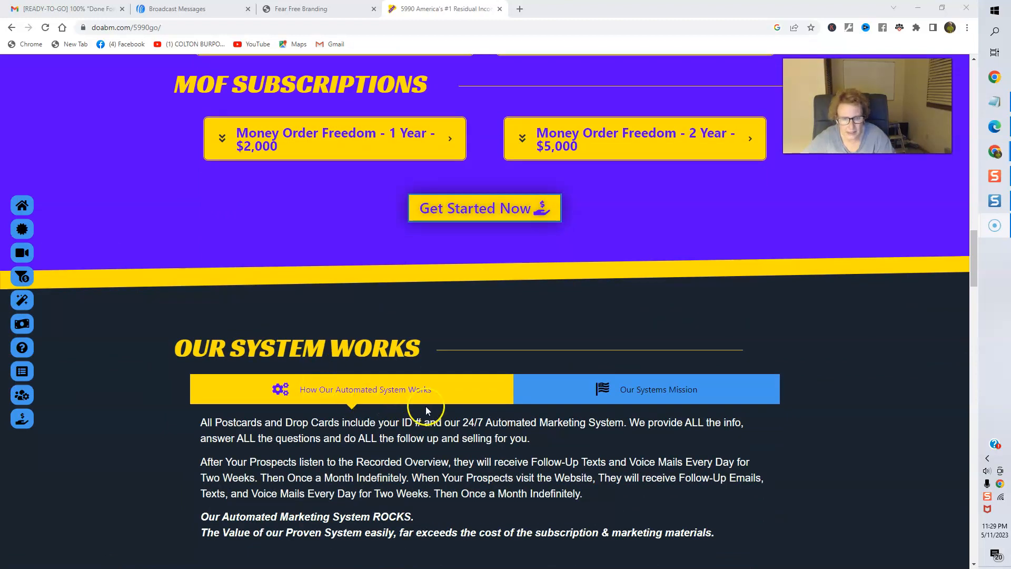
{"action": "scroll", "scroll_direction": "down", "scroll_amount": 3}
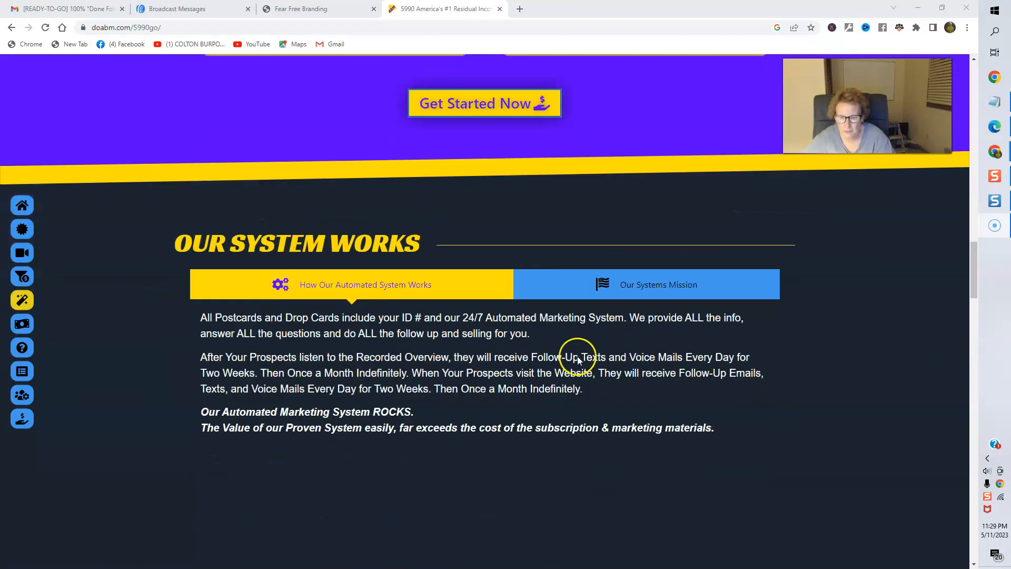
{"action": "scroll", "scroll_direction": "down", "scroll_amount": 3}
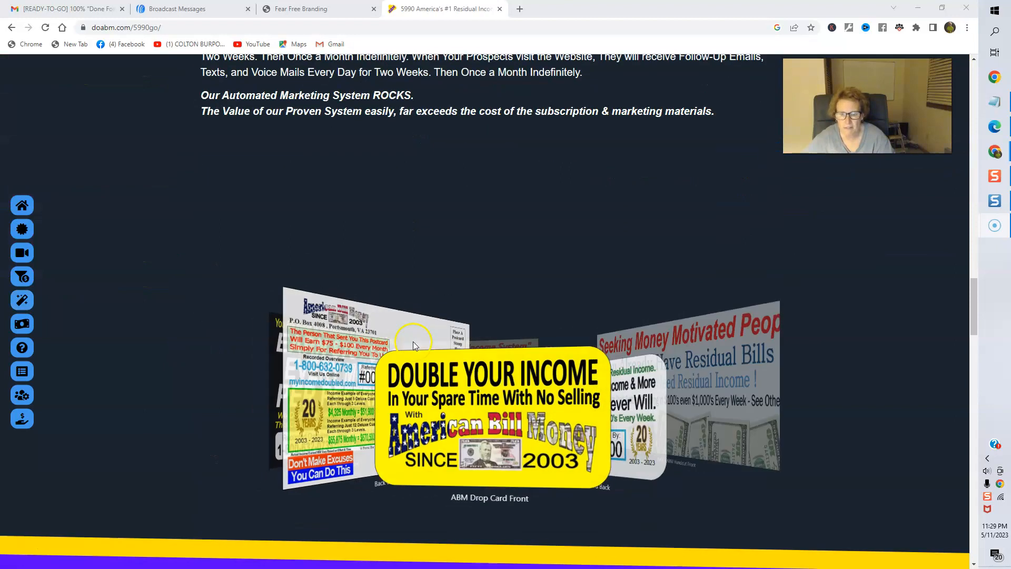
{"action": "scroll", "scroll_direction": "down", "scroll_amount": 3}
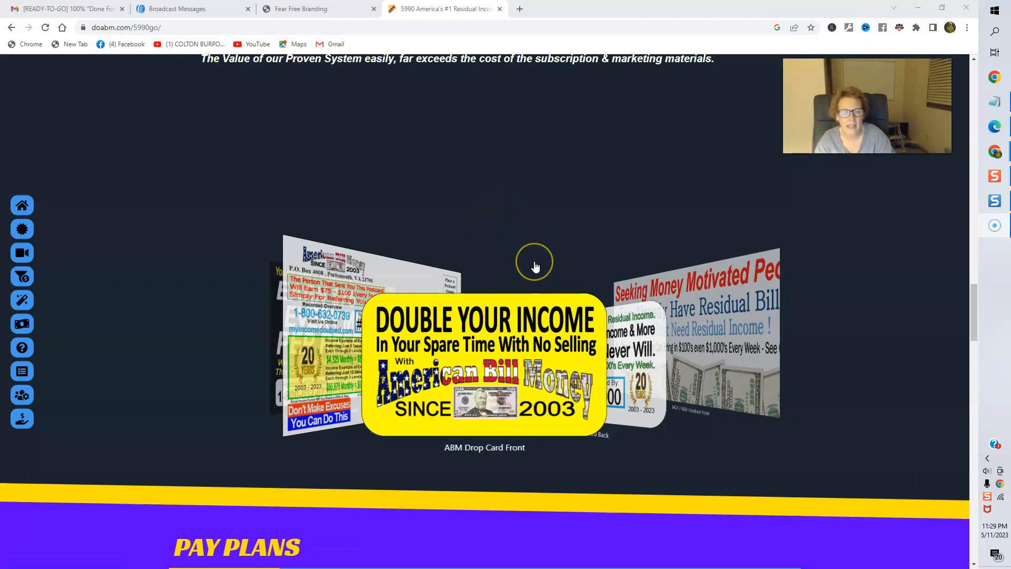
Scroll to the Pay Plans section with the Basic Pay Plan referral earnings and income chart
{"action": "scroll", "scroll_direction": "down", "scroll_amount": 3}
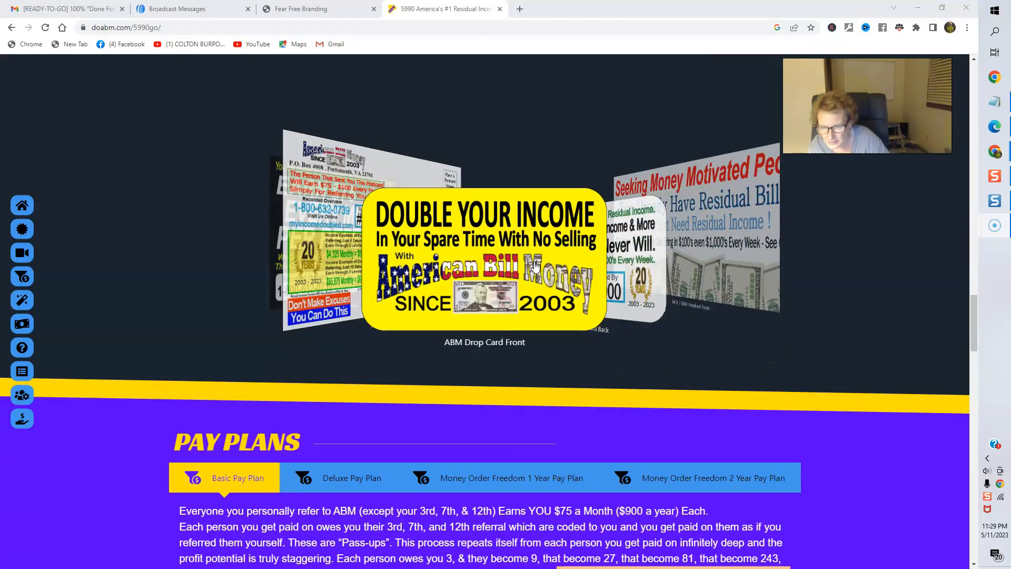
{"action": "scroll", "scroll_direction": "down", "scroll_amount": 3}
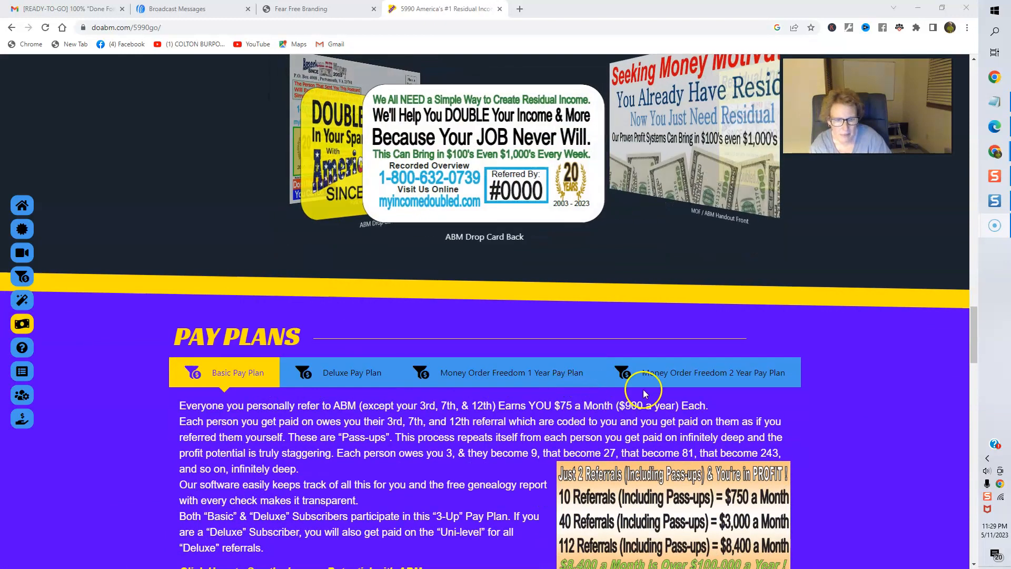
{"action": "scroll", "scroll_direction": "down", "scroll_amount": 3}
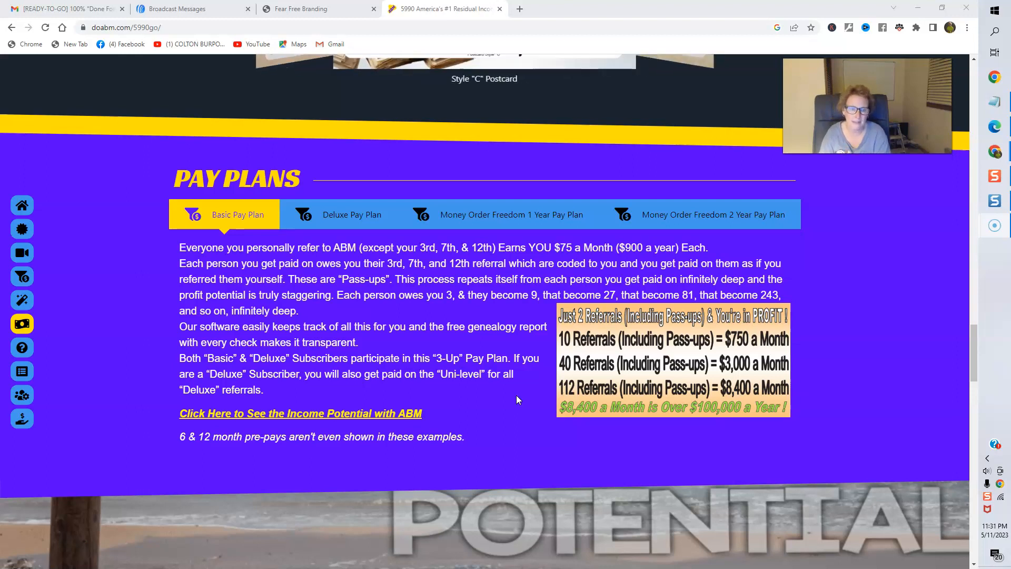
Scroll past the Top 10 Reasons carousel to the yellow printable order form and sales letter links
{"action": "scroll", "scroll_direction": "down", "scroll_amount": 3}
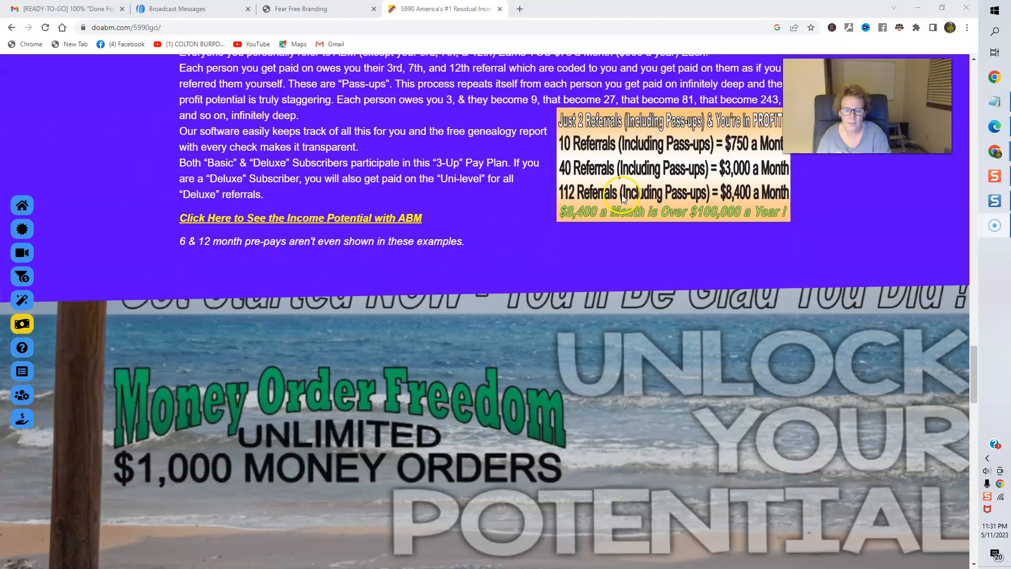
{"action": "scroll", "scroll_direction": "down", "scroll_amount": 3}
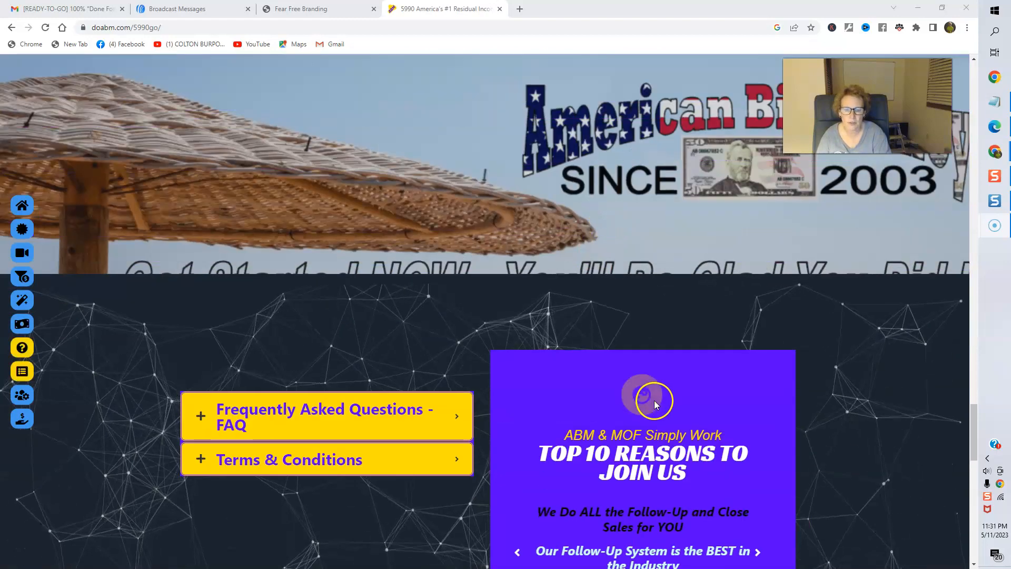
{"action": "scroll", "scroll_direction": "down", "scroll_amount": 3}
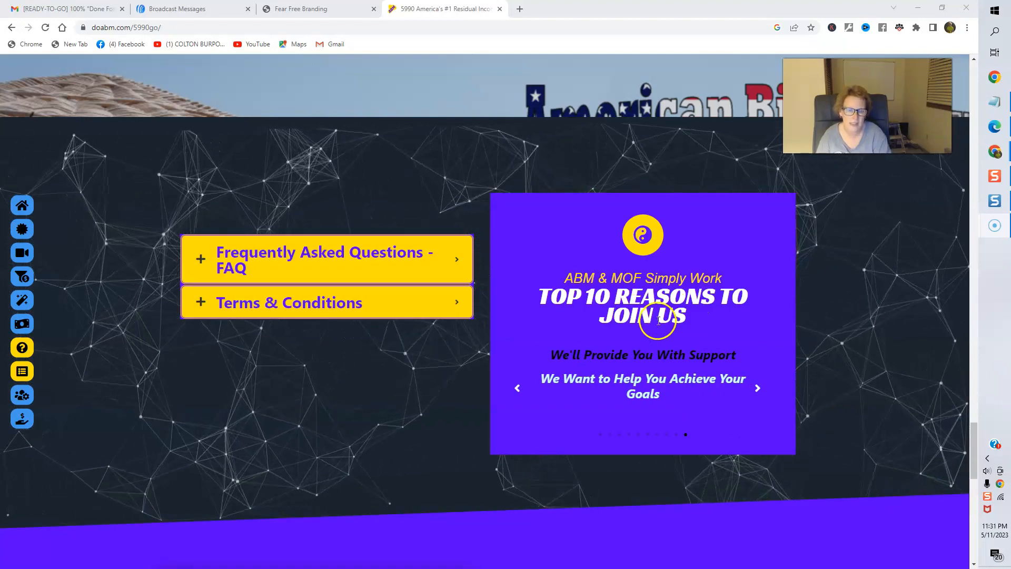
{"action": "scroll", "scroll_direction": "down", "scroll_amount": 3}
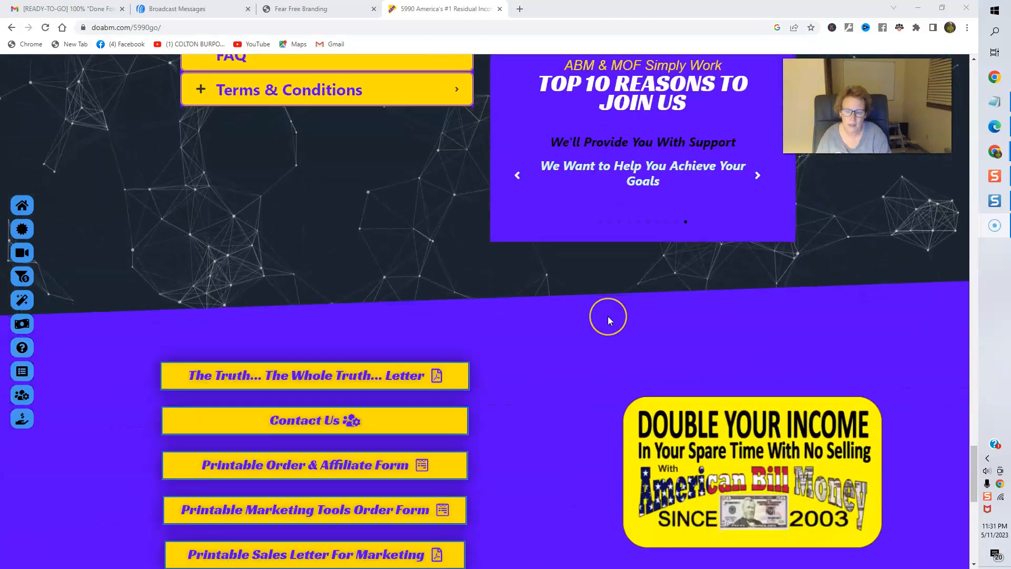
{"action": "scroll", "scroll_direction": "down", "scroll_amount": 3}
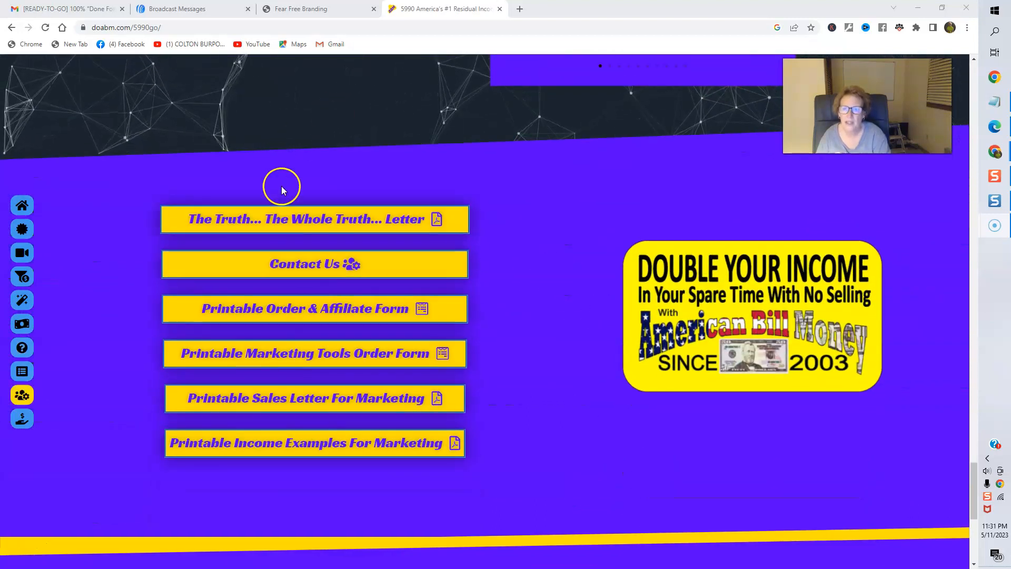
{"action": "mouse_move", "coordinate": [402, 222]}
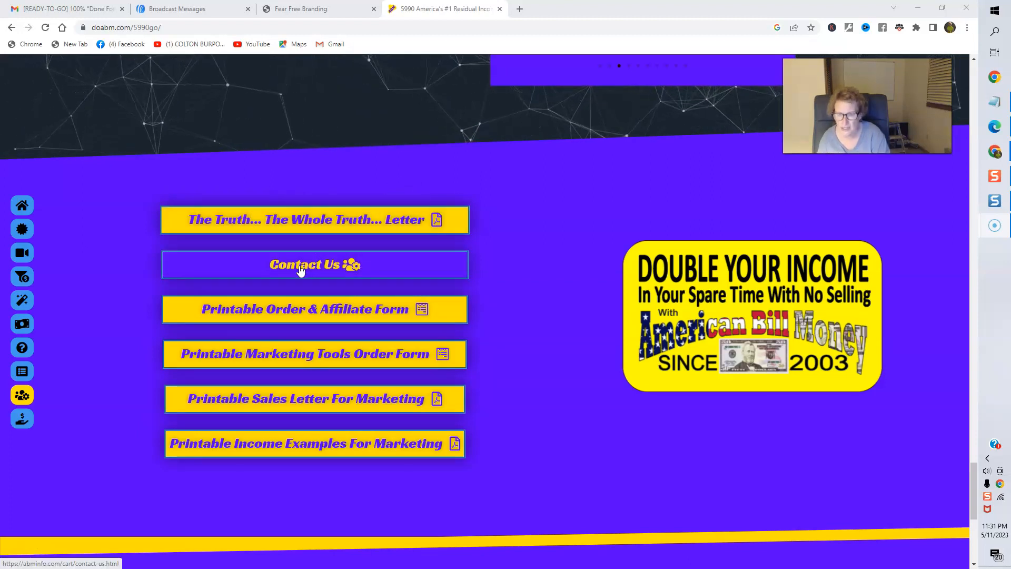
{"action": "mouse_move", "coordinate": [359, 317]}
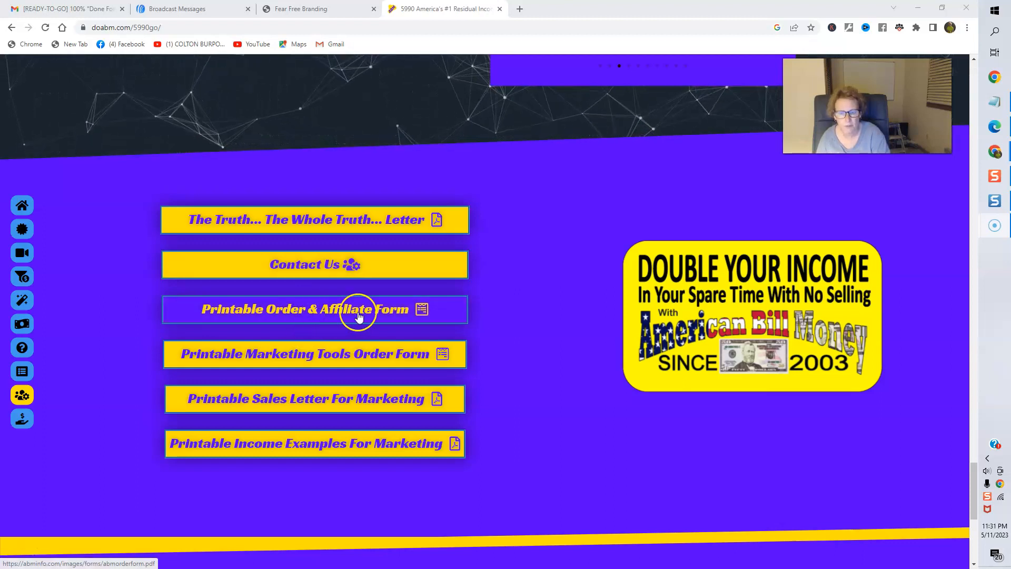
{"action": "mouse_move", "coordinate": [283, 300]}
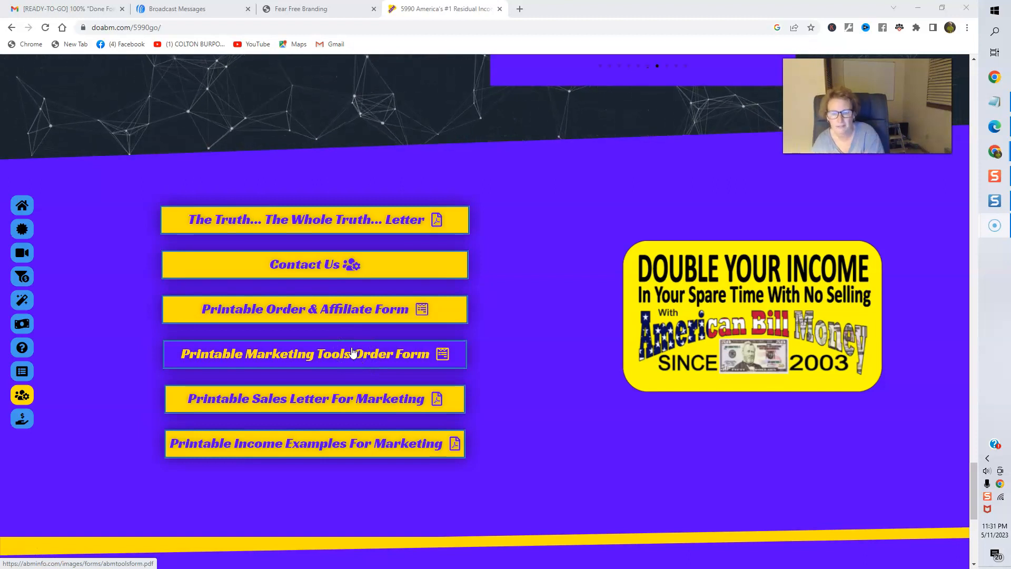
{"action": "left_click", "coordinate": [394, 369]}
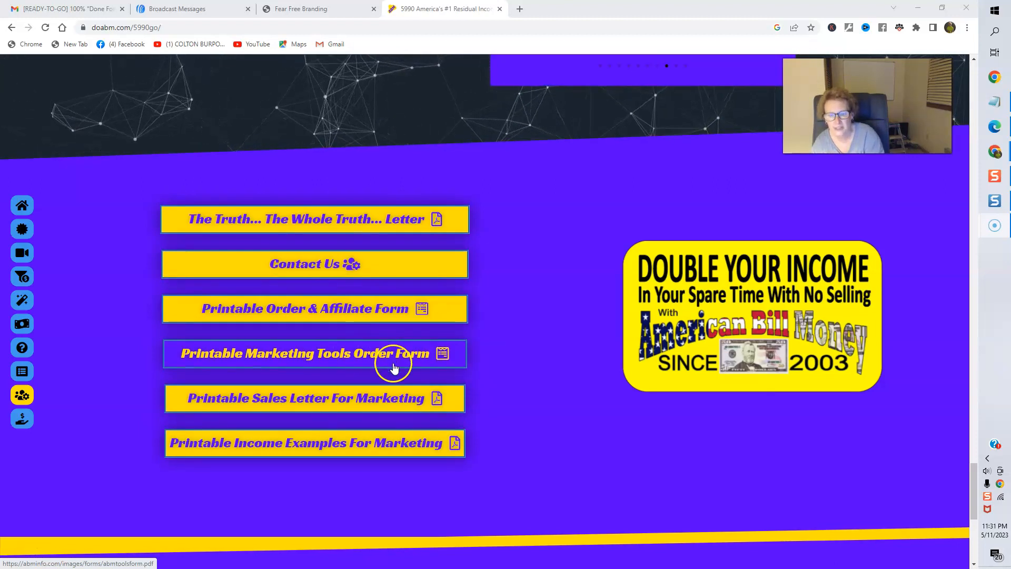
{"action": "mouse_move", "coordinate": [387, 396]}
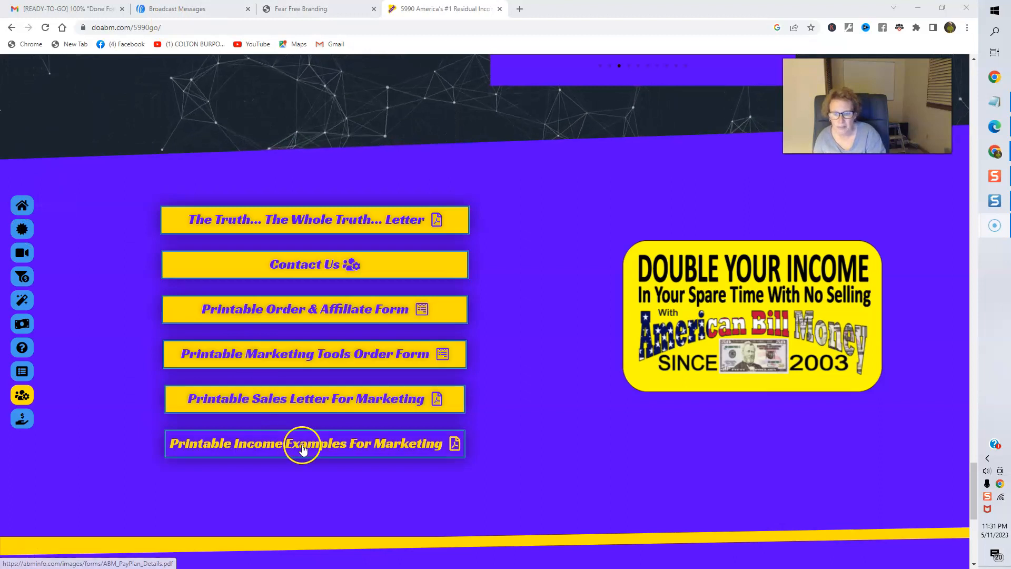
Scroll down to the Join ABM Now and Join MOF Now buttons at the page bottom
{"action": "scroll", "scroll_direction": "down", "scroll_amount": 3}
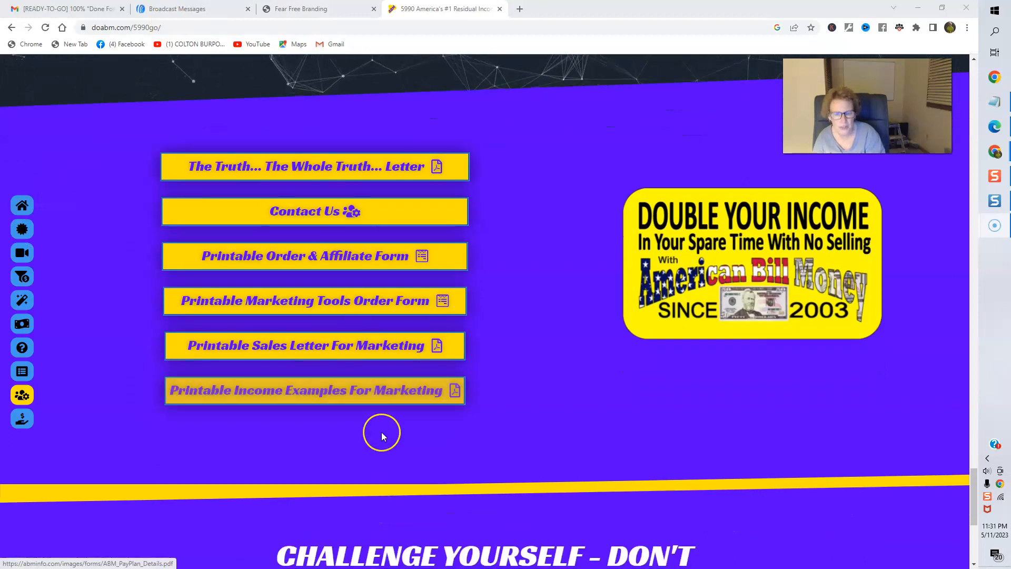
{"action": "scroll", "scroll_direction": "down", "scroll_amount": 3}
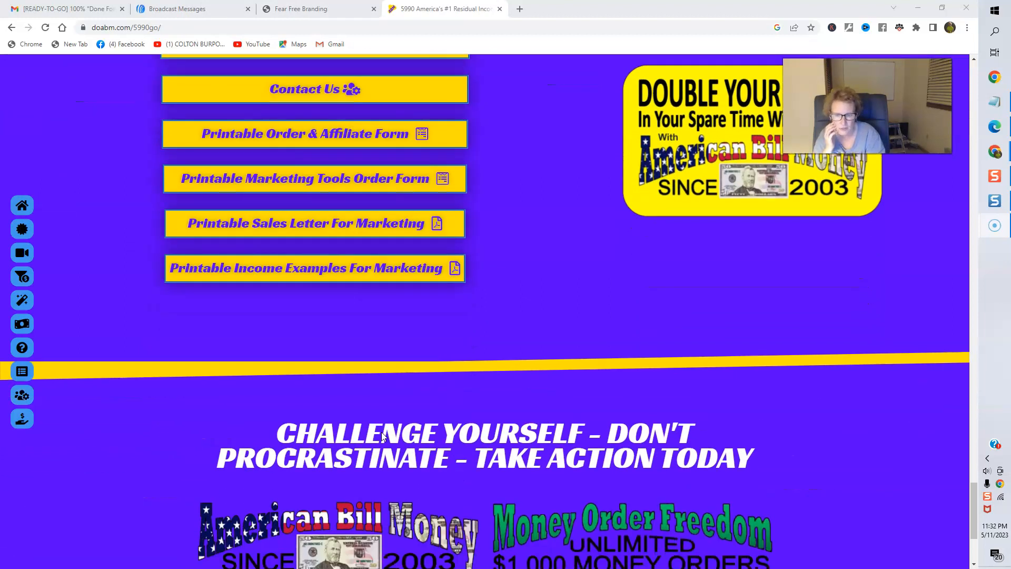
{"action": "scroll", "scroll_direction": "down", "scroll_amount": 3}
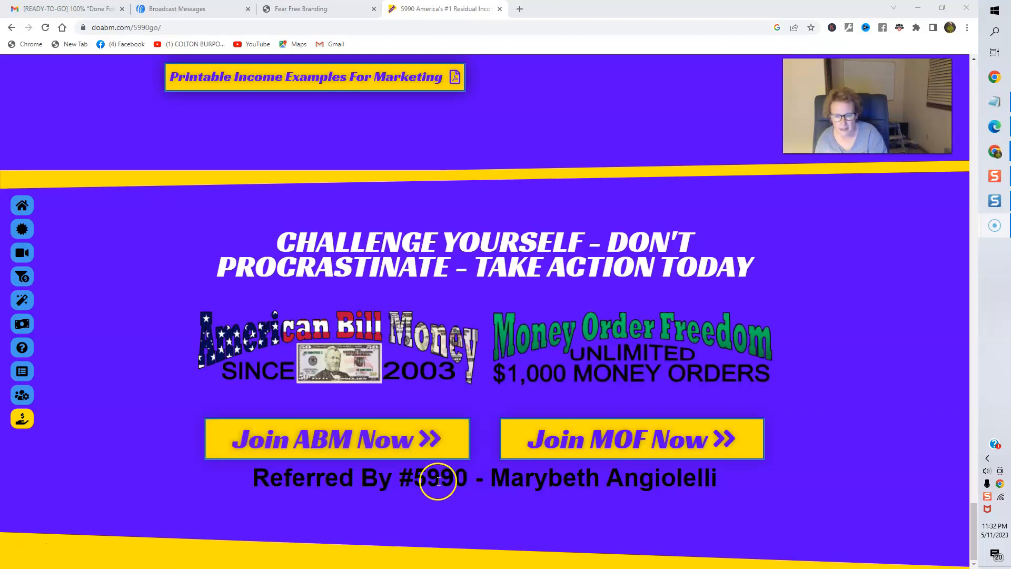
{"action": "mouse_move", "coordinate": [693, 351]}
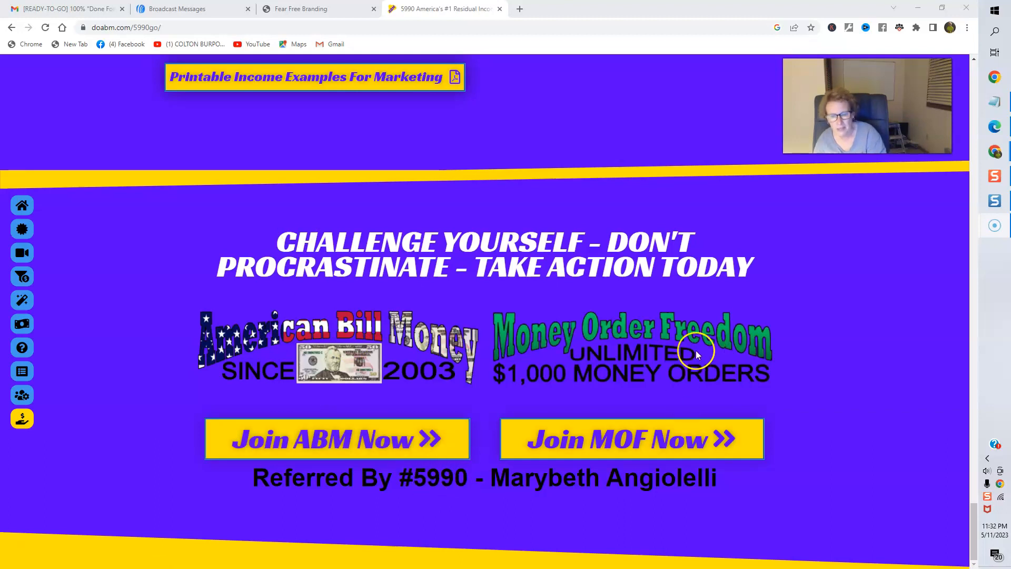
{"action": "mouse_move", "coordinate": [297, 441]}
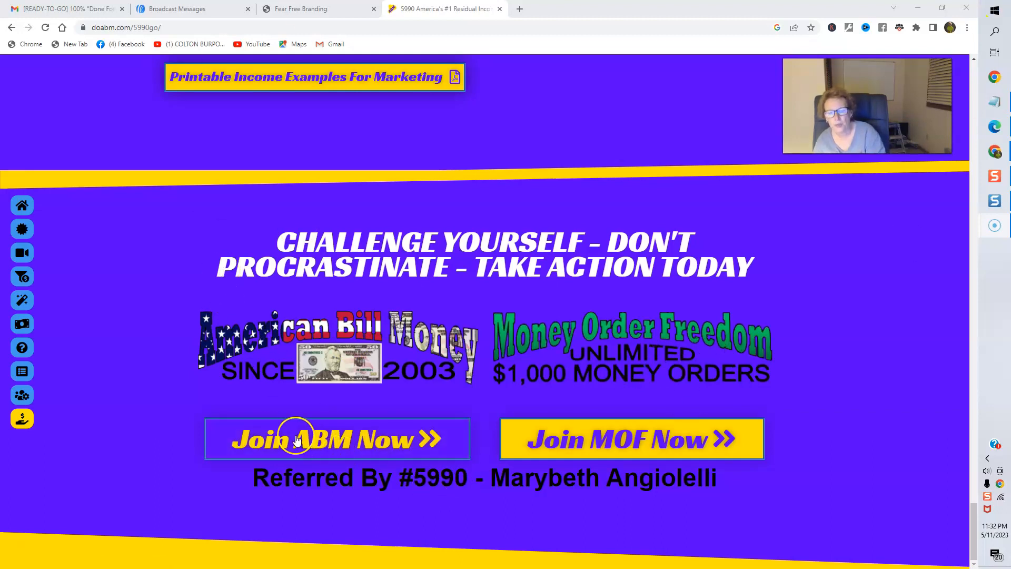
{"action": "mouse_move", "coordinate": [567, 286]}
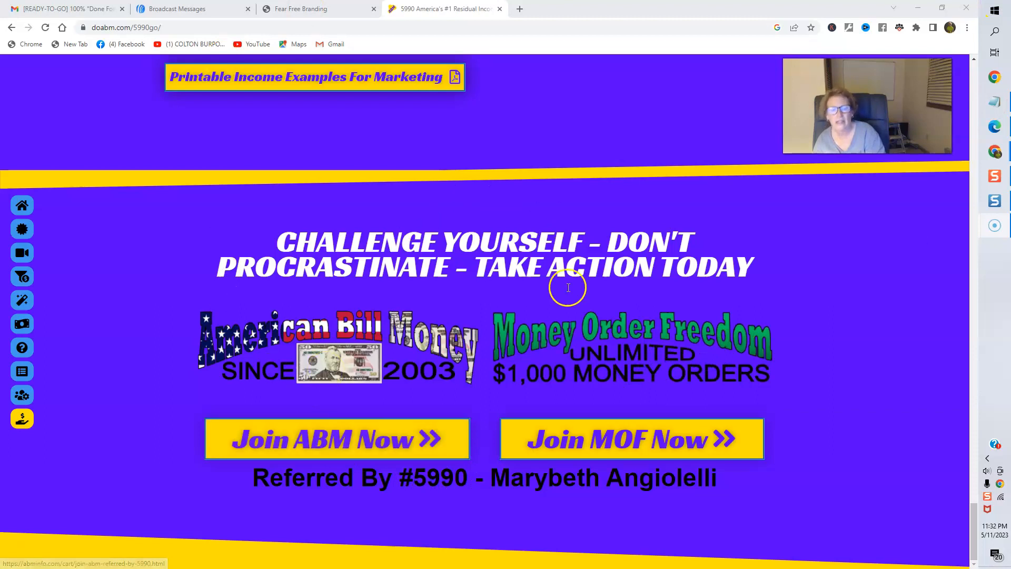
{"action": "mouse_move", "coordinate": [611, 448]}
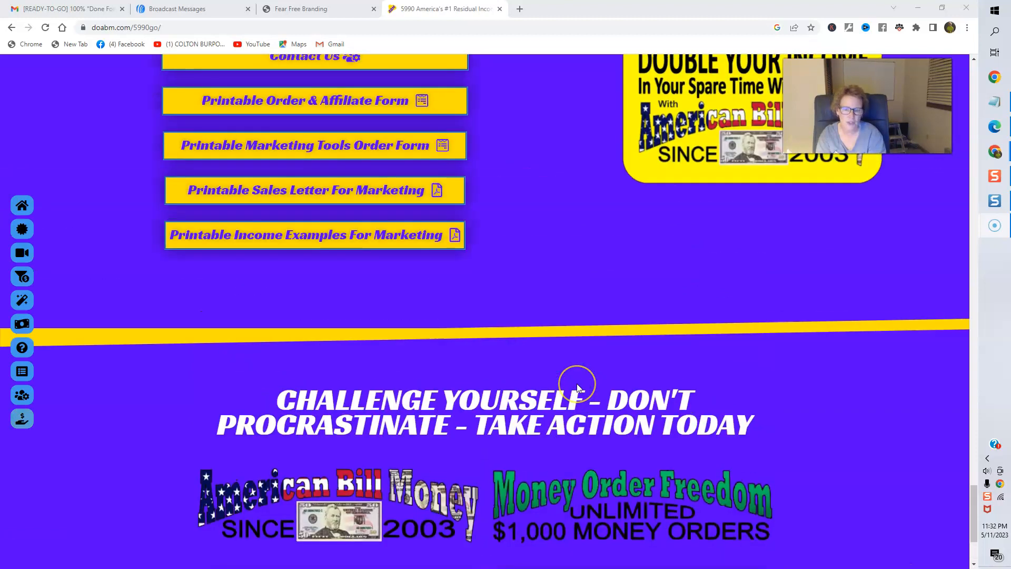
Return to the Overview Video and sizzle-call phone number section of the page
{"action": "scroll", "scroll_direction": "down", "scroll_amount": 3}
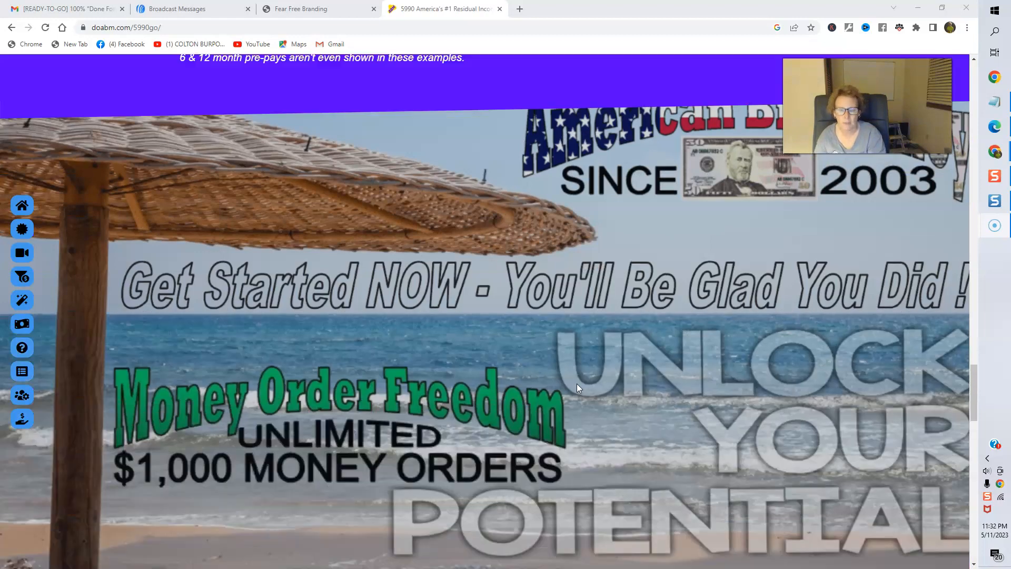
{"action": "scroll", "scroll_direction": "down", "scroll_amount": 3}
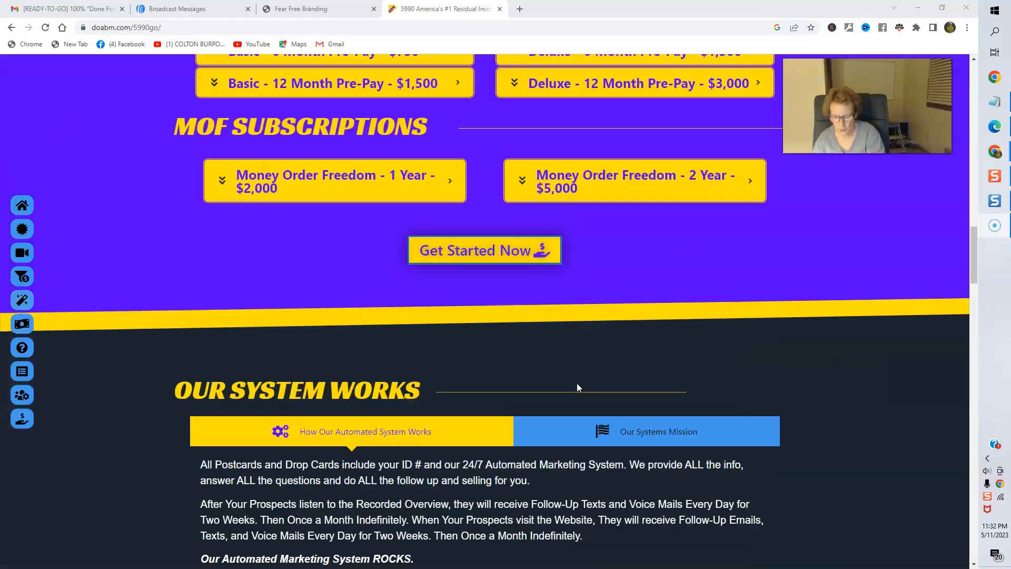
{"action": "scroll", "scroll_direction": "down", "scroll_amount": 3}
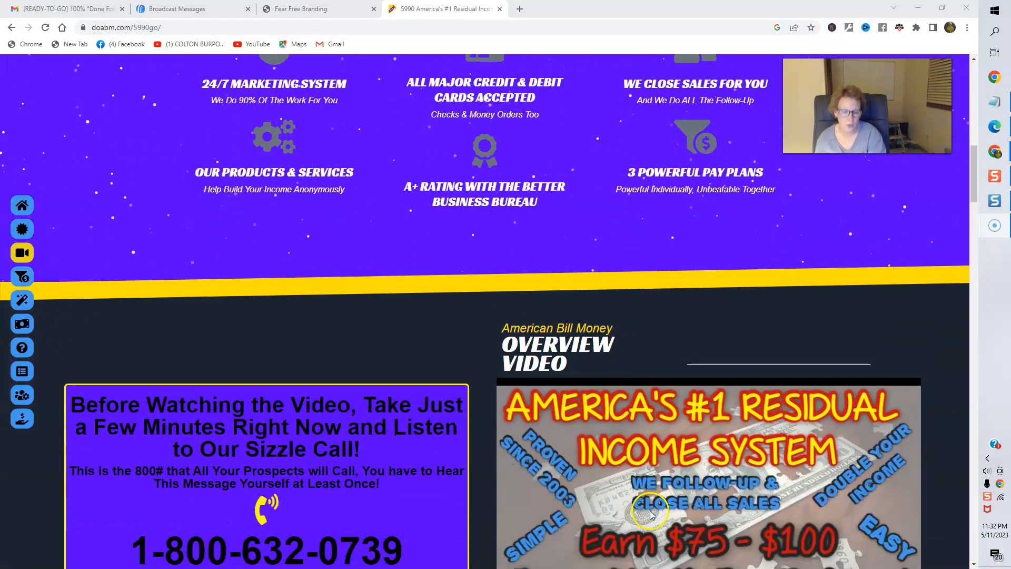
{"action": "scroll", "scroll_direction": "down", "scroll_amount": 3}
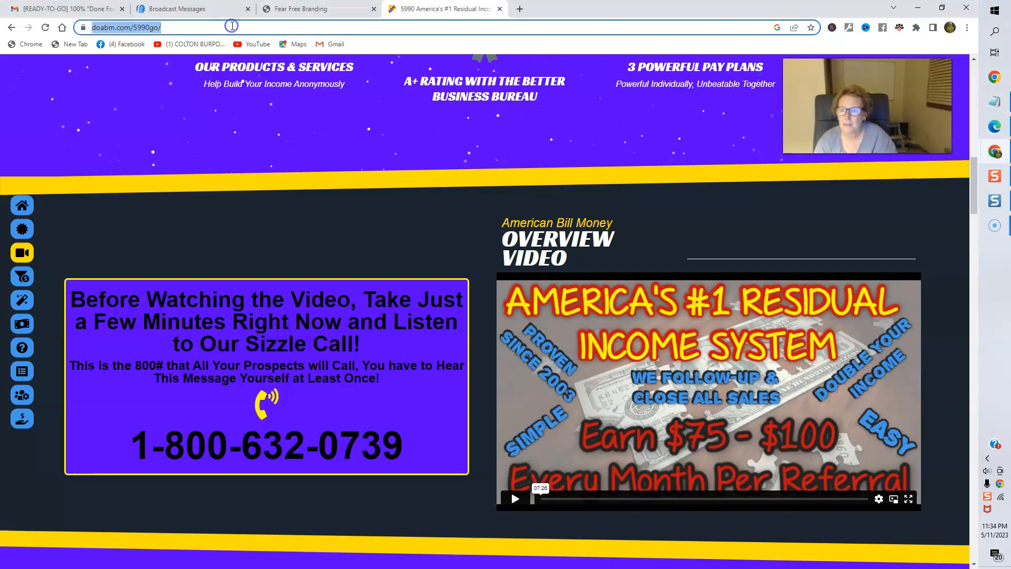
{"action": "type", "text": "https://mofabm.com/5990mof"}
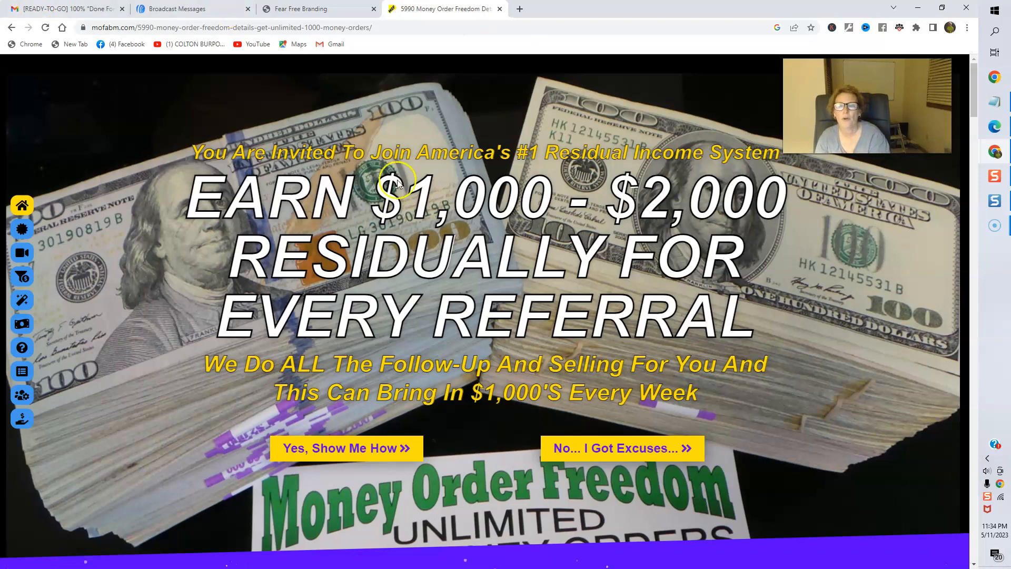
{"action": "mouse_move", "coordinate": [719, 211]}
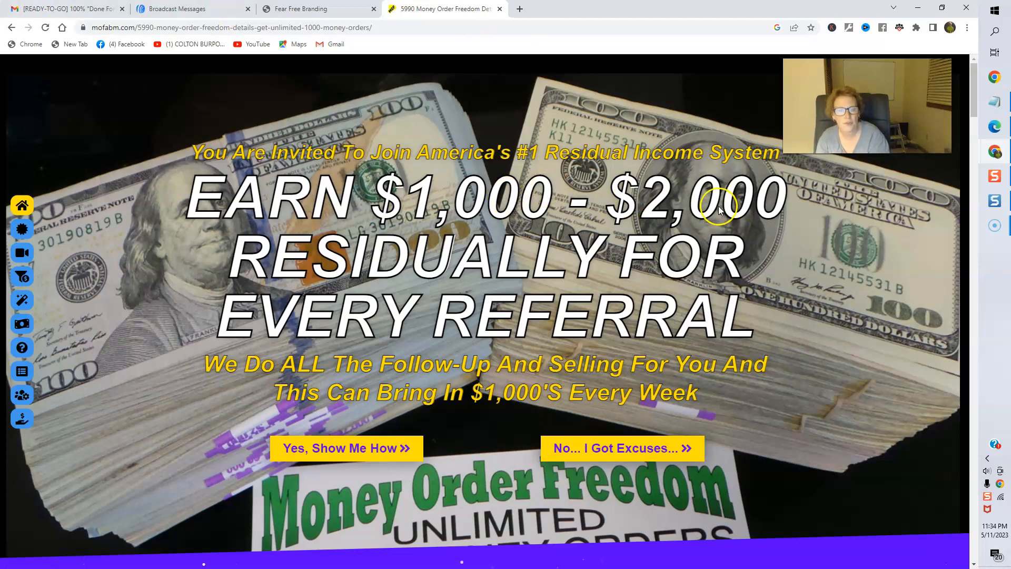
{"action": "mouse_move", "coordinate": [543, 324]}
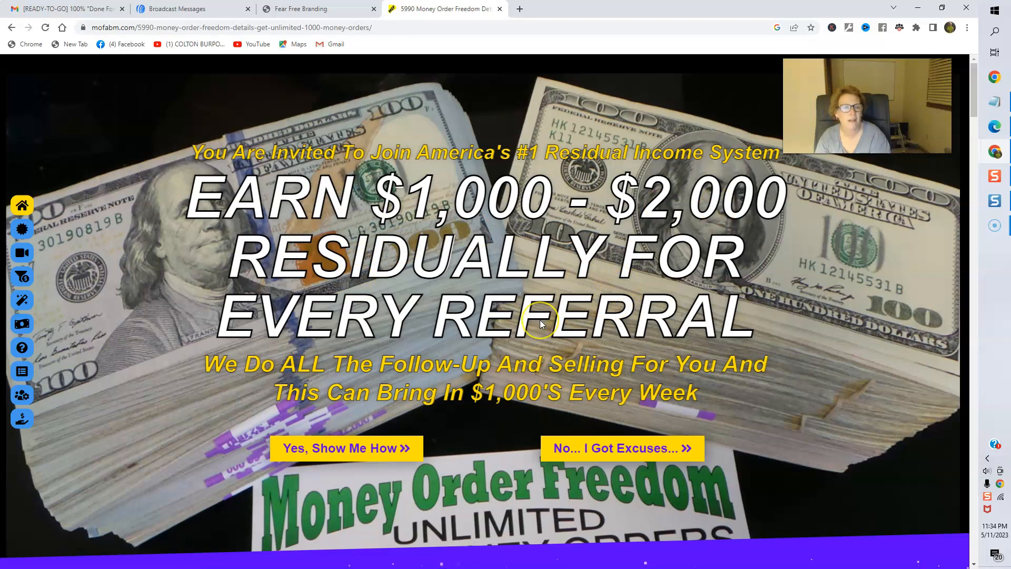
{"action": "scroll", "scroll_direction": "down", "scroll_amount": 3}
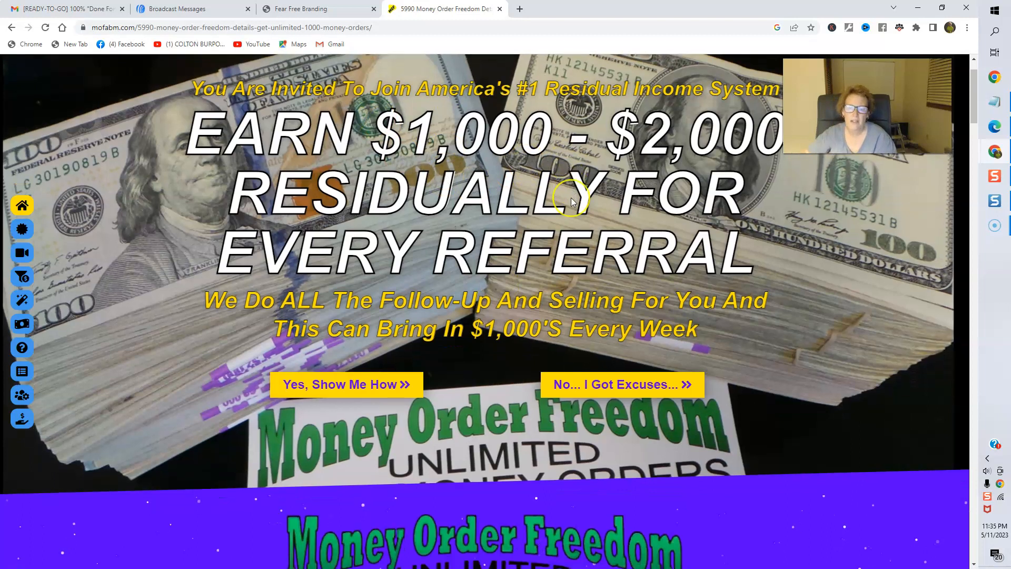
{"action": "scroll", "scroll_direction": "down", "scroll_amount": 3}
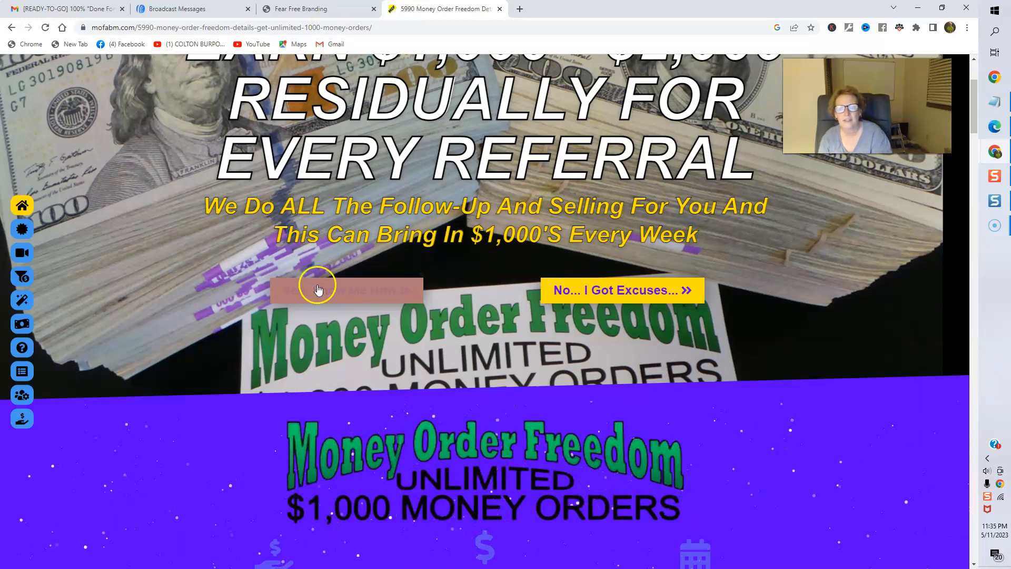
{"action": "scroll", "scroll_direction": "down", "scroll_amount": 3}
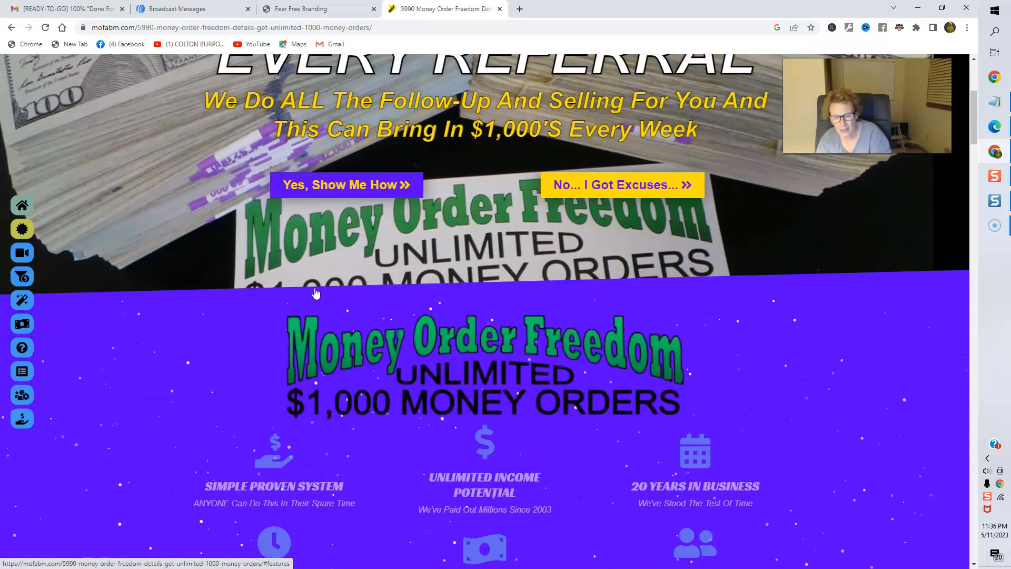
{"action": "scroll", "scroll_direction": "down", "scroll_amount": 3}
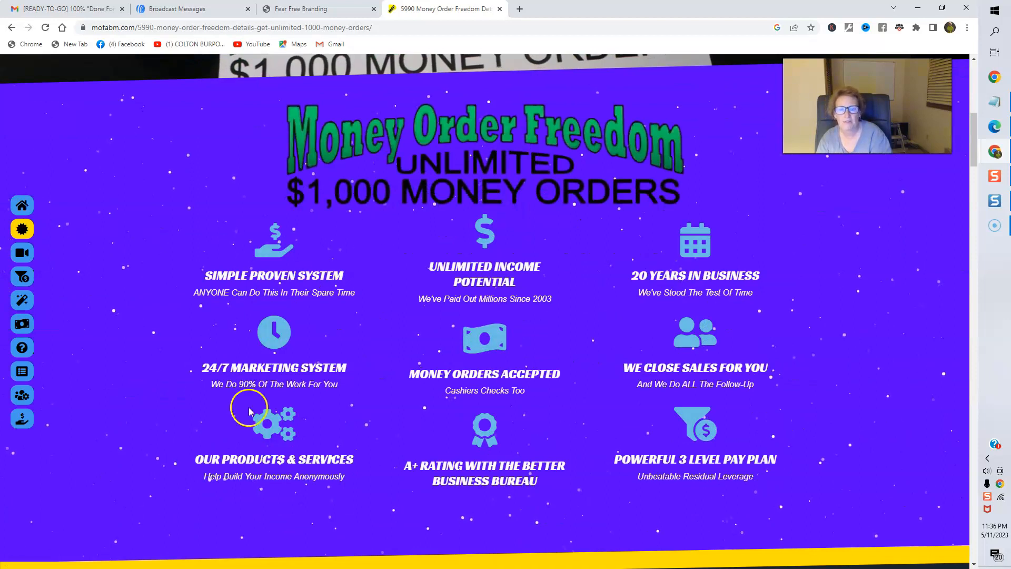
{"action": "mouse_move", "coordinate": [363, 312]}
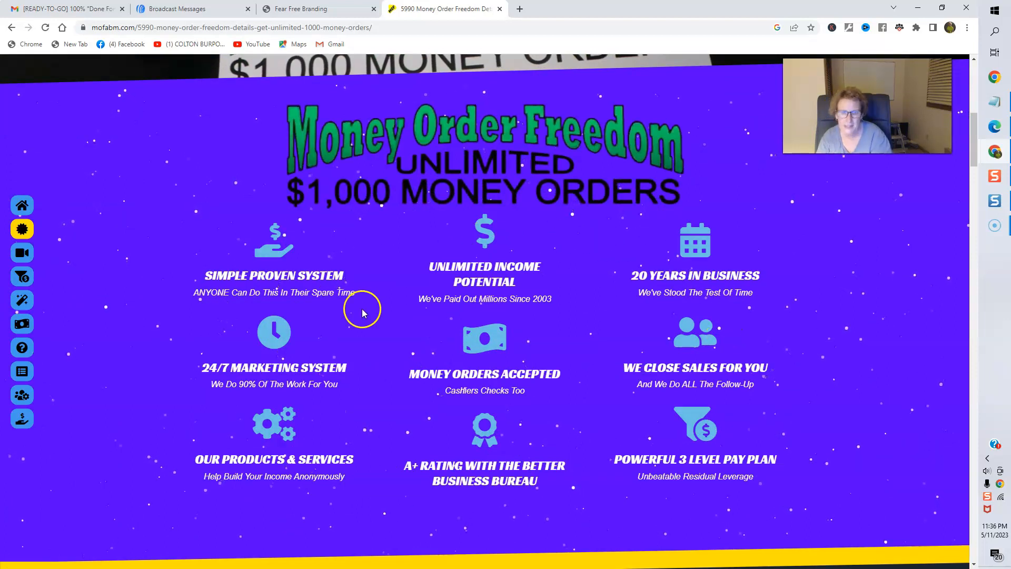
{"action": "scroll", "scroll_direction": "down", "scroll_amount": 3}
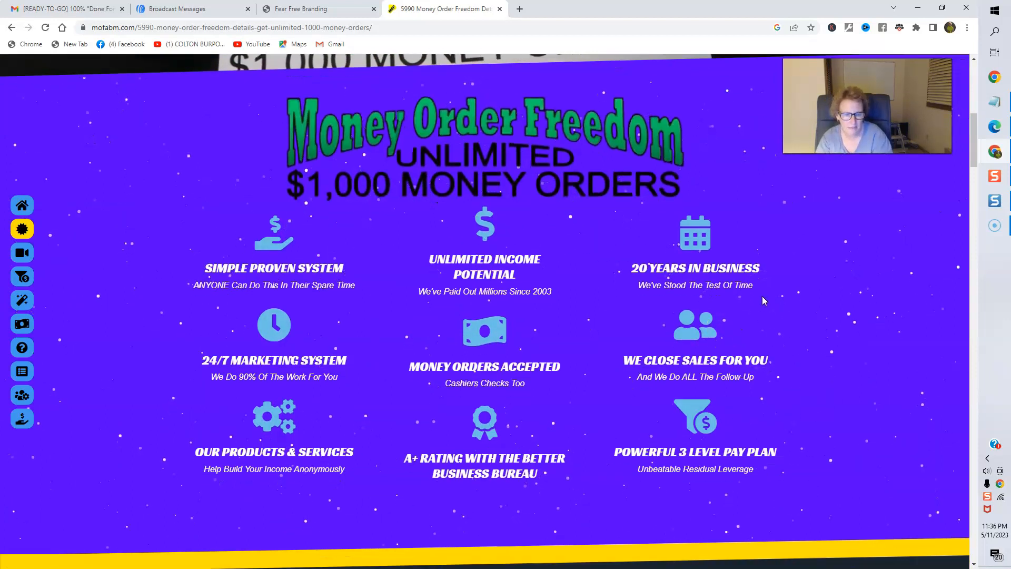
{"action": "scroll", "scroll_direction": "down", "scroll_amount": 3}
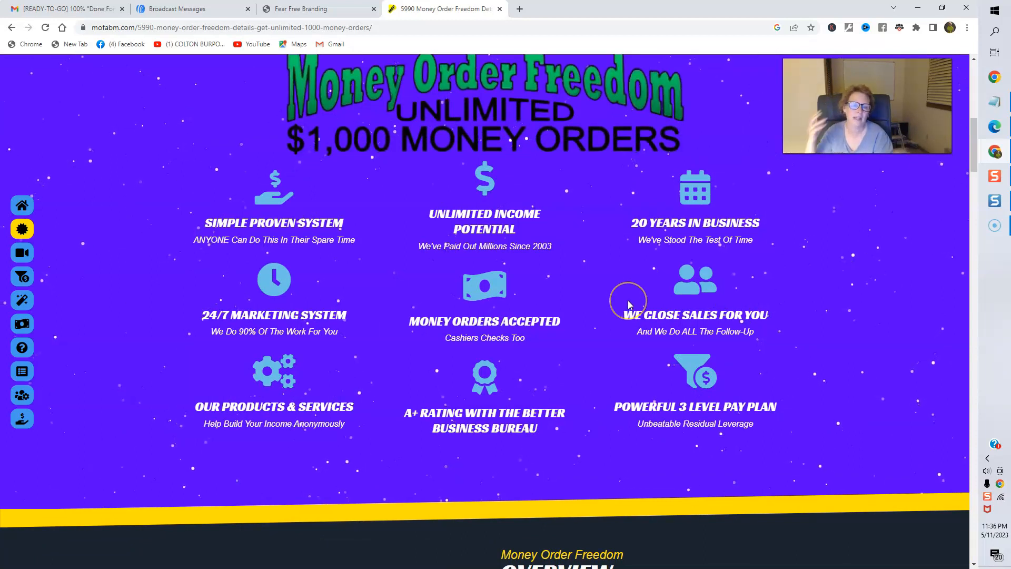
{"action": "mouse_move", "coordinate": [629, 305]}
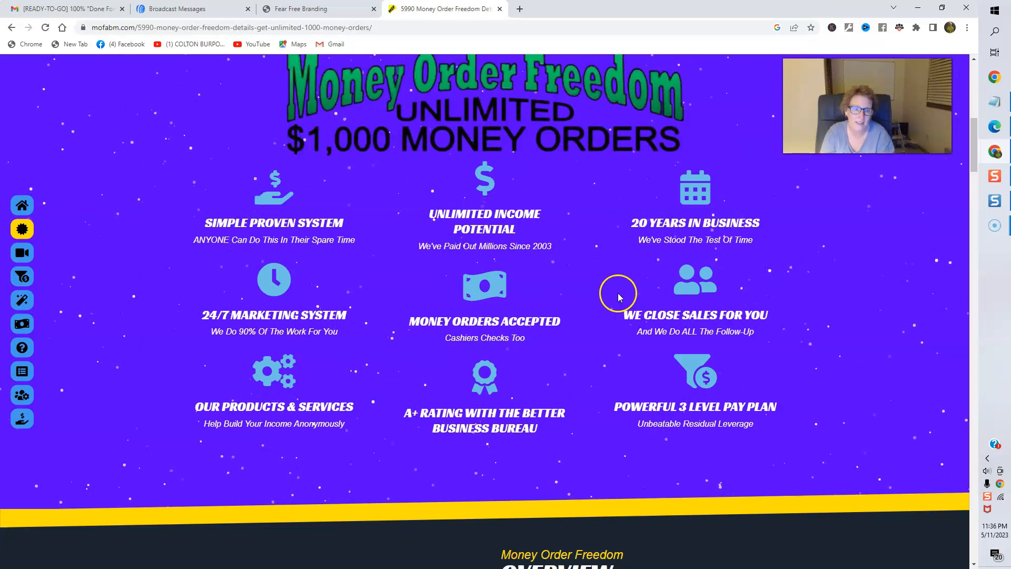
{"action": "mouse_move", "coordinate": [710, 339]}
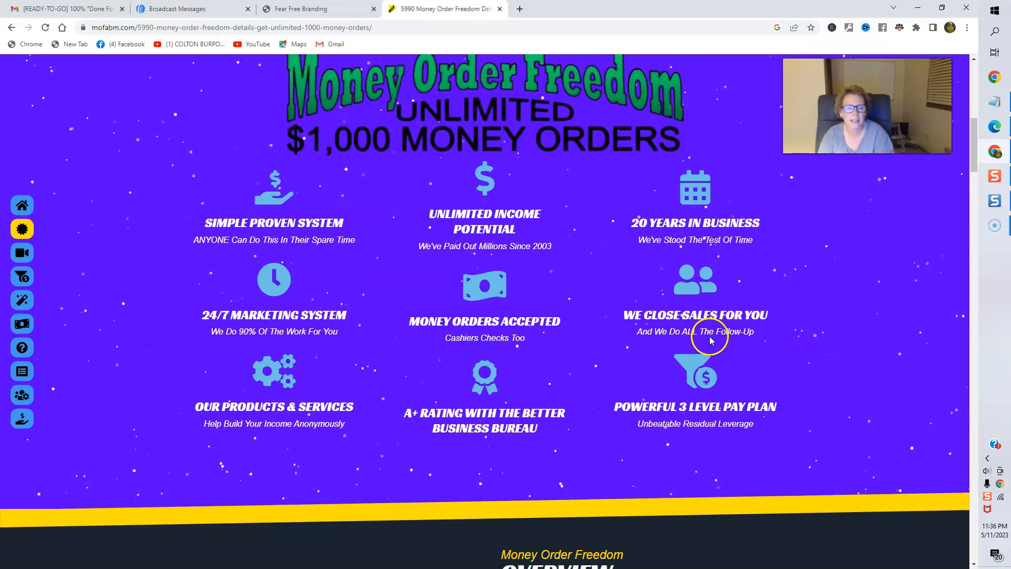
{"action": "mouse_move", "coordinate": [702, 339]}
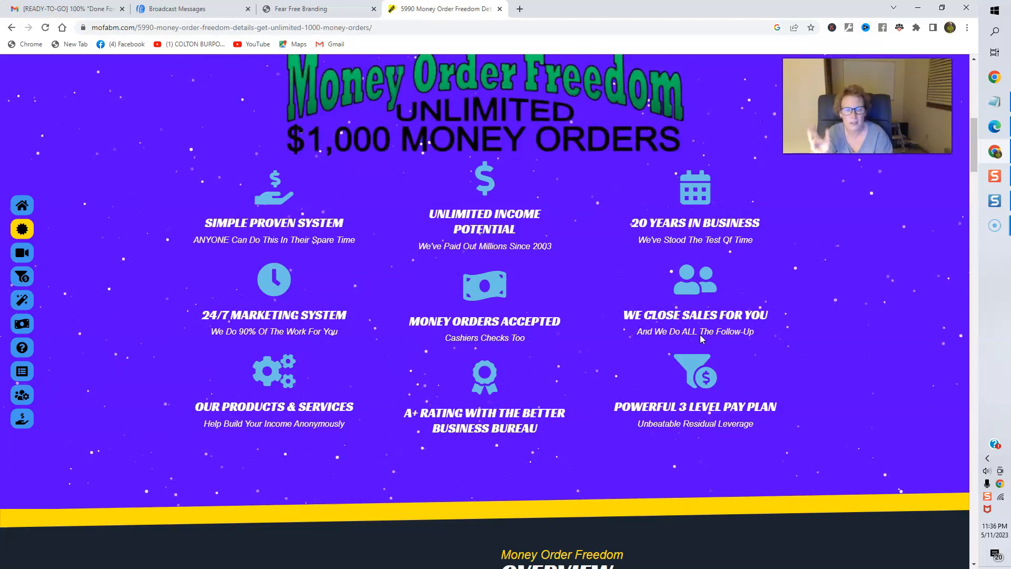
{"action": "scroll", "scroll_direction": "down", "scroll_amount": 3}
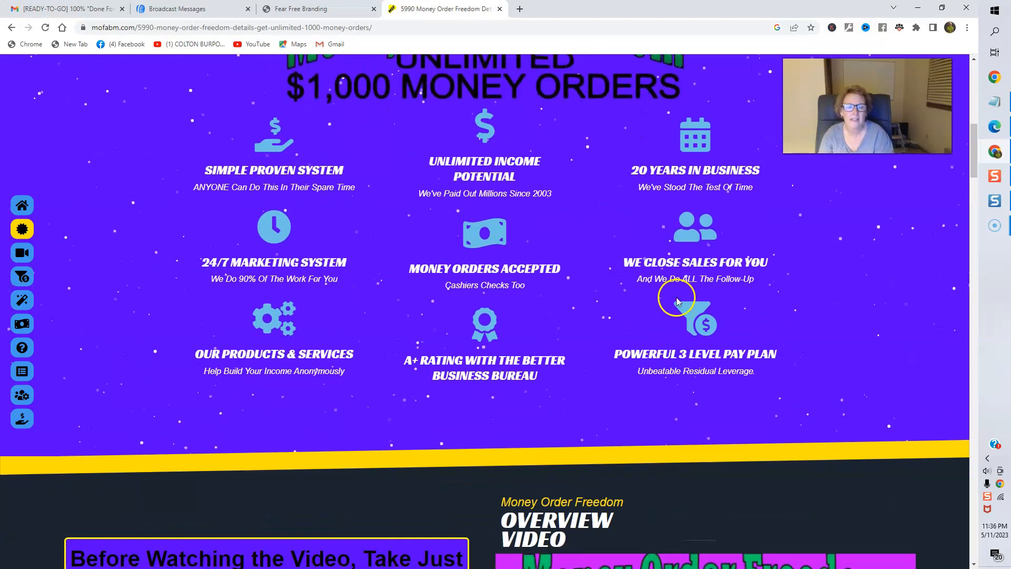
{"action": "scroll", "scroll_direction": "down", "scroll_amount": 3}
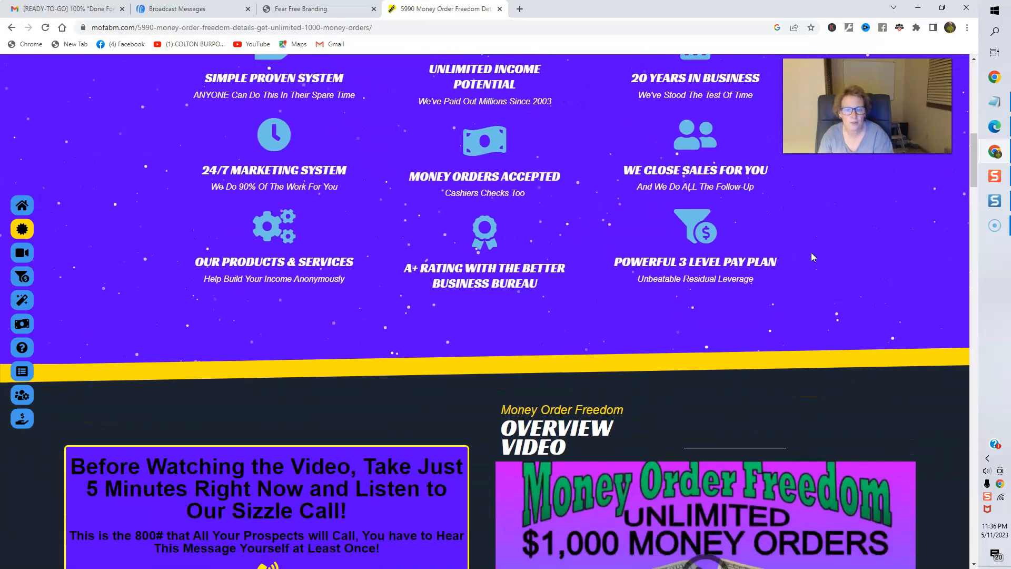
{"action": "scroll", "scroll_direction": "down", "scroll_amount": 3}
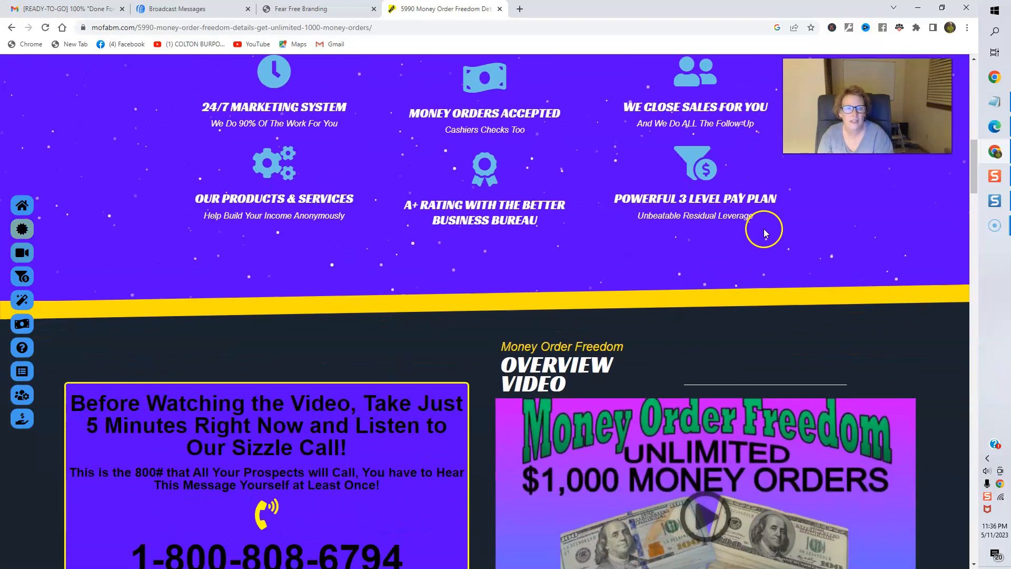
{"action": "scroll", "scroll_direction": "down", "scroll_amount": 3}
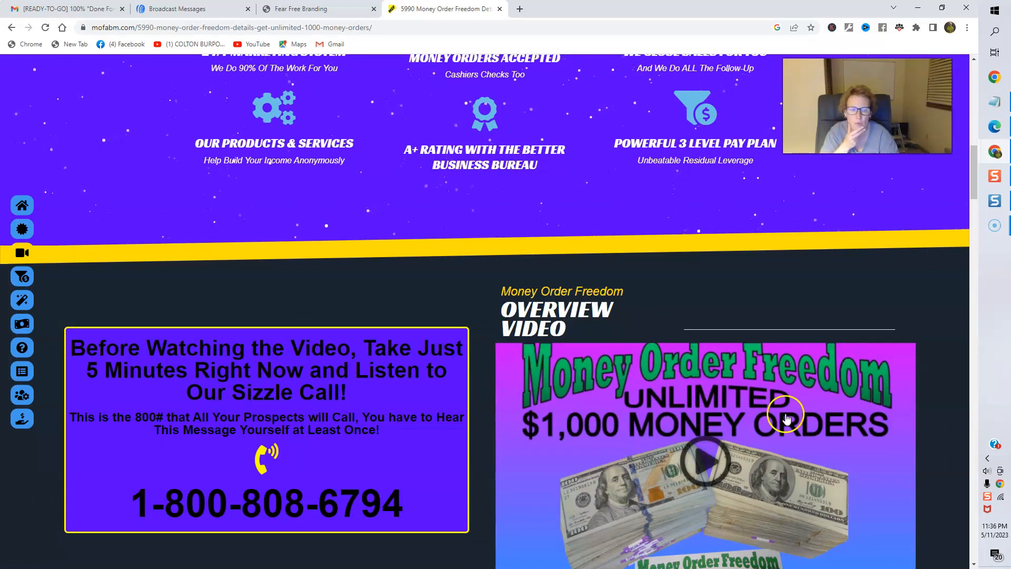
{"action": "mouse_move", "coordinate": [132, 388]}
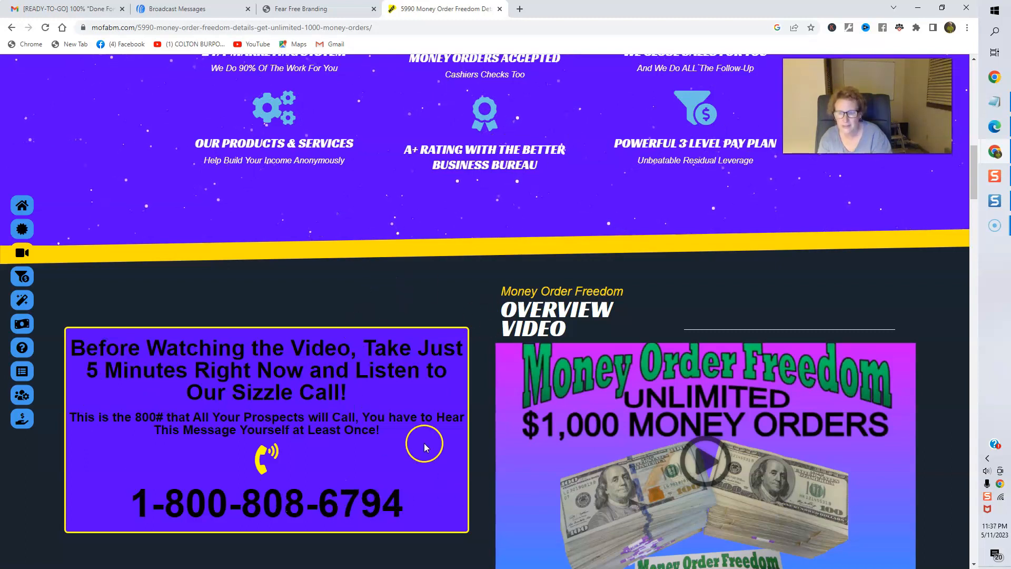
{"action": "scroll", "scroll_direction": "down", "scroll_amount": 3}
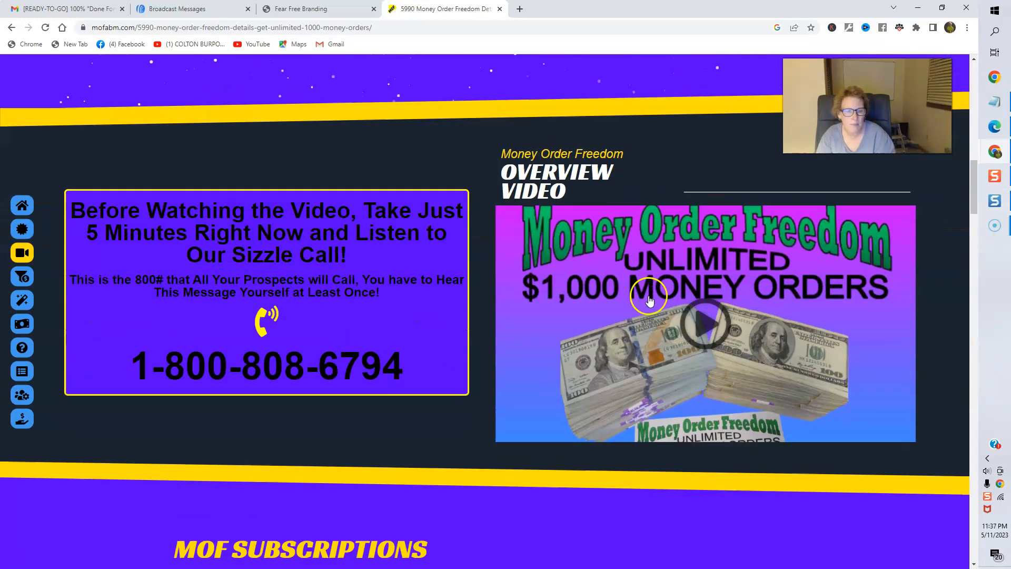
{"action": "scroll", "scroll_direction": "down", "scroll_amount": 3}
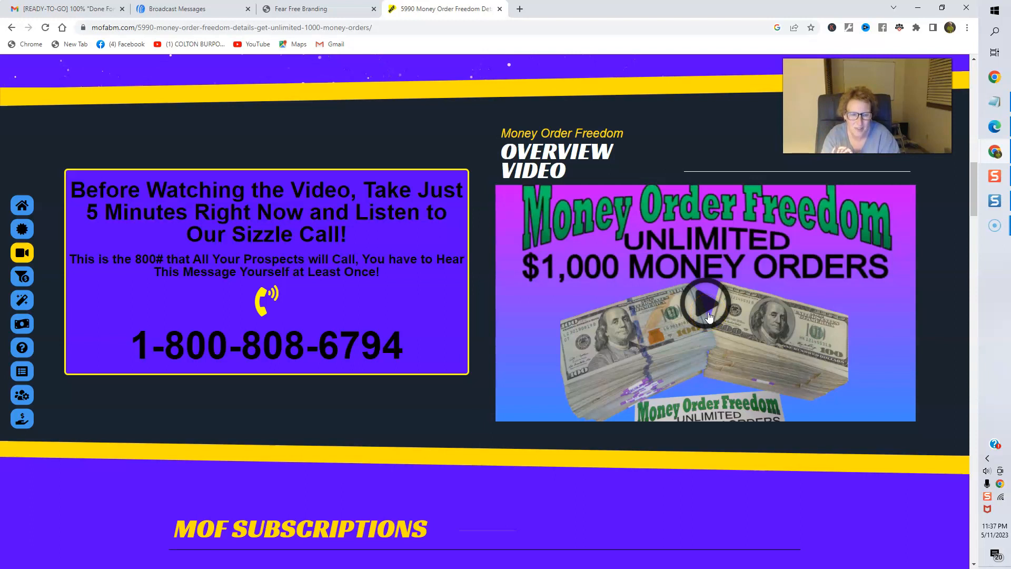
{"action": "scroll", "scroll_direction": "down", "scroll_amount": 3}
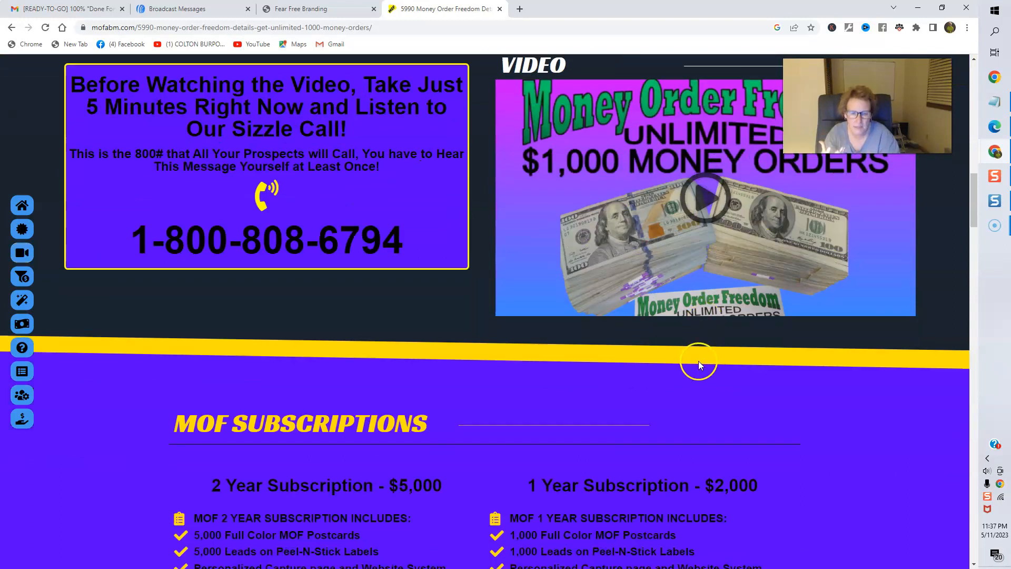
{"action": "scroll", "scroll_direction": "down", "scroll_amount": 3}
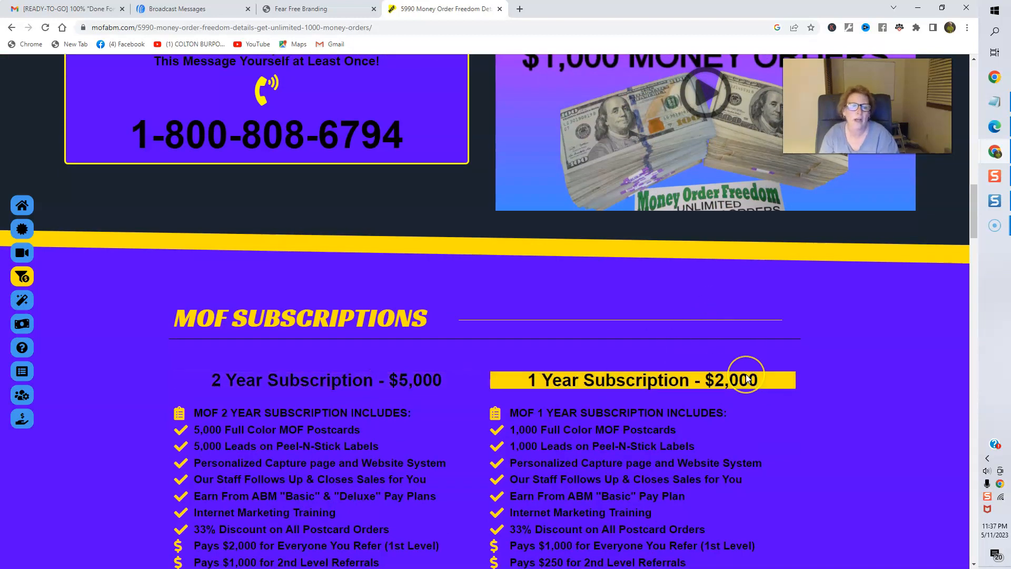
{"action": "scroll", "scroll_direction": "down", "scroll_amount": 3}
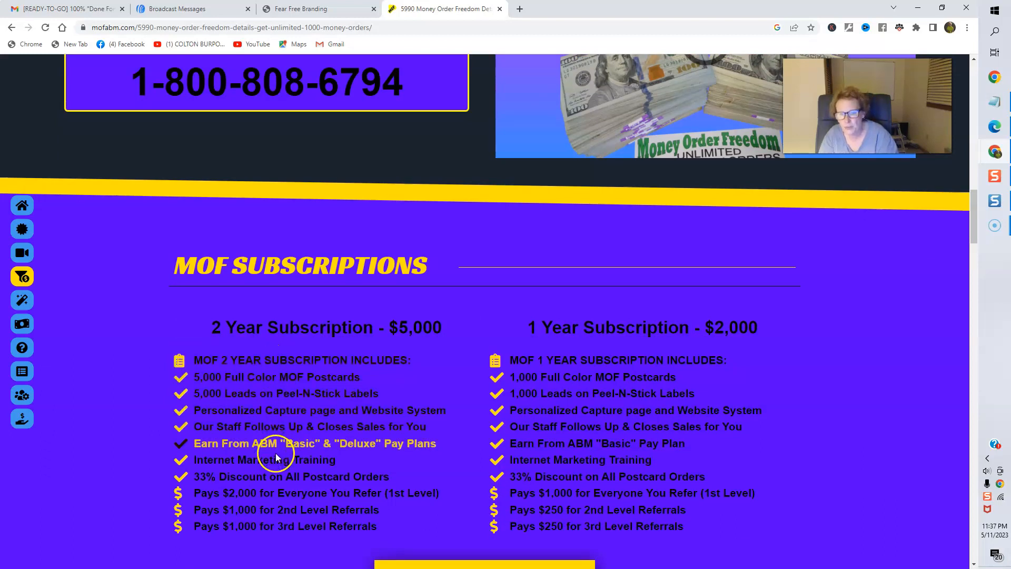
{"action": "mouse_move", "coordinate": [283, 540]}
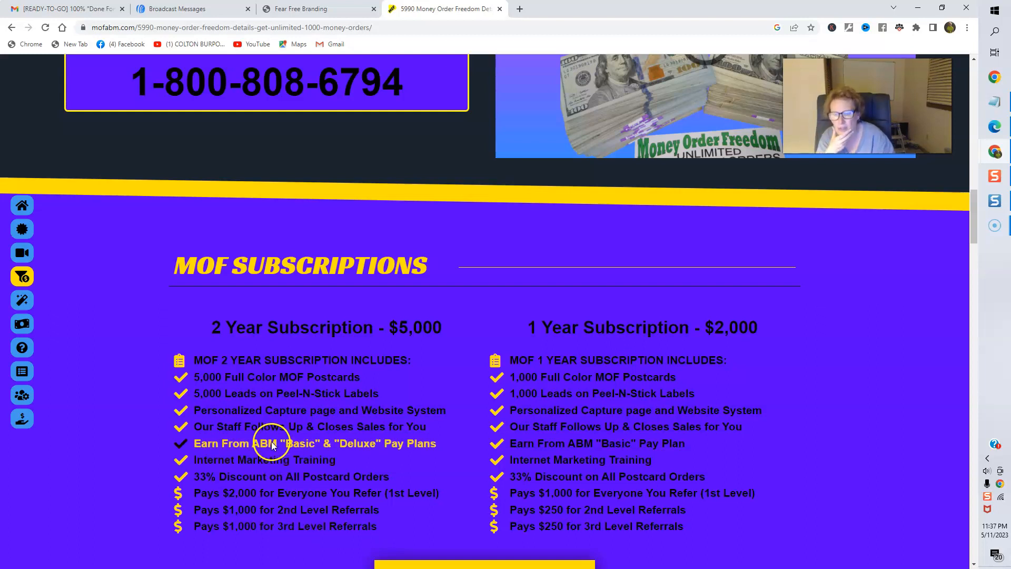
{"action": "mouse_move", "coordinate": [419, 436]}
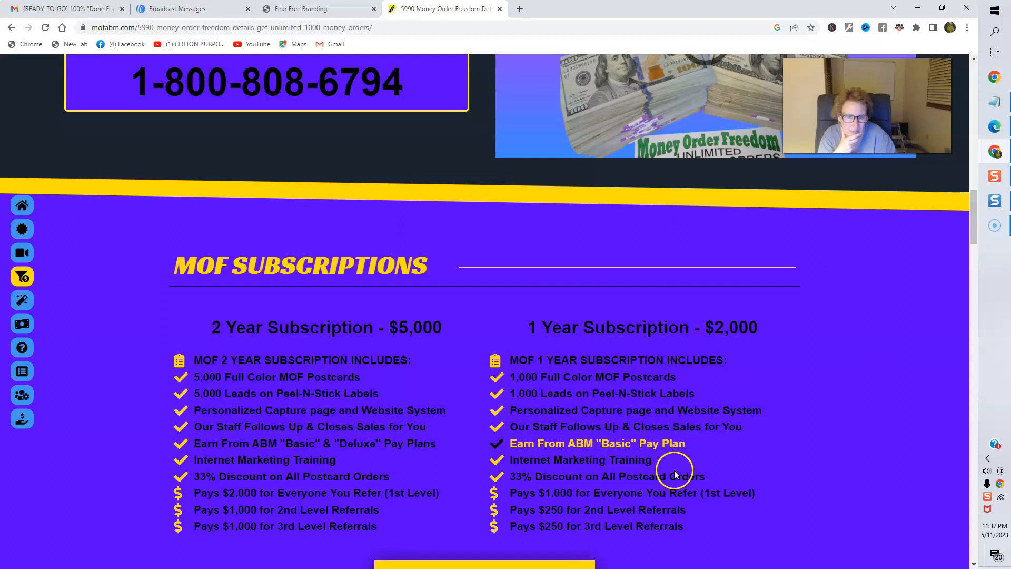
{"action": "mouse_move", "coordinate": [710, 350]}
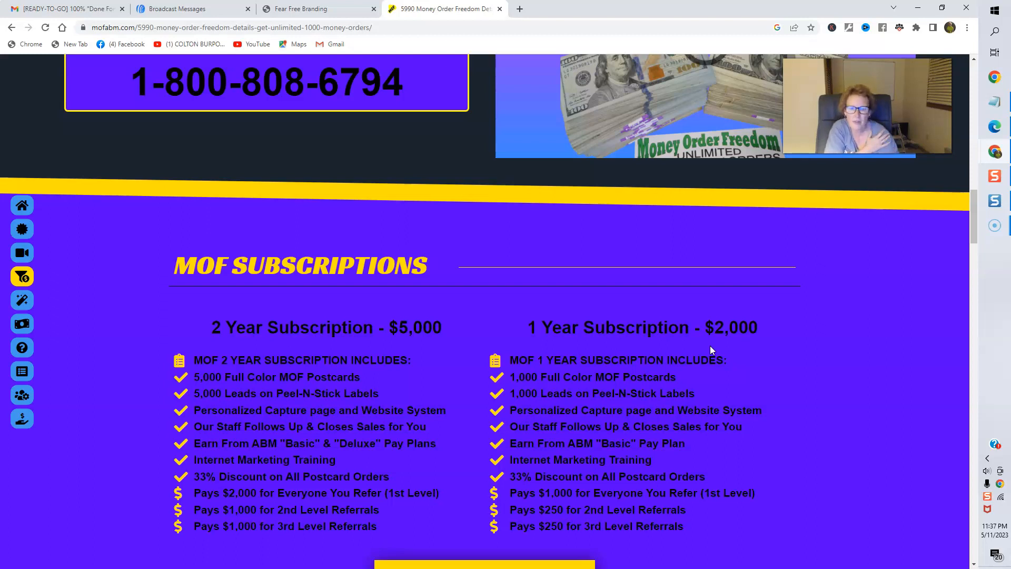
{"action": "scroll", "scroll_direction": "down", "scroll_amount": 3}
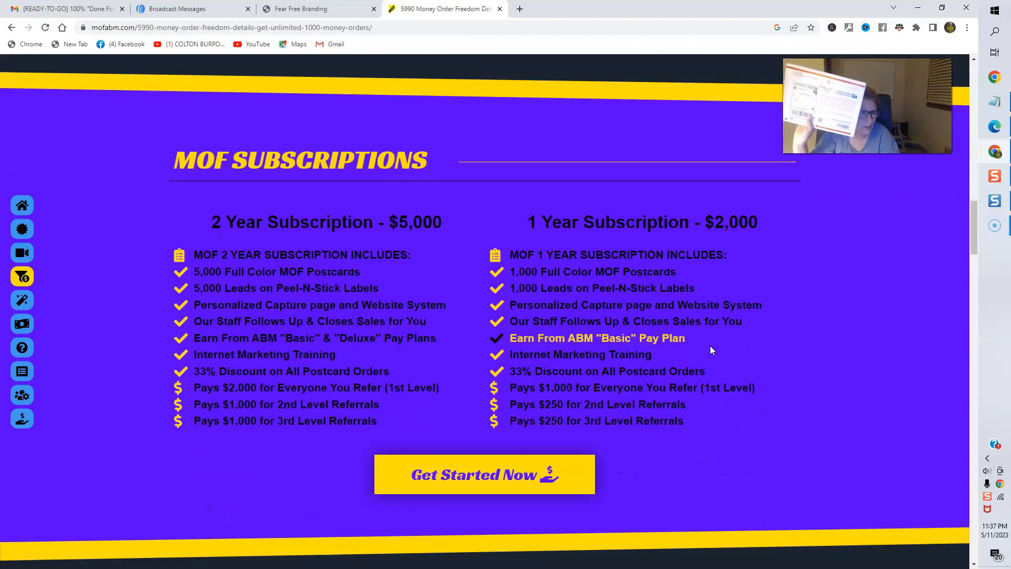
{"action": "scroll", "scroll_direction": "down", "scroll_amount": 3}
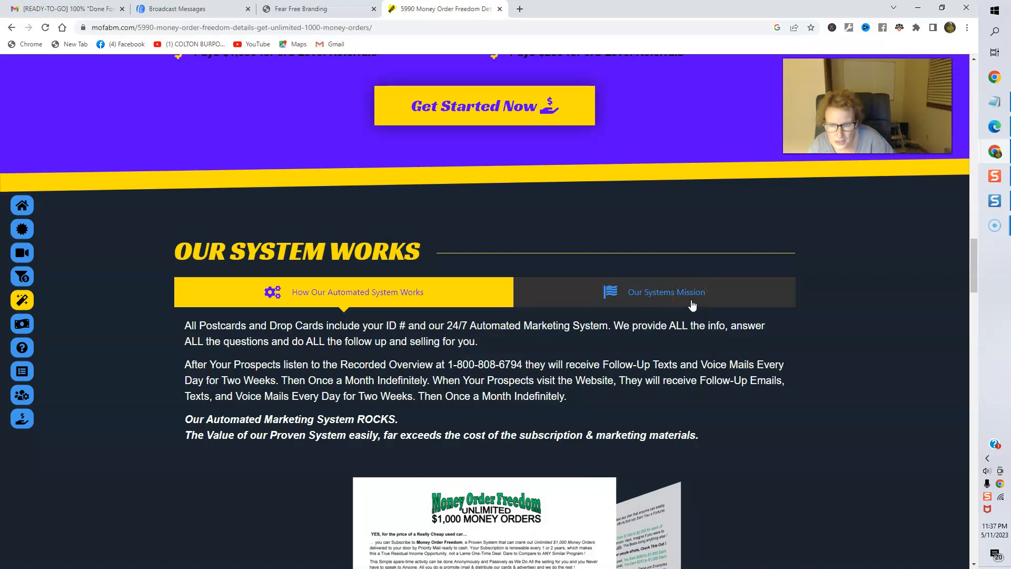
Scroll past the automated-system text and MOF drop card images to the Pay Plans section
{"action": "left_click", "coordinate": [666, 291]}
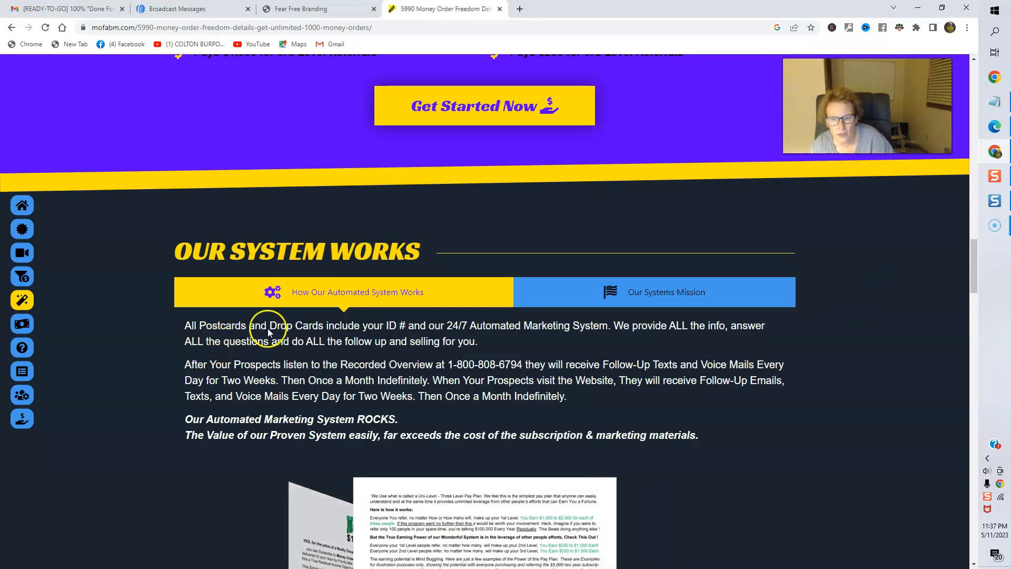
{"action": "scroll", "scroll_direction": "down", "scroll_amount": 3}
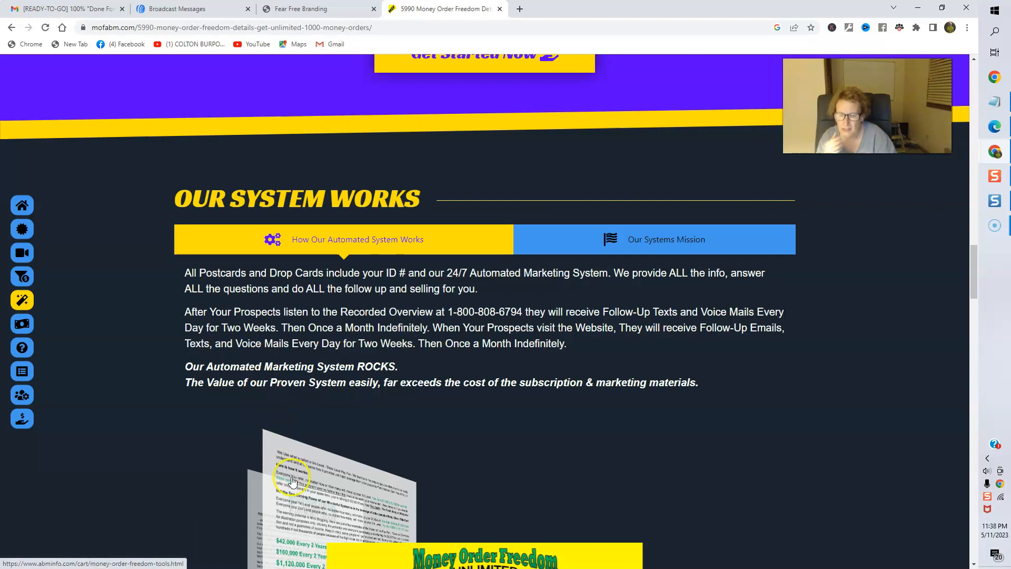
{"action": "mouse_move", "coordinate": [415, 295]}
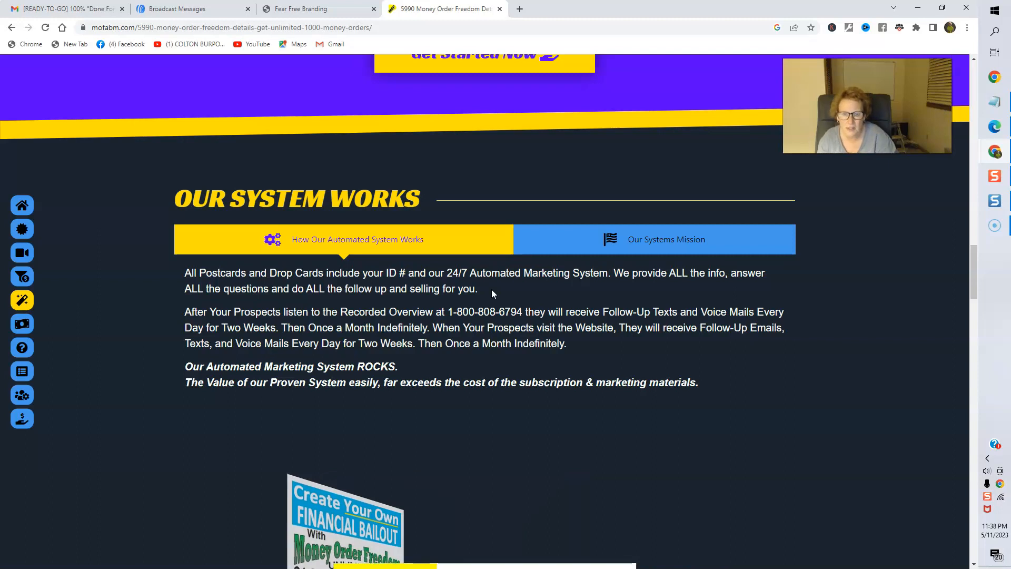
{"action": "scroll", "scroll_direction": "down", "scroll_amount": 3}
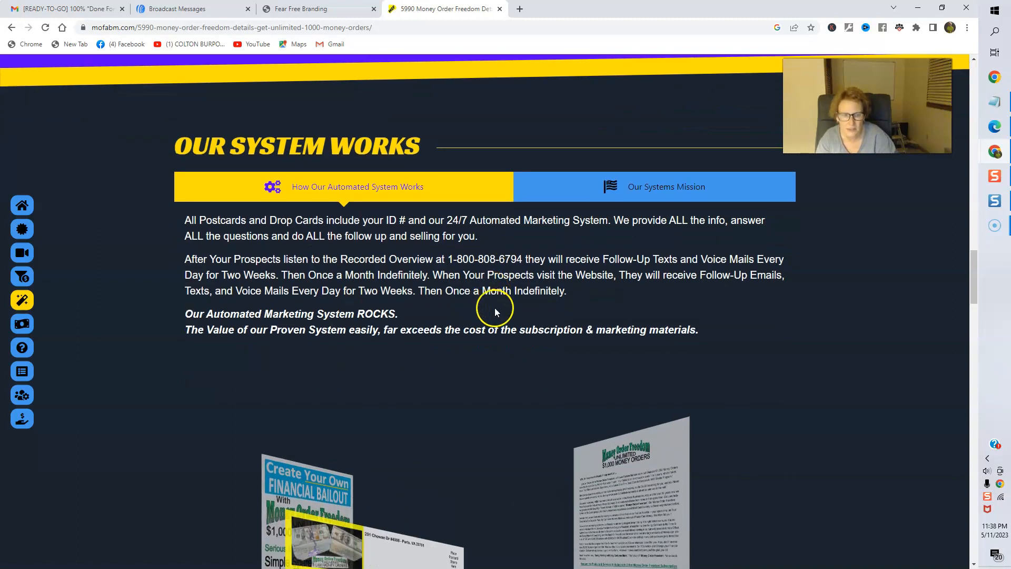
{"action": "scroll", "scroll_direction": "down", "scroll_amount": 3}
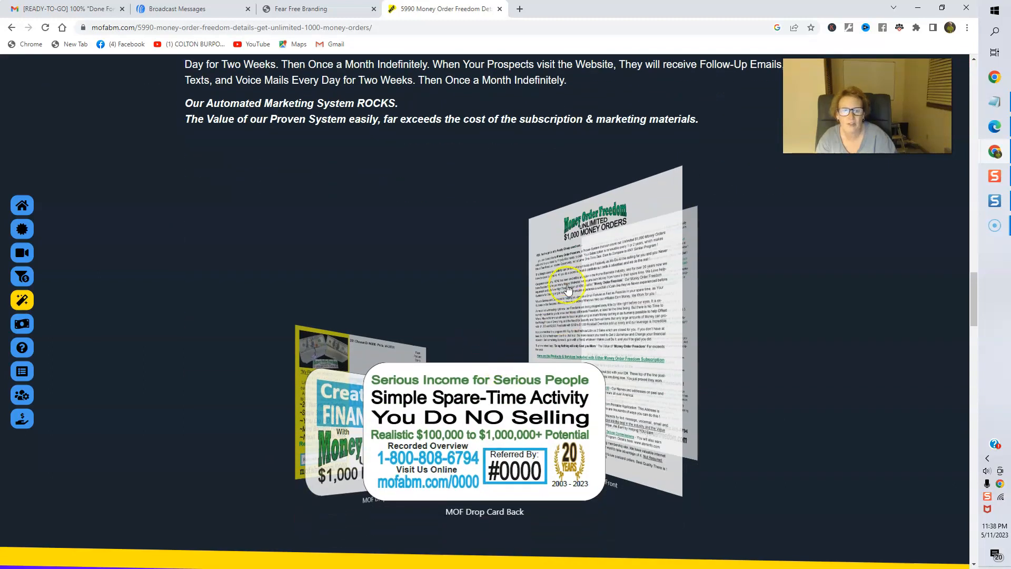
{"action": "scroll", "scroll_direction": "down", "scroll_amount": 3}
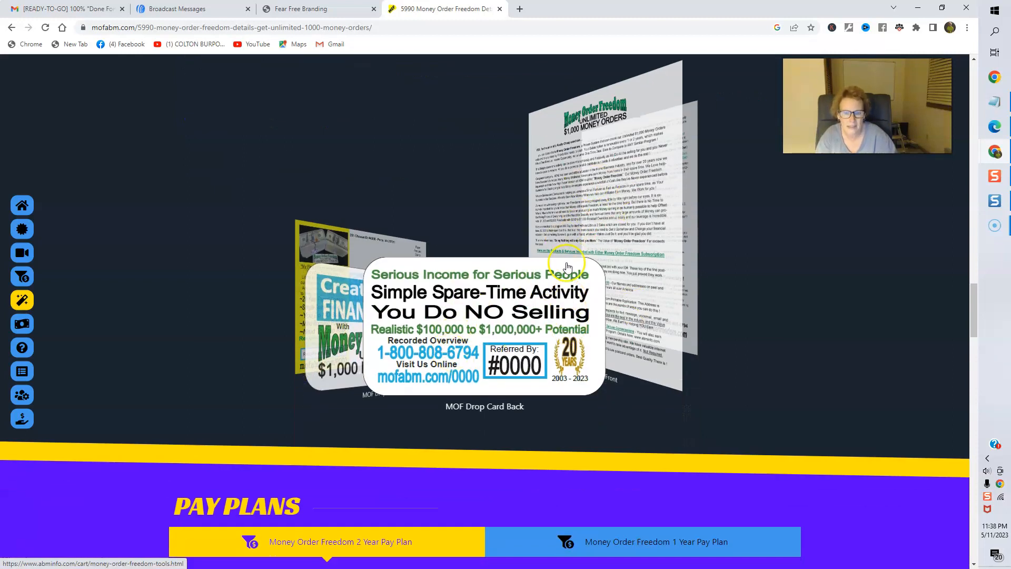
{"action": "mouse_move", "coordinate": [291, 269]}
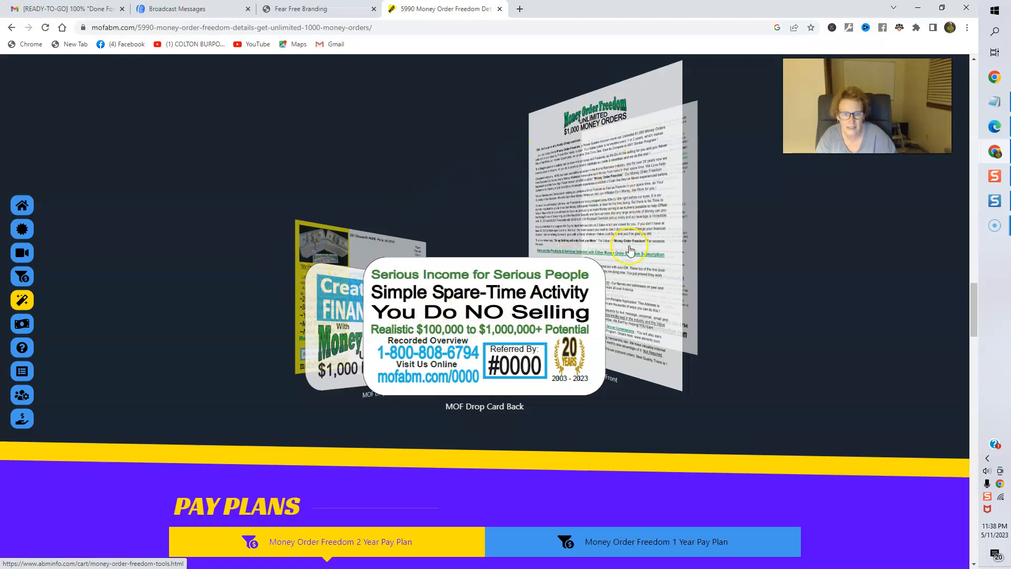
{"action": "scroll", "scroll_direction": "down", "scroll_amount": 3}
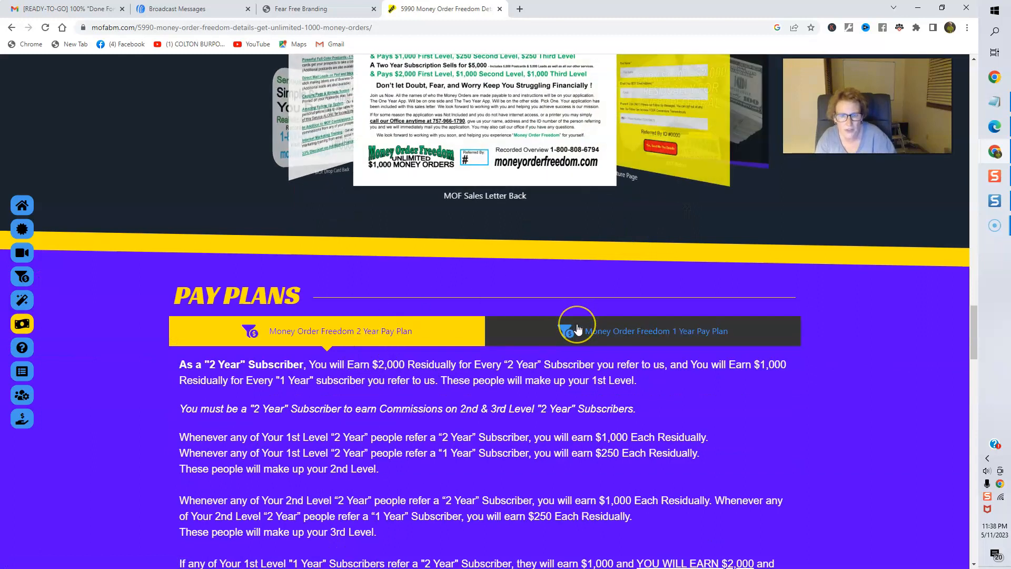
Scroll through the 2 Year Pay Plan's three earnings examples to the Get Started Now beach banner
{"action": "scroll", "scroll_direction": "down", "scroll_amount": 3}
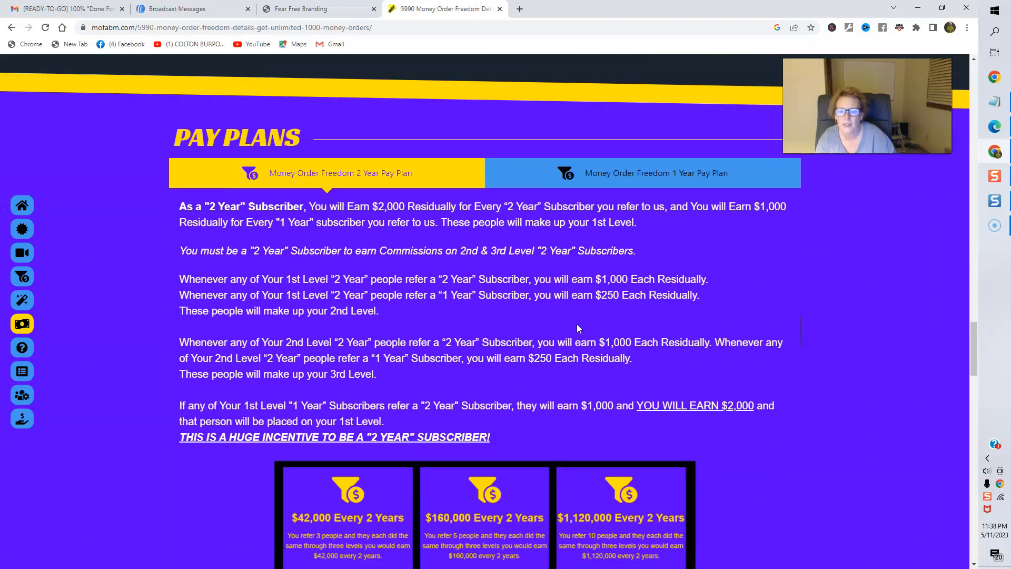
{"action": "scroll", "scroll_direction": "down", "scroll_amount": 3}
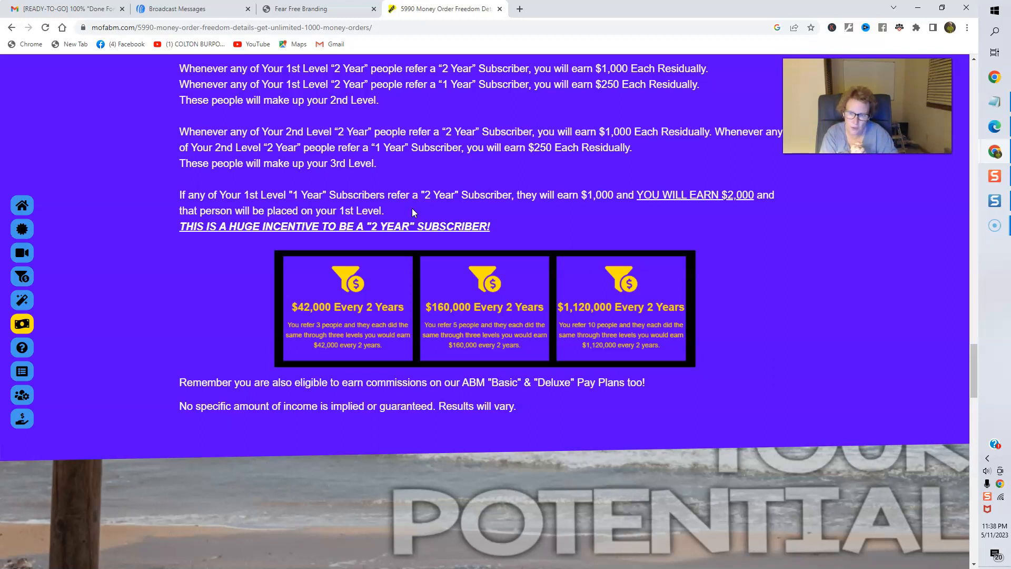
{"action": "scroll", "scroll_direction": "down", "scroll_amount": 3}
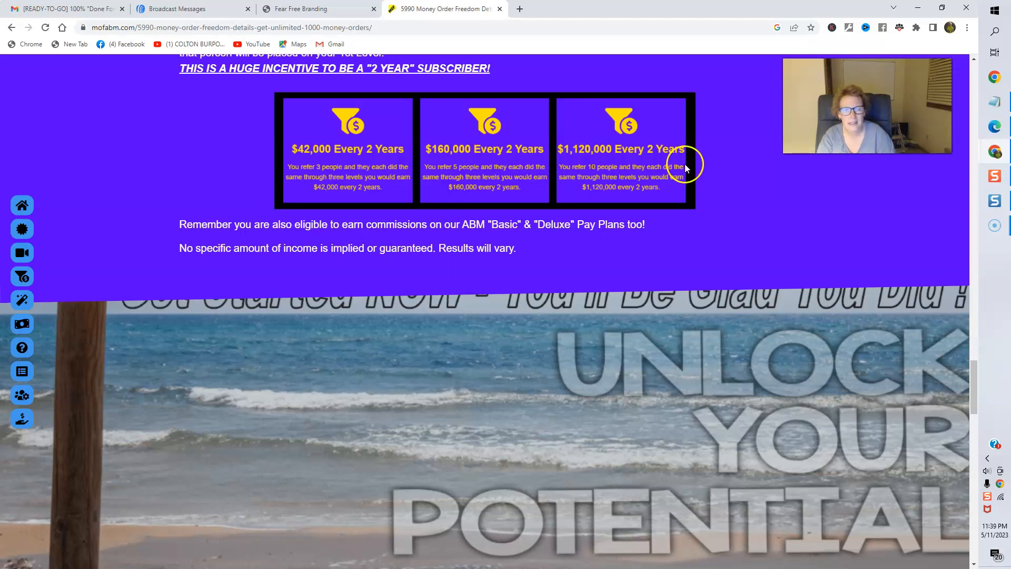
{"action": "scroll", "scroll_direction": "down", "scroll_amount": 3}
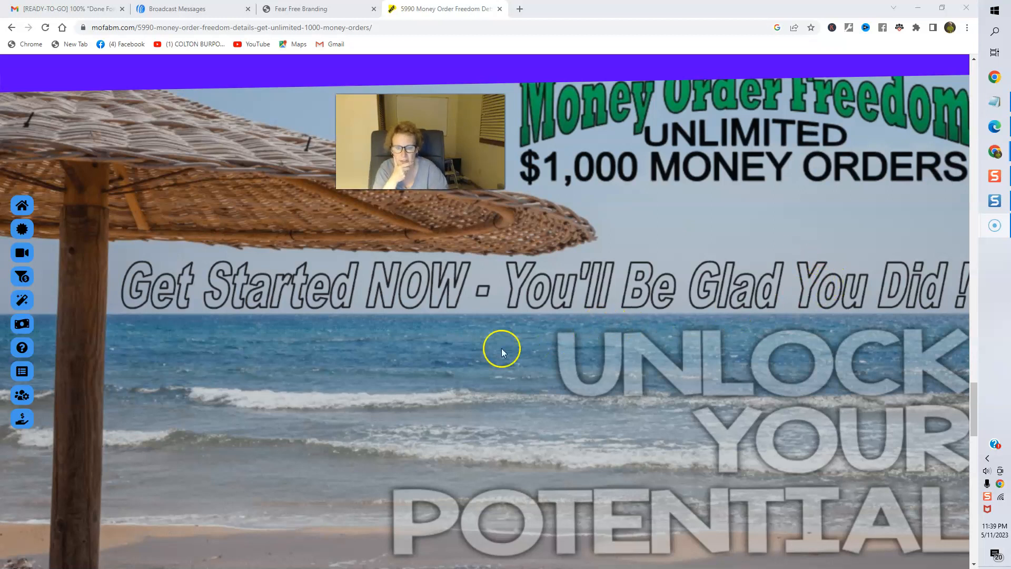
Scroll past the FAQ, terms and letter links to the Take Action Today application links
{"action": "scroll", "scroll_direction": "down", "scroll_amount": 3}
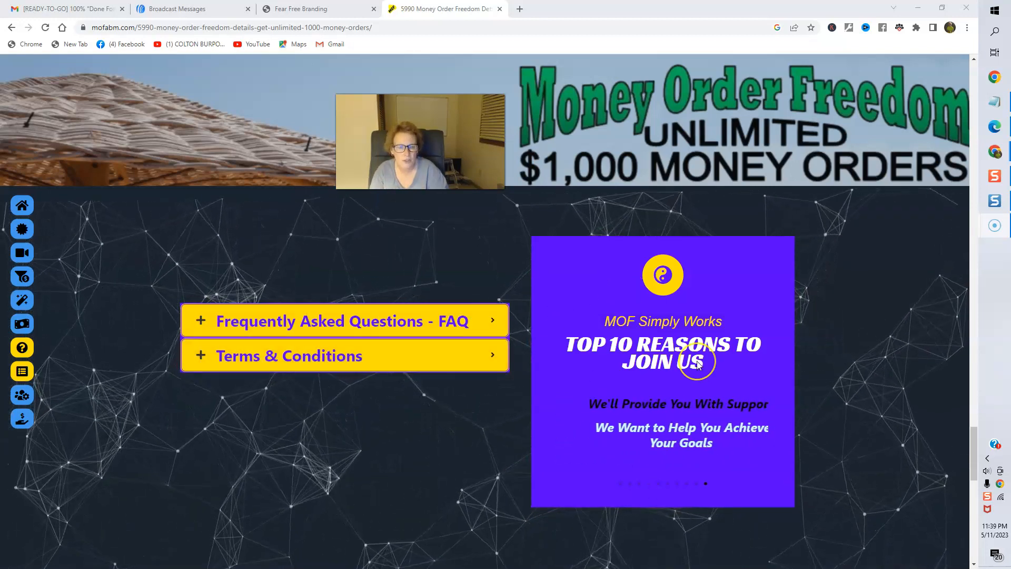
{"action": "scroll", "scroll_direction": "down", "scroll_amount": 3}
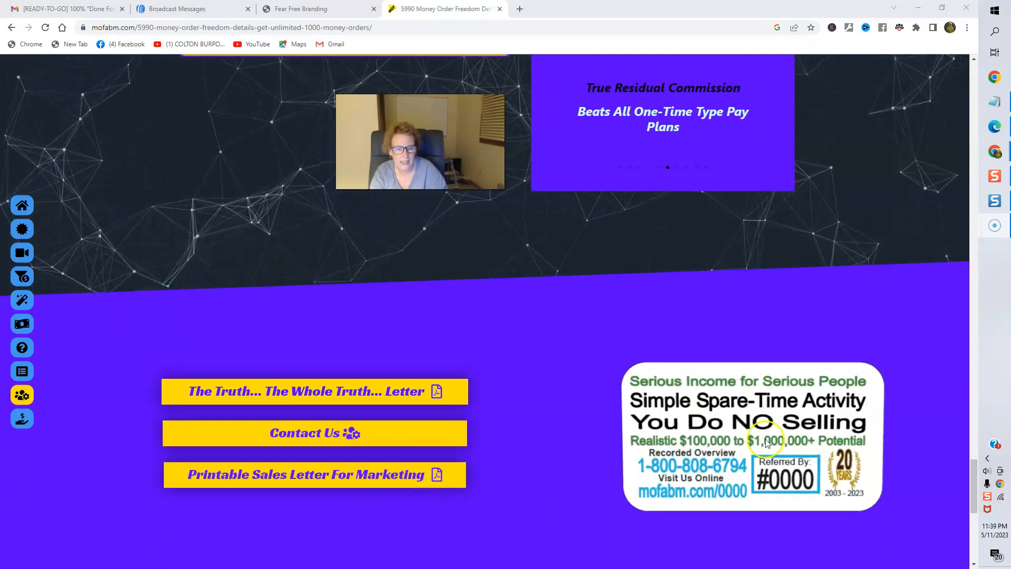
{"action": "scroll", "scroll_direction": "down", "scroll_amount": 3}
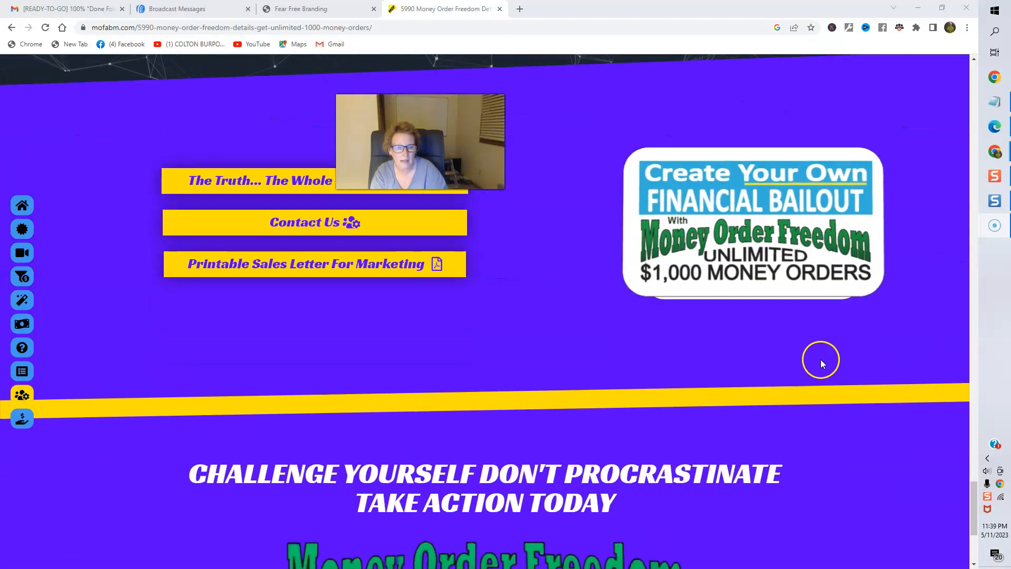
{"action": "scroll", "scroll_direction": "down", "scroll_amount": 3}
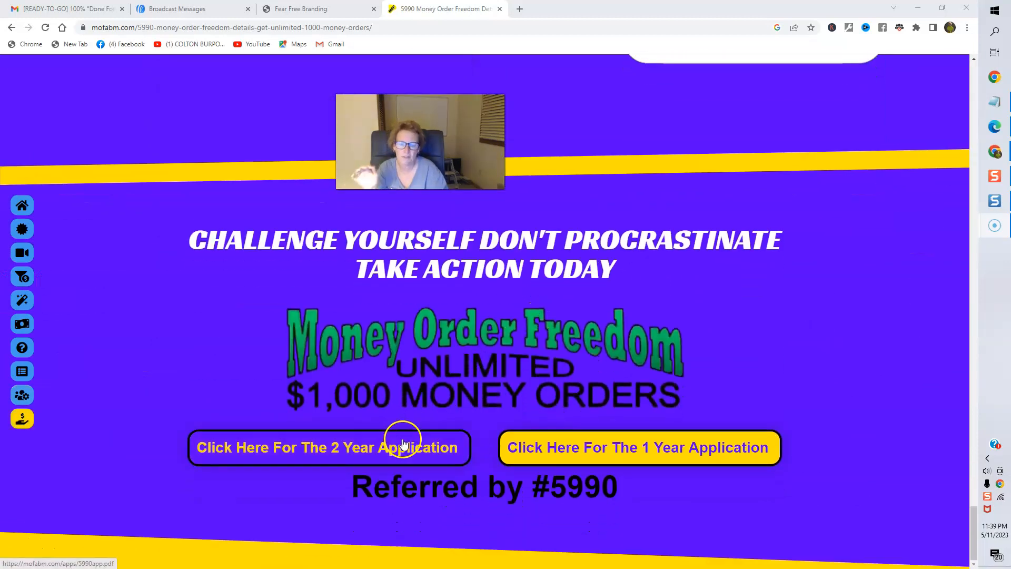
{"action": "mouse_move", "coordinate": [657, 440]}
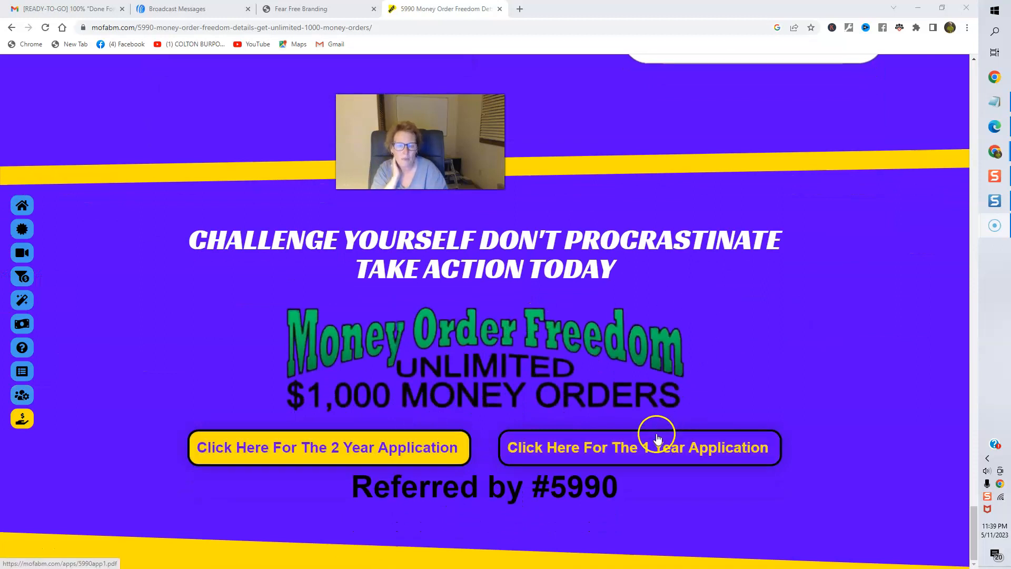
{"action": "mouse_move", "coordinate": [617, 513]}
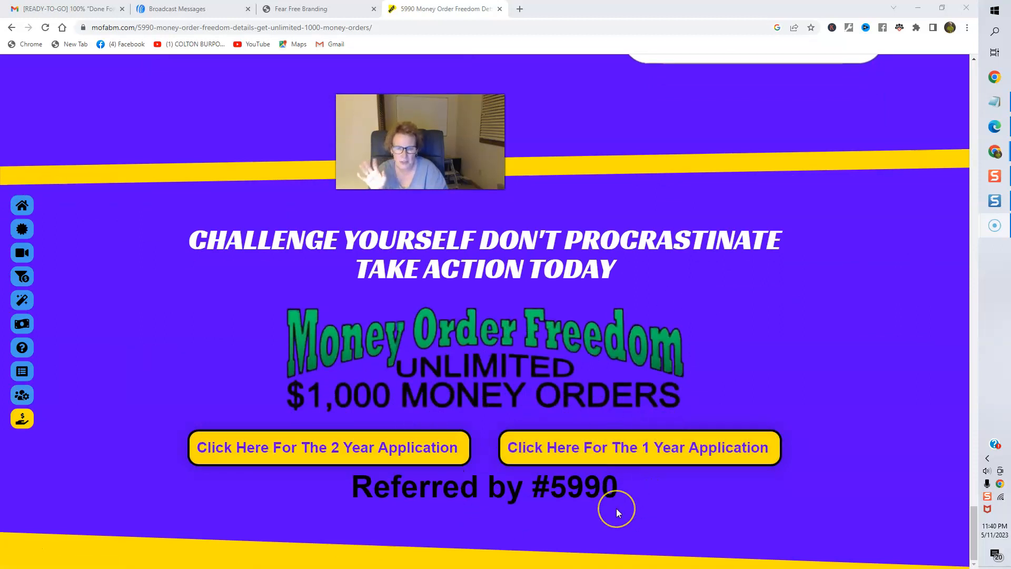
{"action": "mouse_move", "coordinate": [617, 493]}
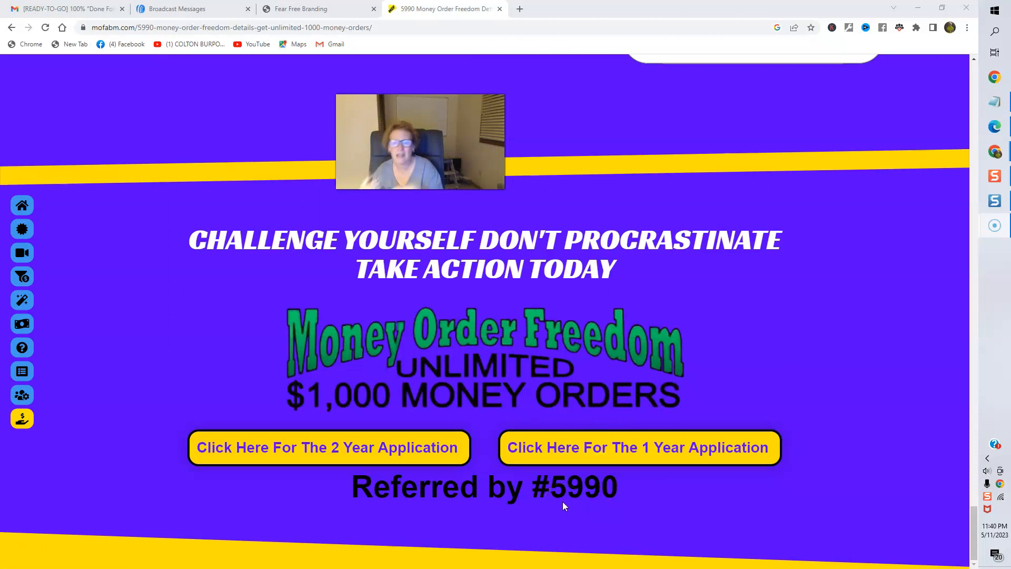
{"action": "mouse_move", "coordinate": [663, 461]}
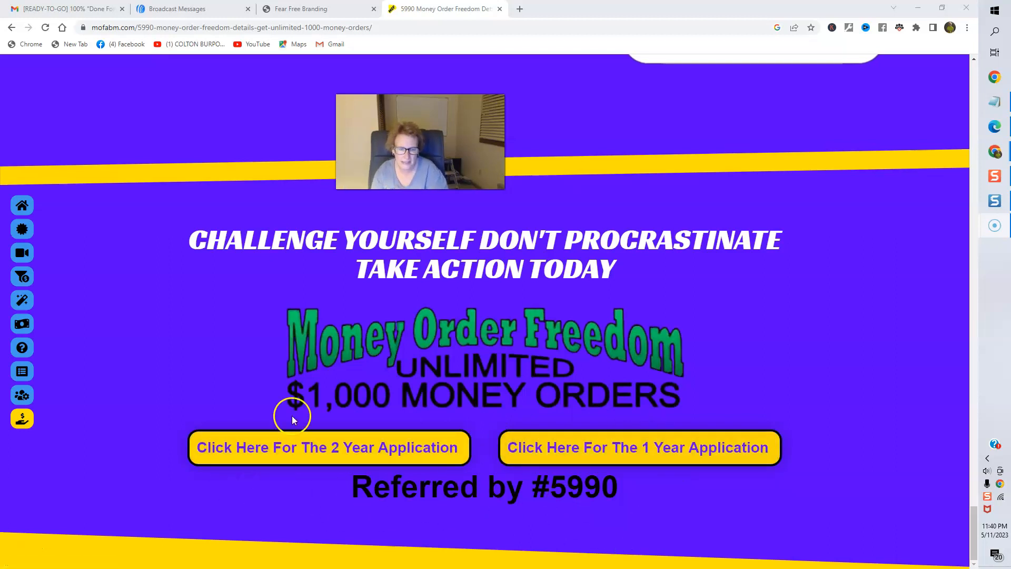
{"action": "mouse_move", "coordinate": [386, 451]}
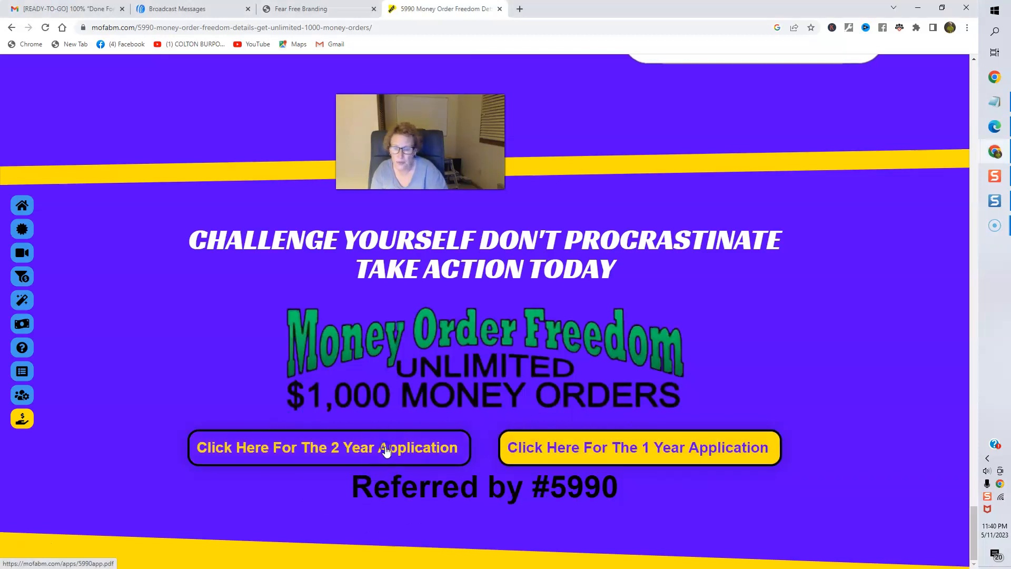
{"action": "left_click", "coordinate": [329, 447]}
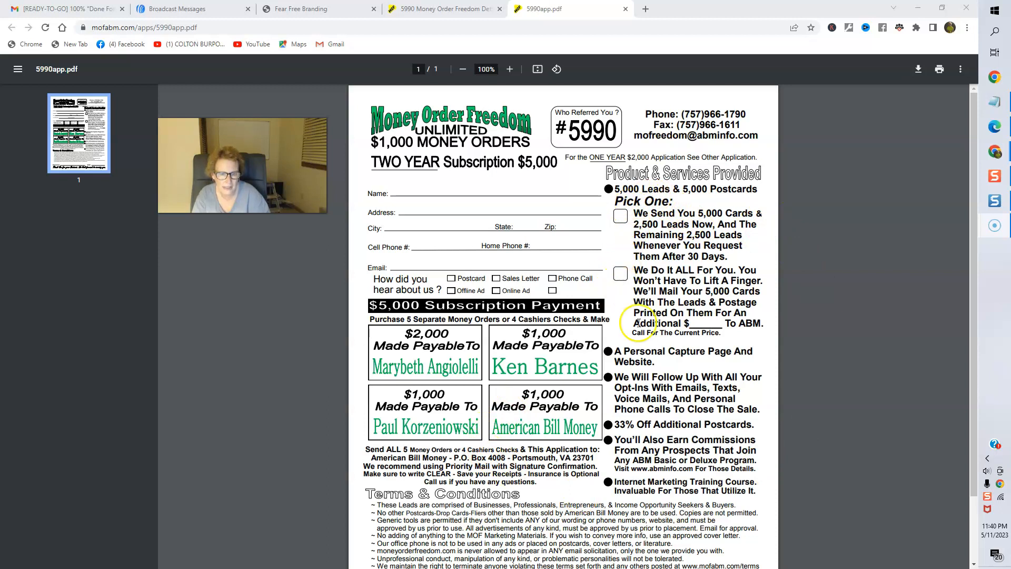
Scroll briefly through the 5990app.pdf two-year application form
{"action": "scroll", "scroll_direction": "down", "scroll_amount": 3}
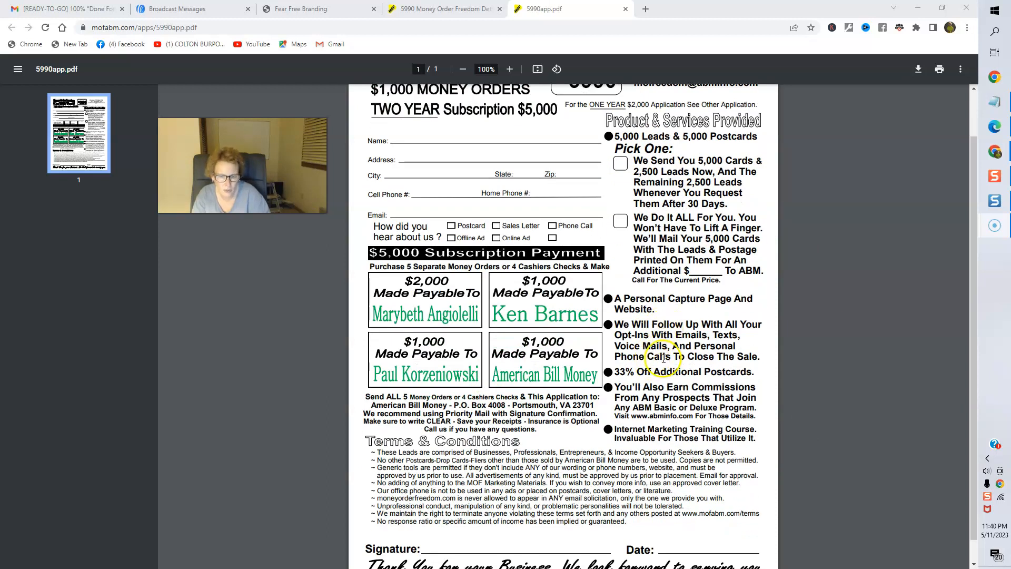
{"action": "scroll", "scroll_direction": "down", "scroll_amount": 3}
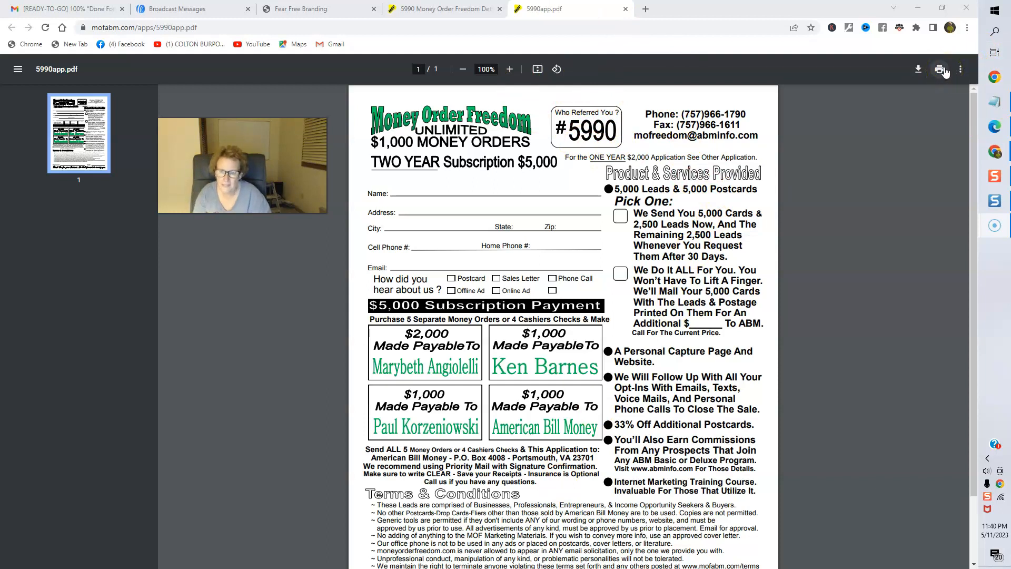
{"action": "mouse_move", "coordinate": [939, 69]}
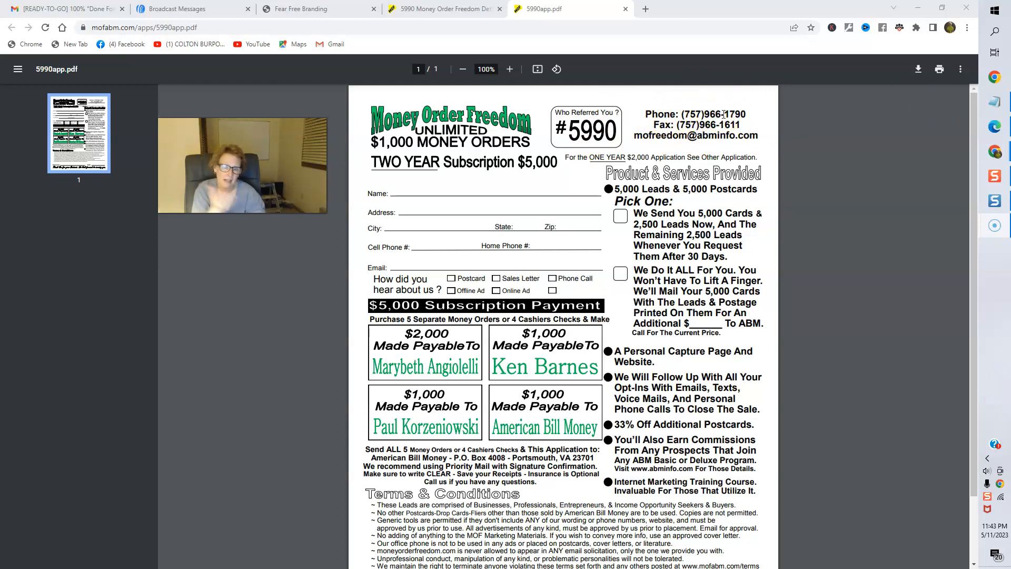
{"action": "mouse_move", "coordinate": [761, 89]}
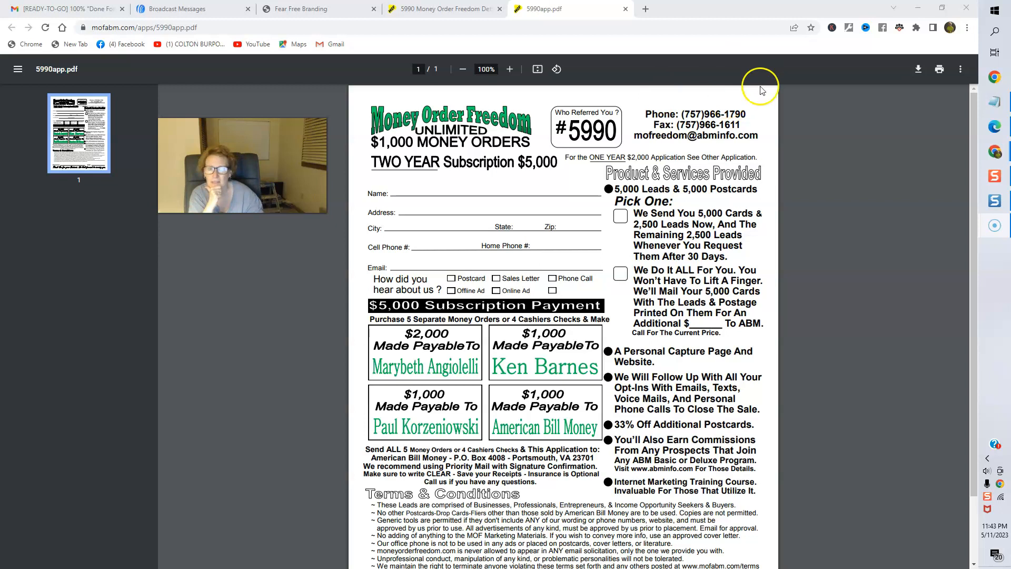
{"action": "mouse_move", "coordinate": [586, 143]}
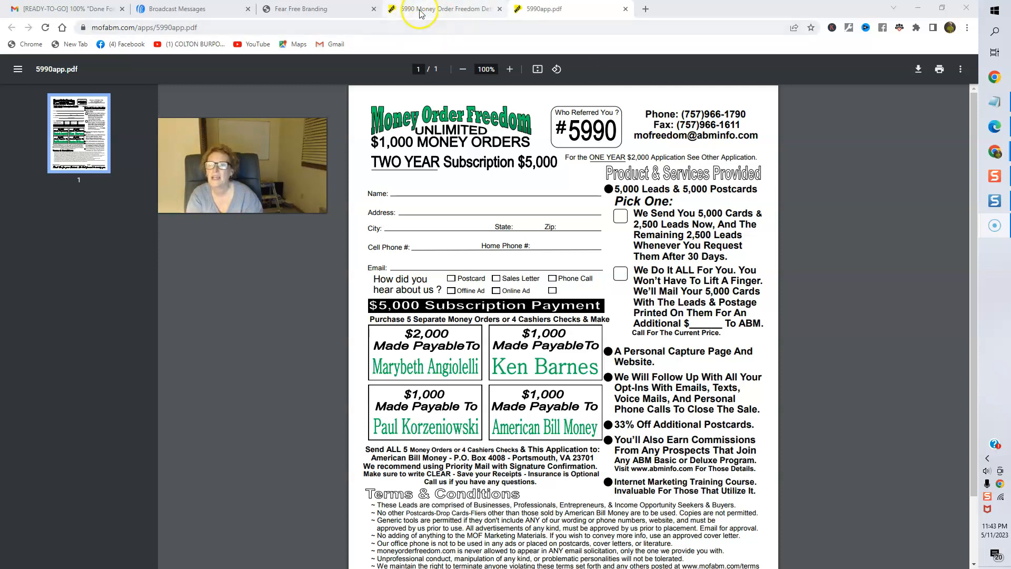
Close the '5990 Money Order Freedom Details' tab, leaving 5990app.pdf active
{"action": "left_click", "coordinate": [499, 9]}
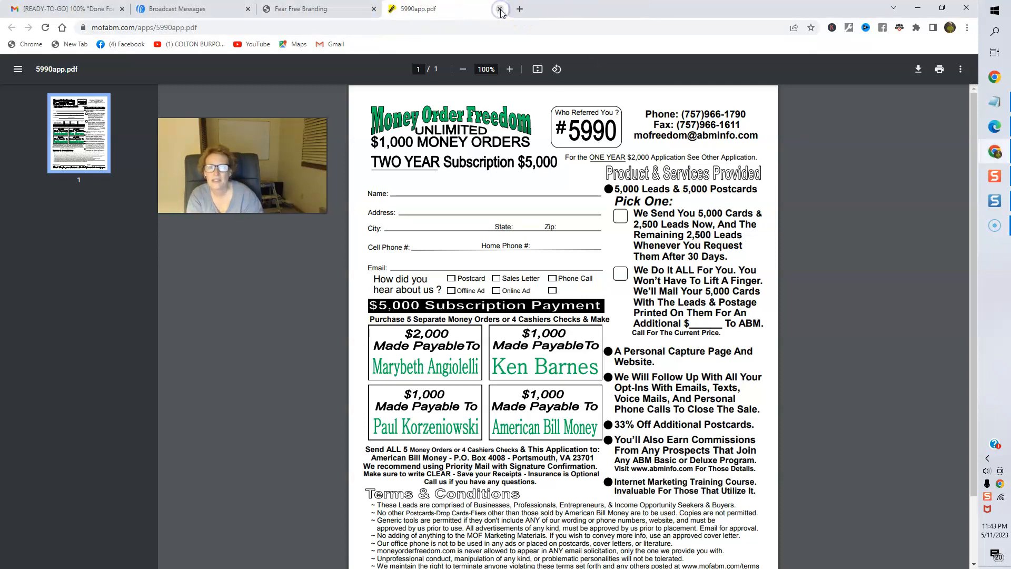